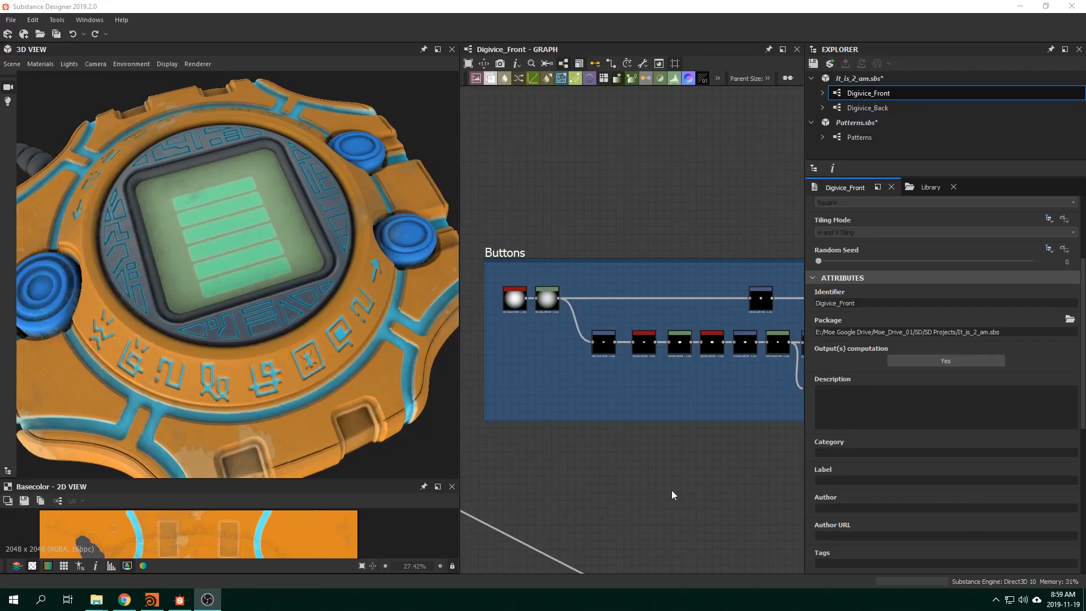
mouse_move(575, 414)
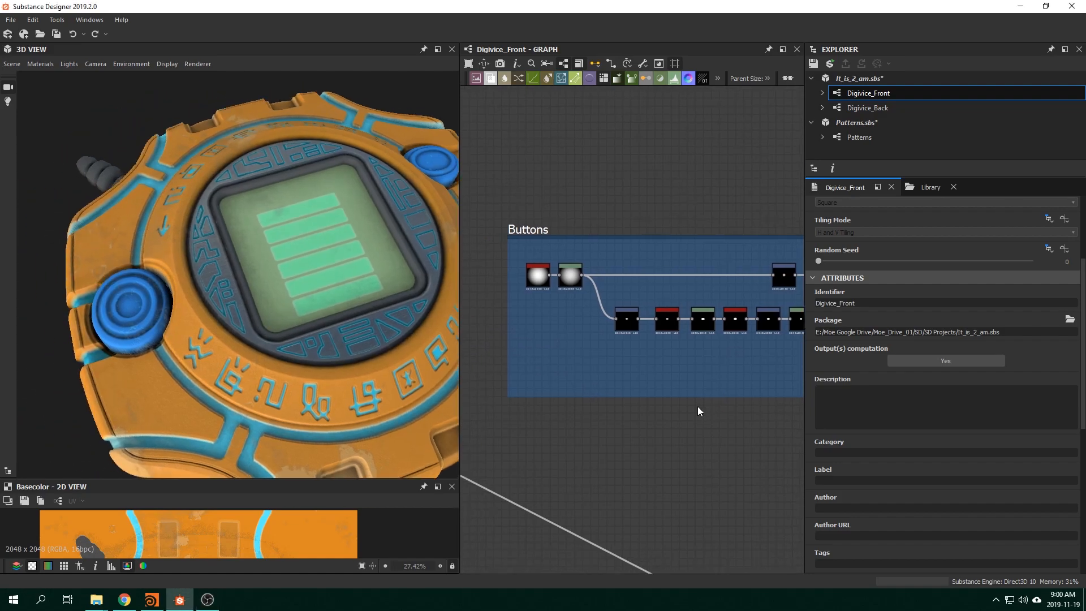
mouse_move(516, 454)
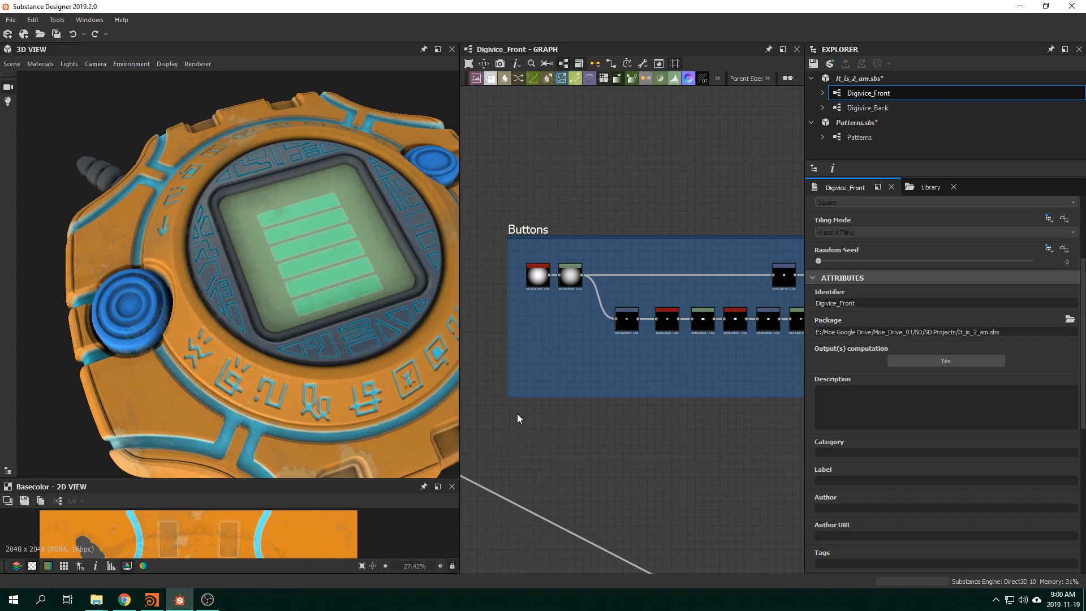
mouse_move(561, 302)
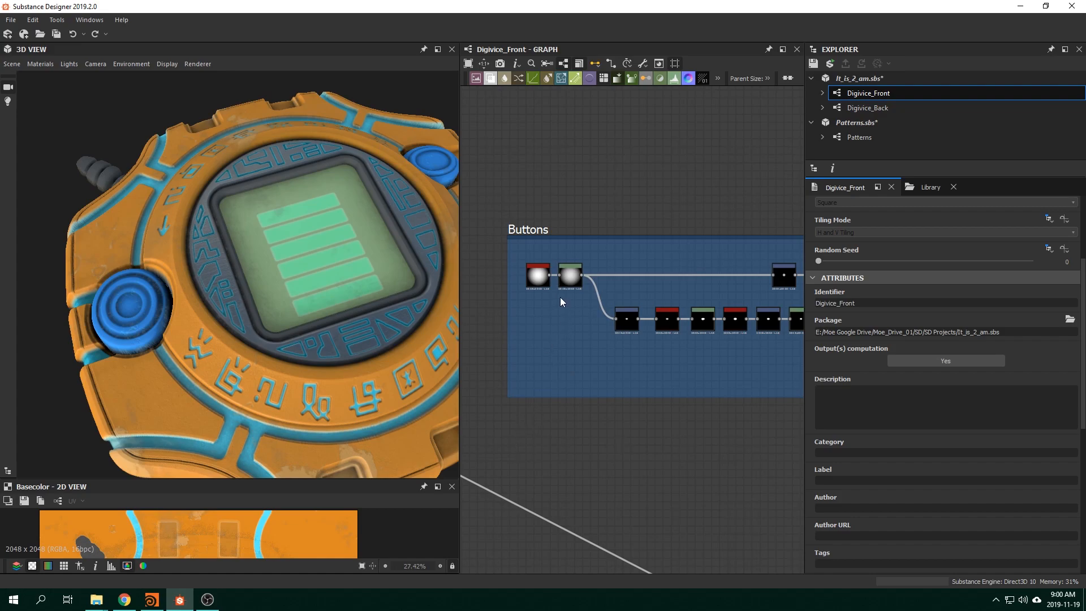
mouse_move(569, 302)
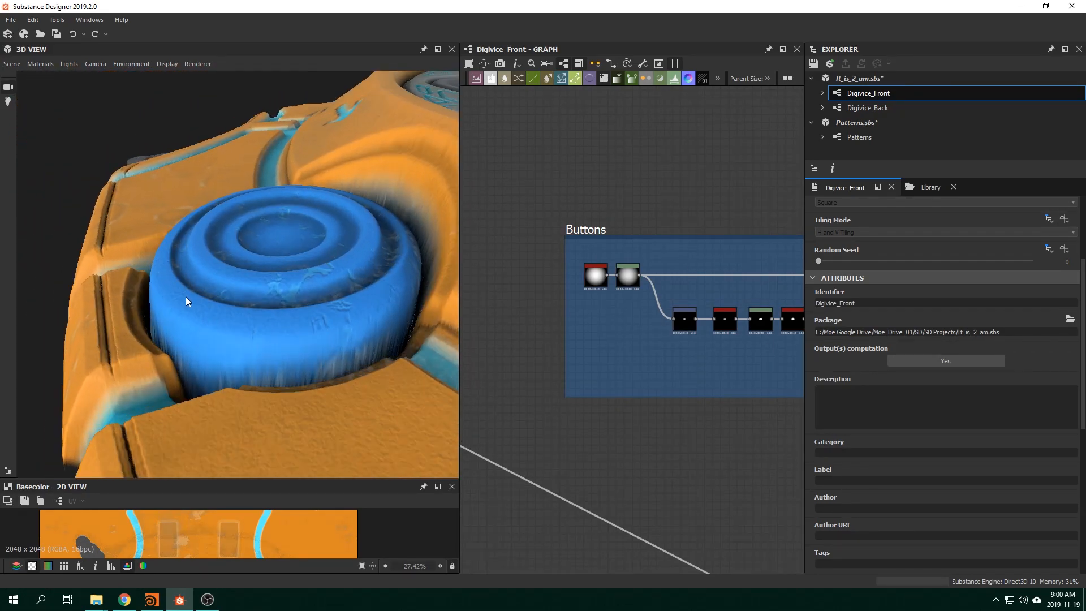
- Reshape the existing ring-profile curve, lowering its tallest peak and moving neighbouring points
drag(187, 301, 242, 287)
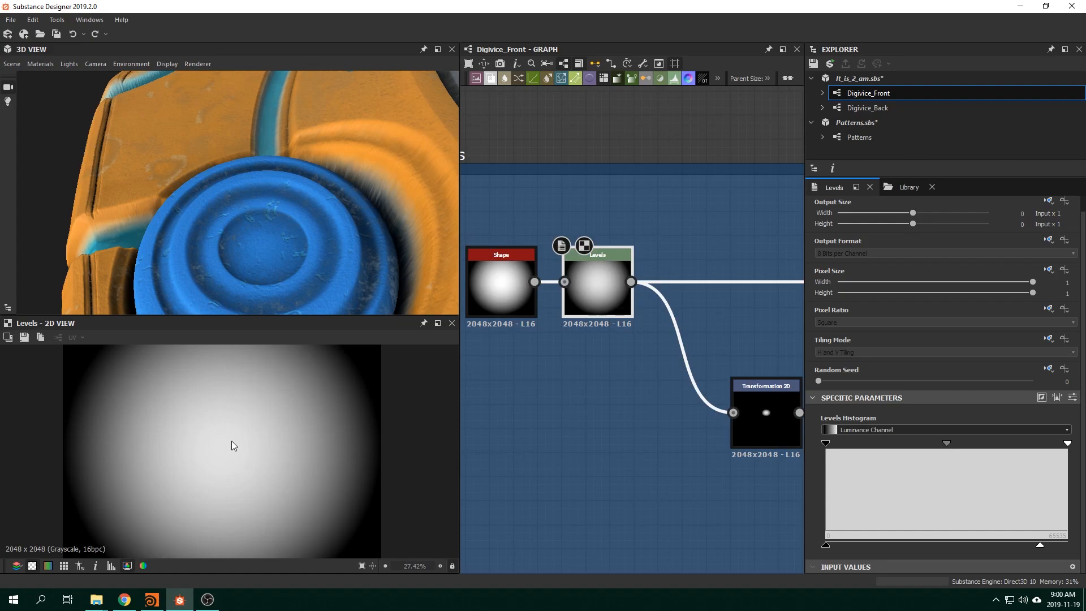
mouse_move(430, 461)
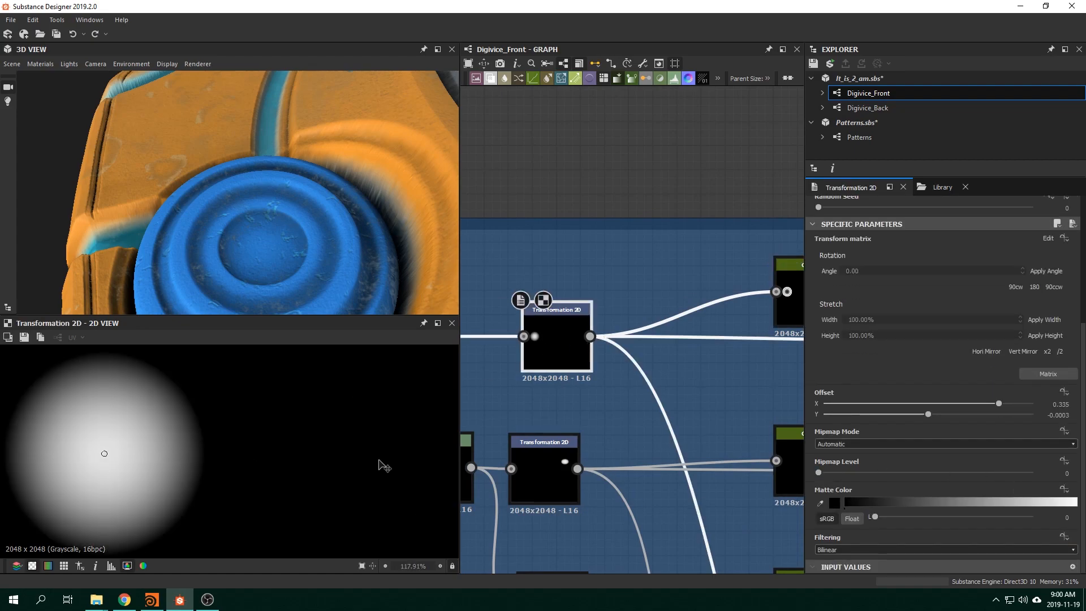
mouse_move(191, 442)
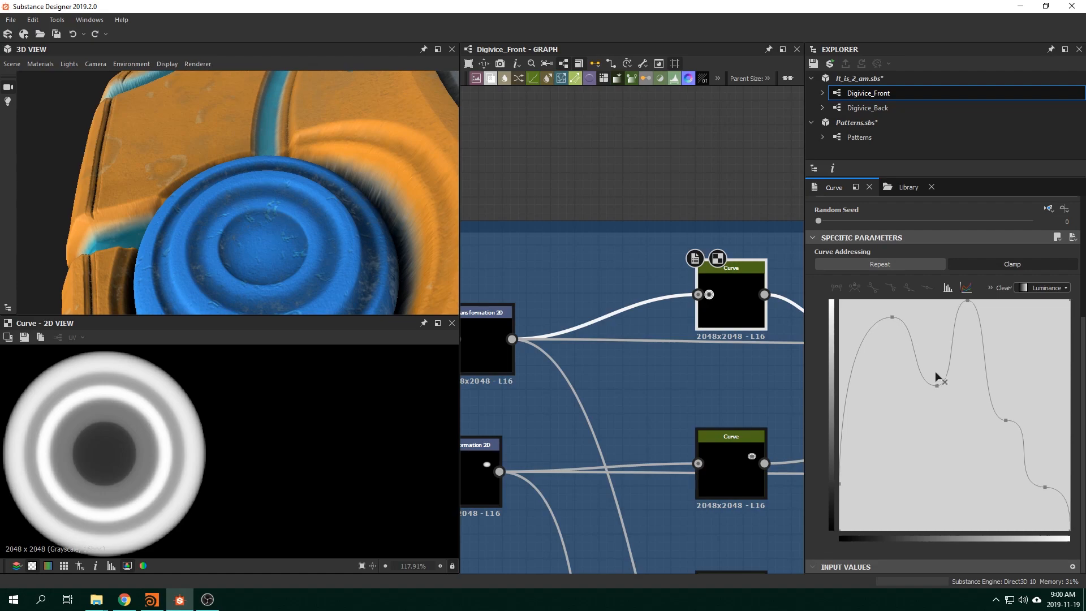
mouse_move(652, 381)
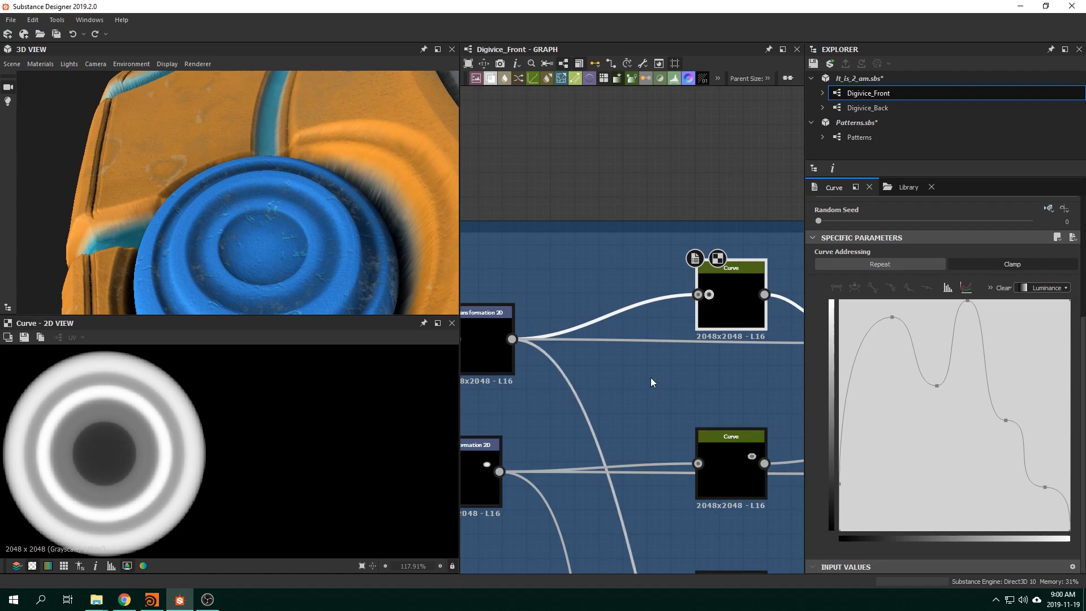
mouse_move(205, 434)
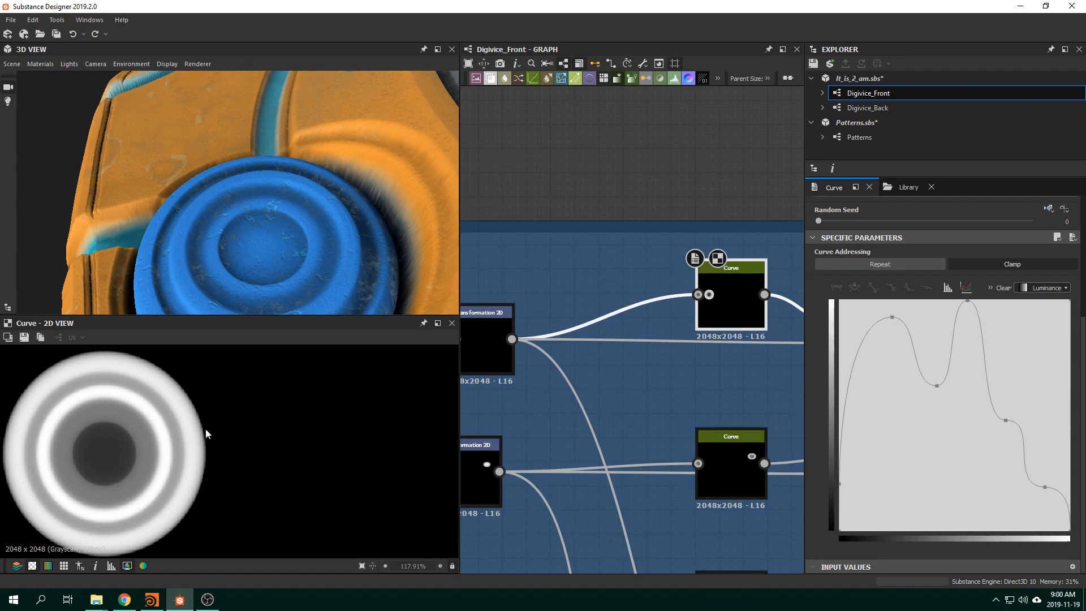
mouse_move(914, 337)
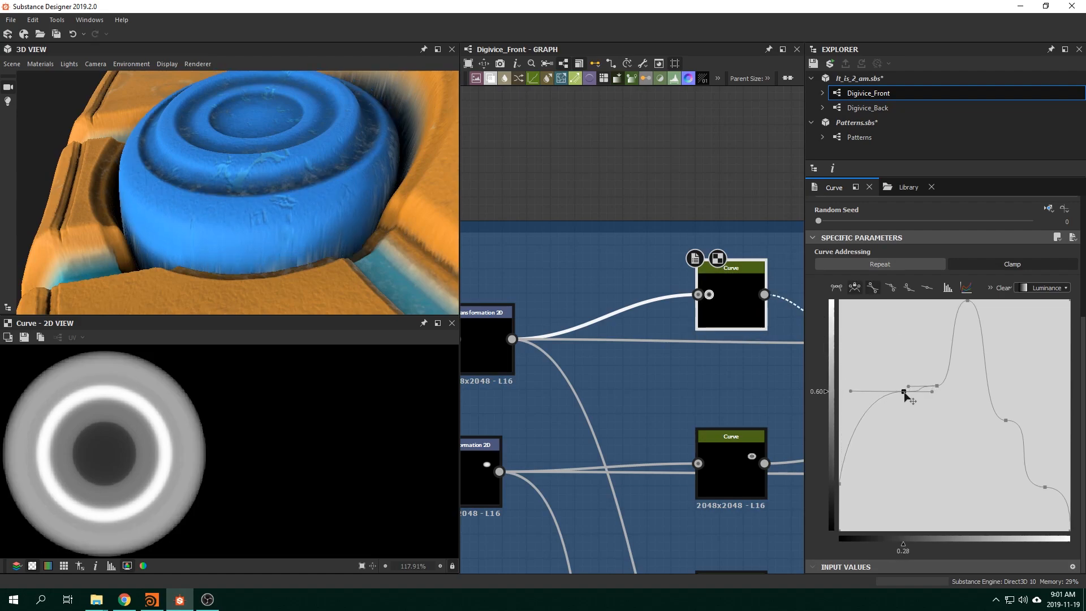
drag(907, 391, 969, 304)
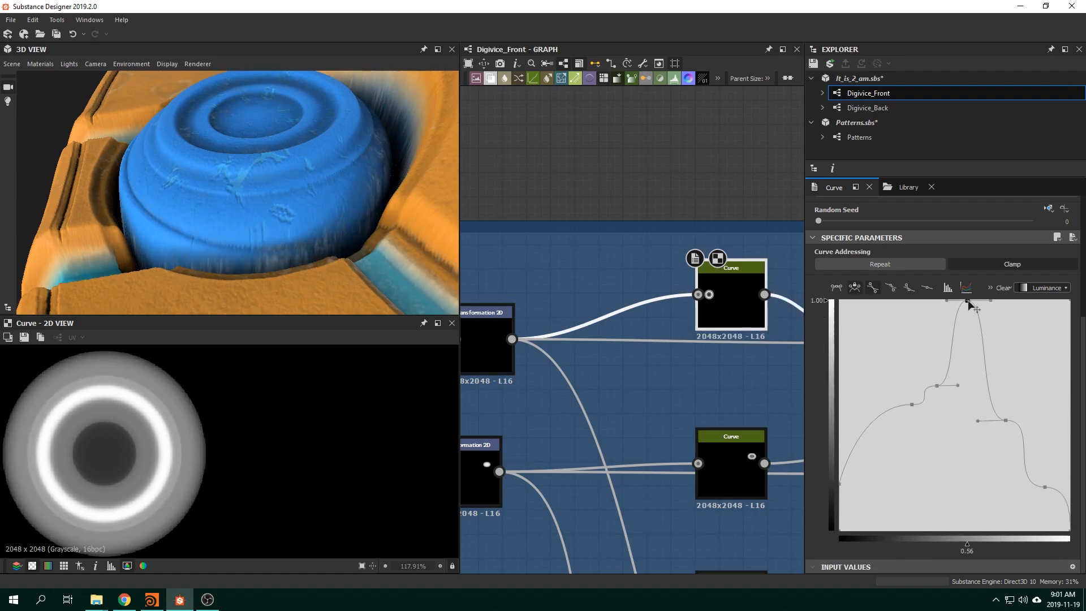
drag(976, 305, 976, 344)
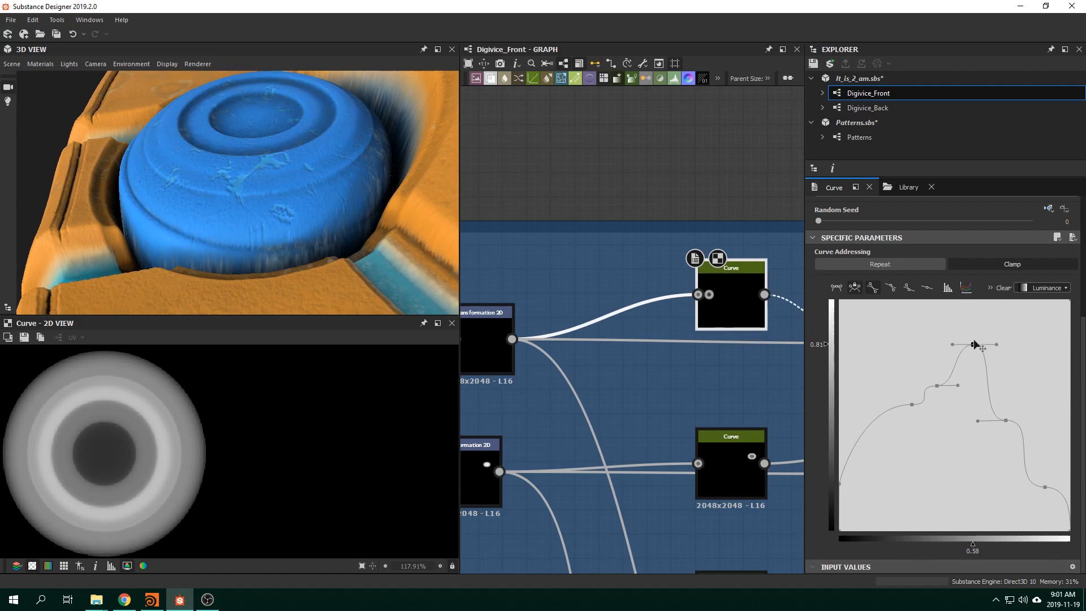
drag(973, 345, 1018, 425)
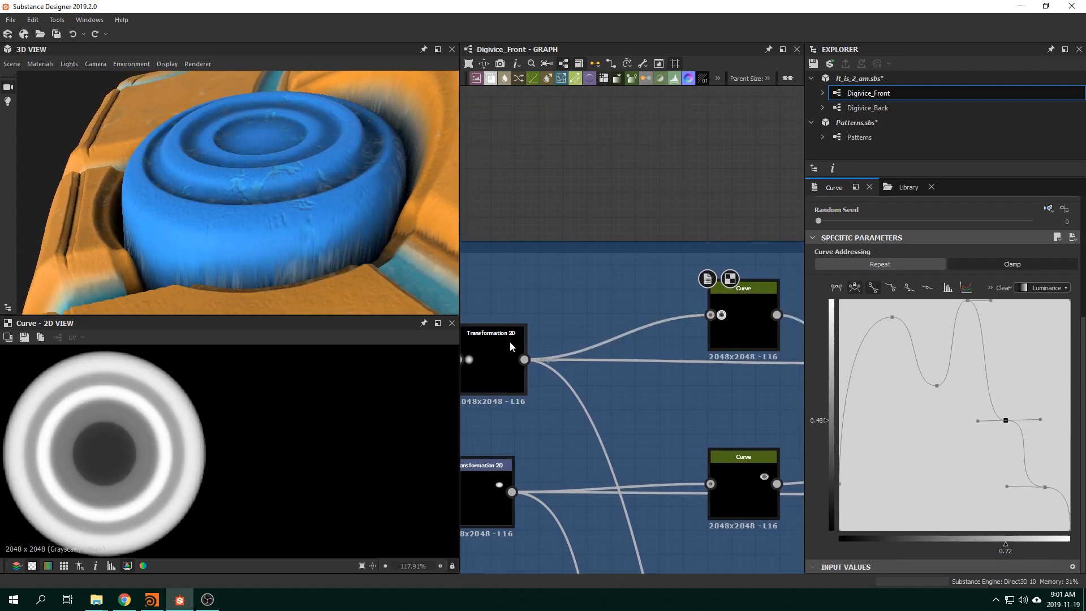
- Feed the blurred disc into a new Curve node and bow its profile upward into a convex shape
scroll(down, 3)
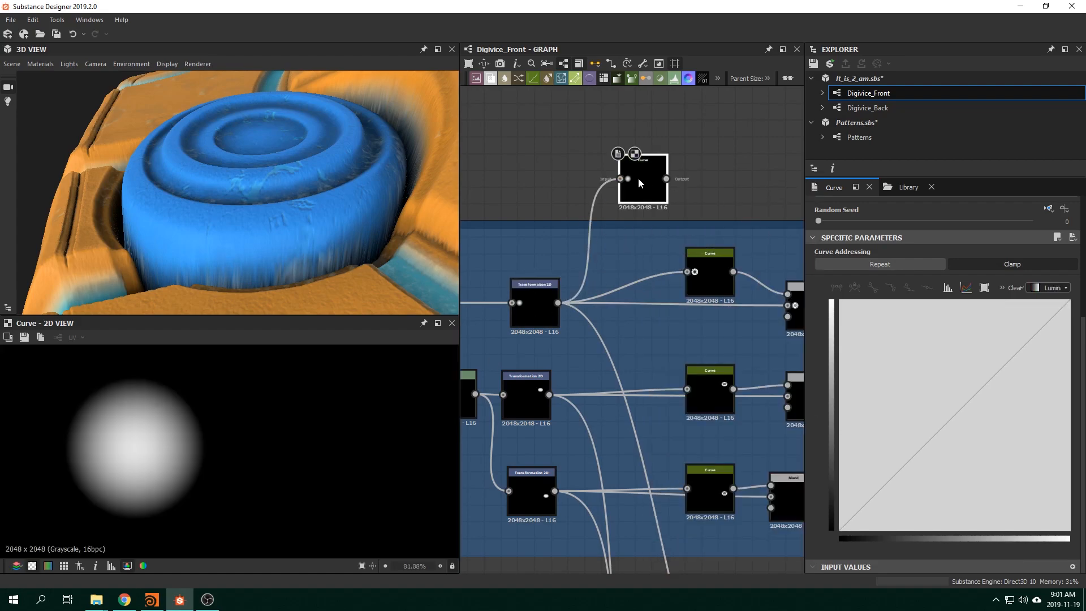
click(642, 179)
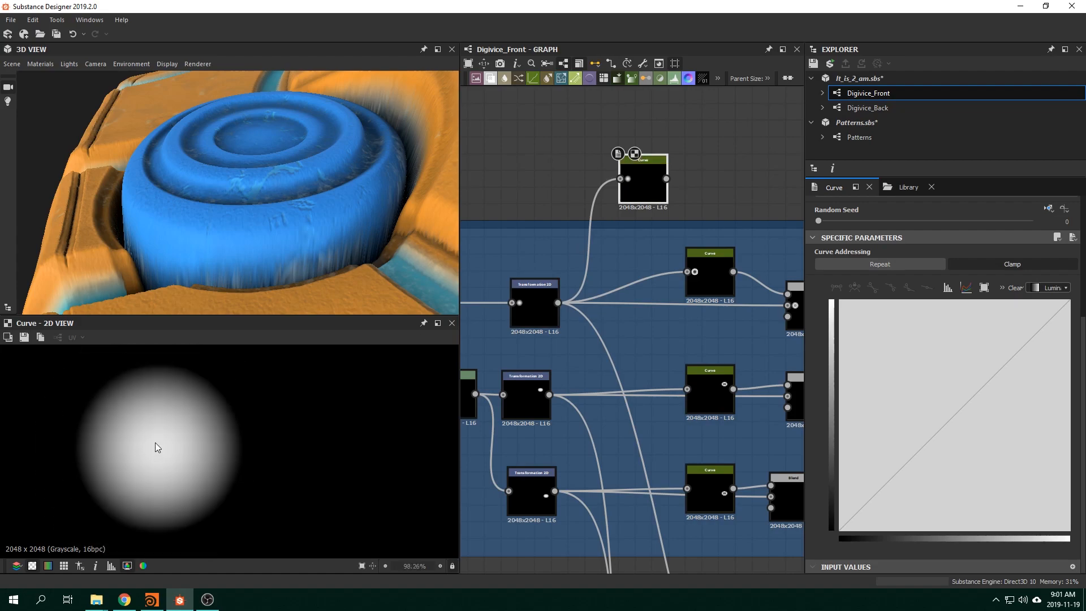
mouse_move(233, 450)
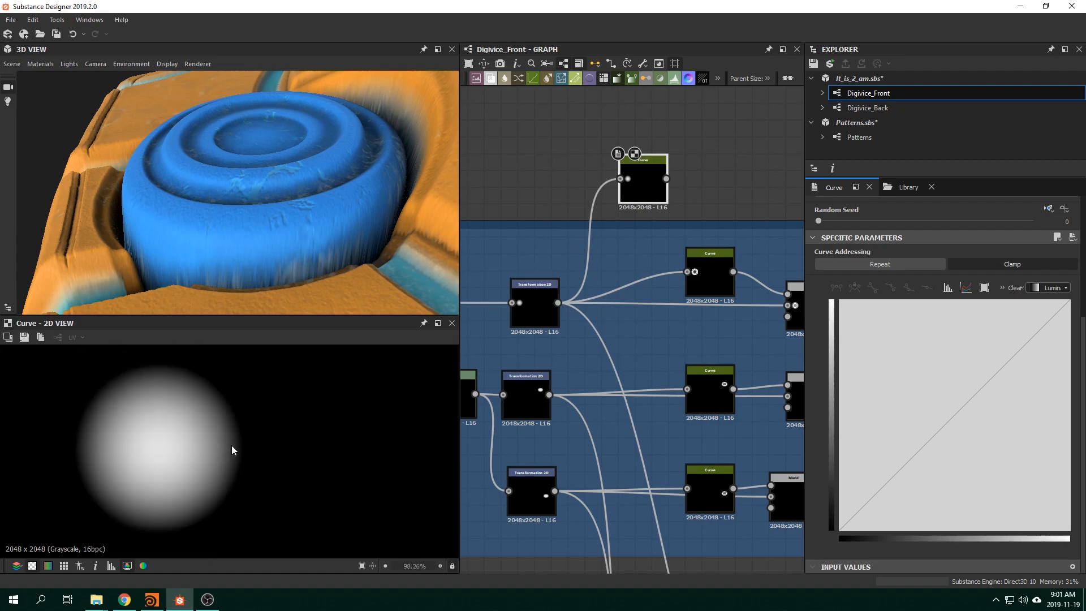
mouse_move(1028, 366)
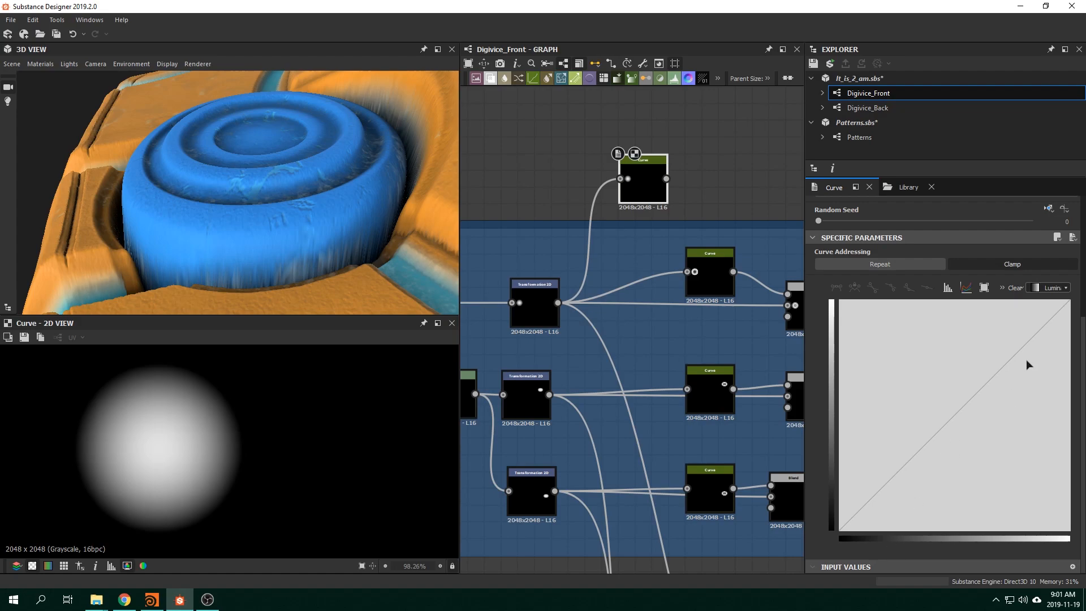
mouse_move(1052, 326)
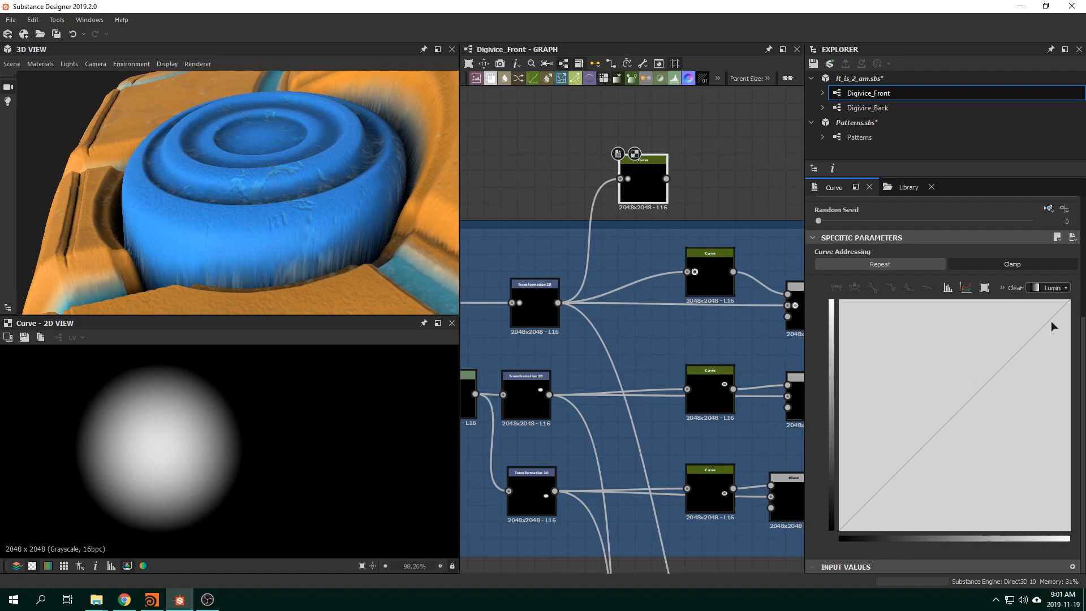
mouse_move(1059, 316)
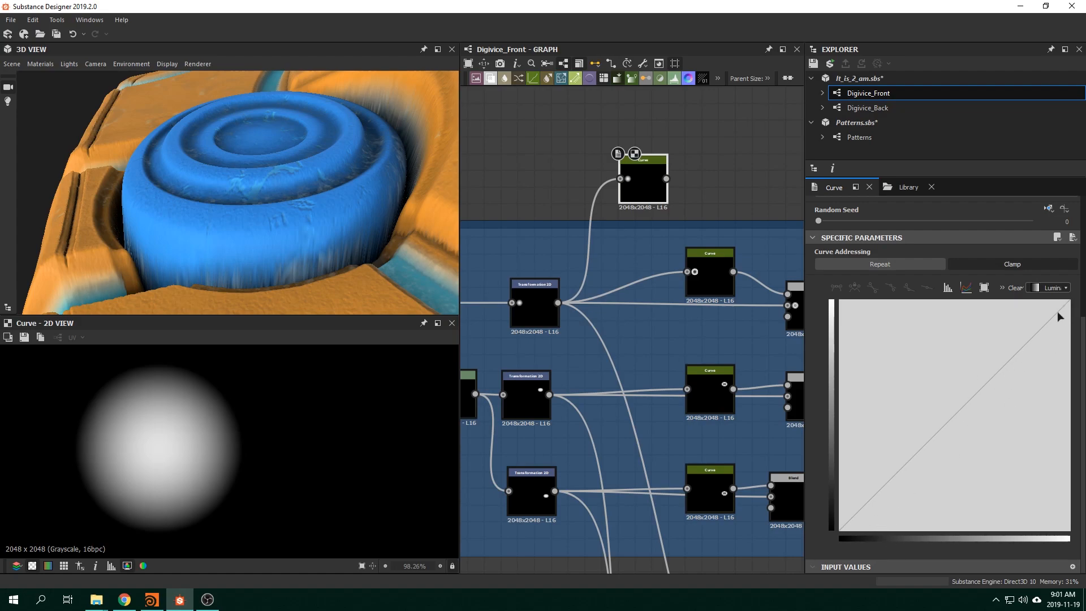
mouse_move(853, 528)
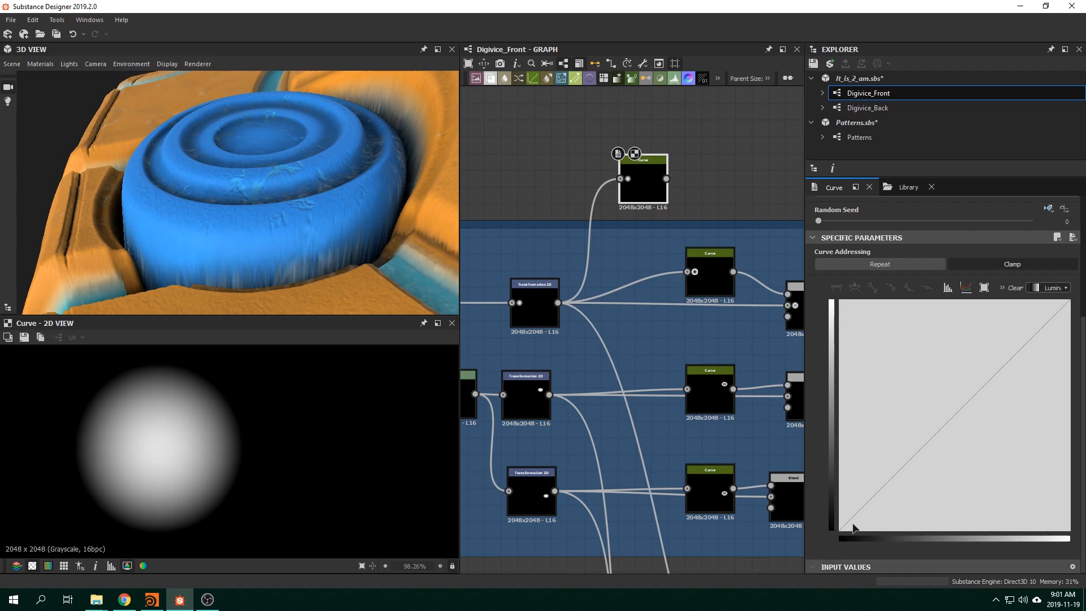
mouse_move(850, 529)
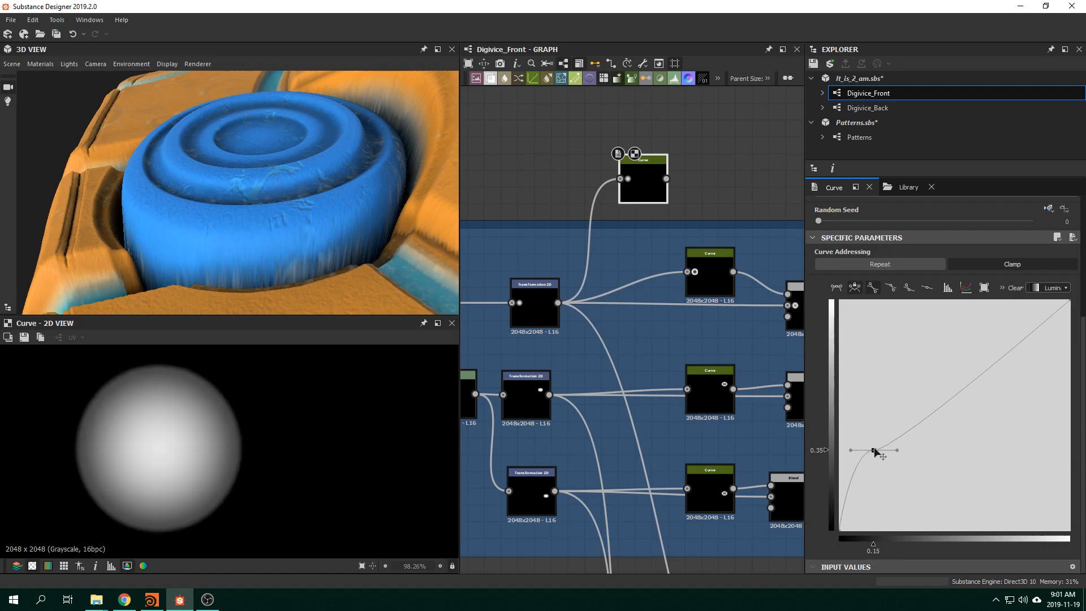
drag(874, 451, 863, 520)
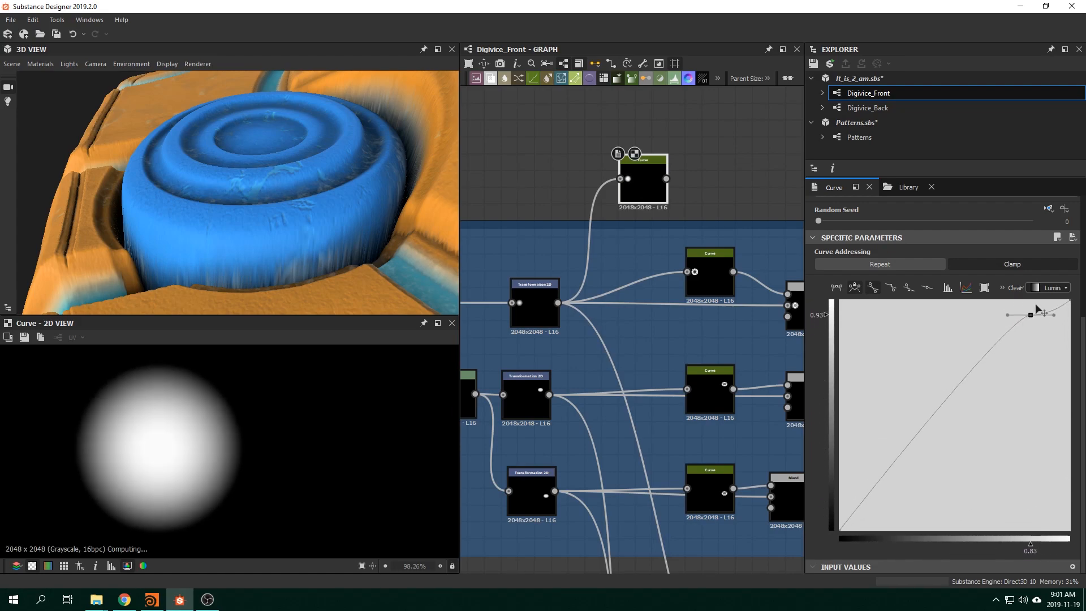
drag(1029, 313, 951, 366)
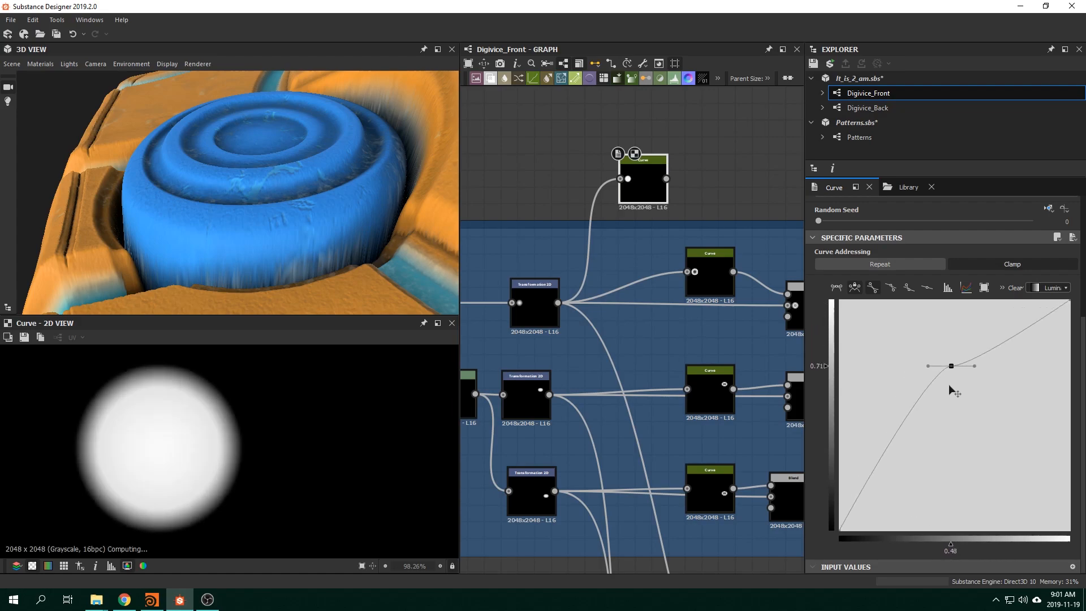
drag(951, 366, 894, 449)
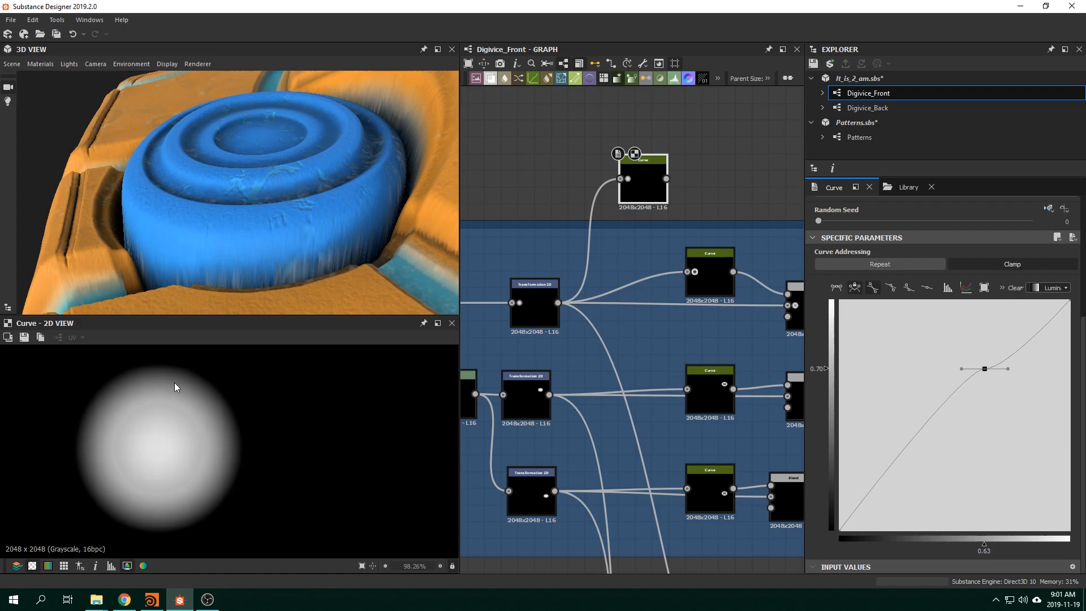
mouse_move(235, 402)
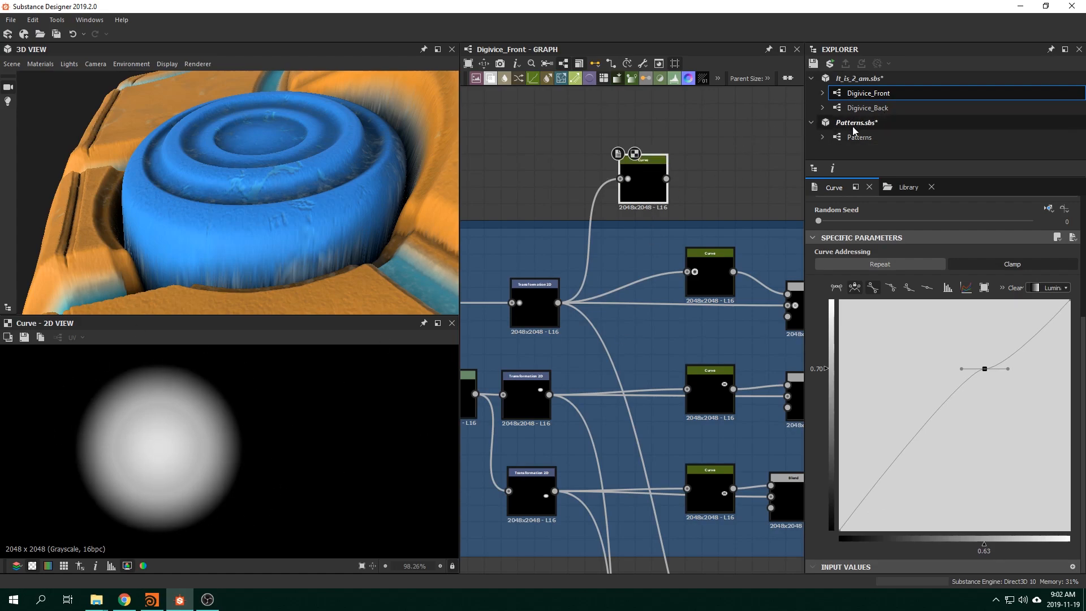
- In the Patterns graph, drag the Curve node's points so the tiled blobs become bat-like silhouettes
click(859, 137)
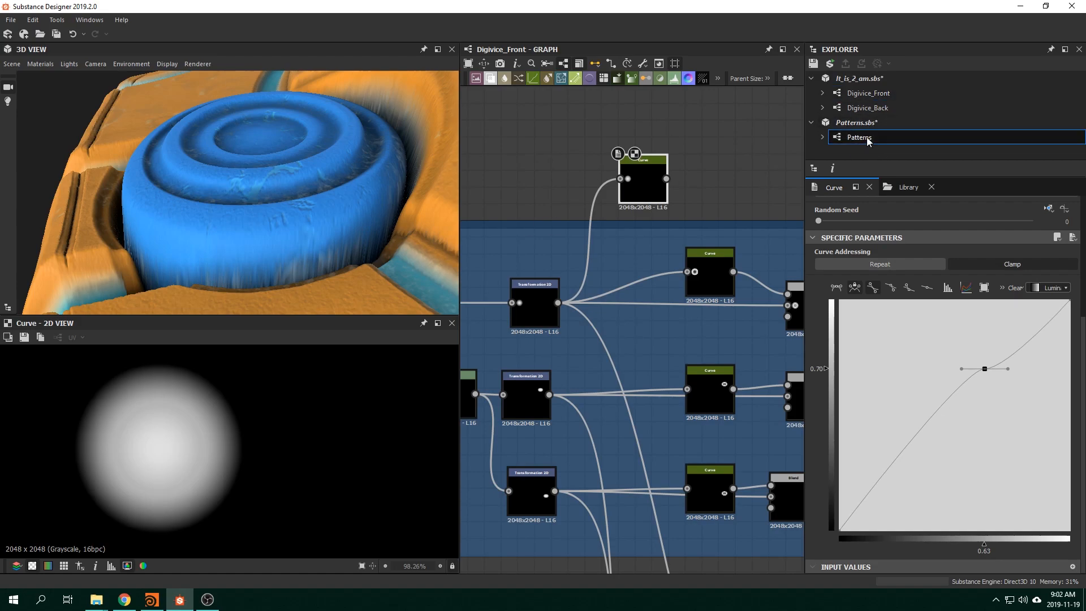
mouse_move(340, 262)
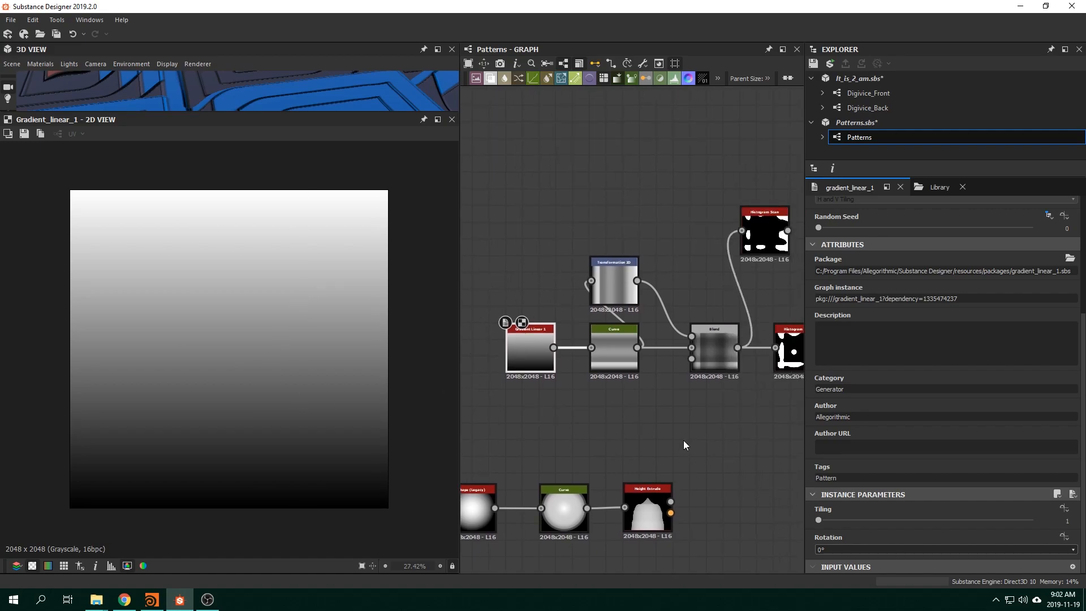
click(612, 347)
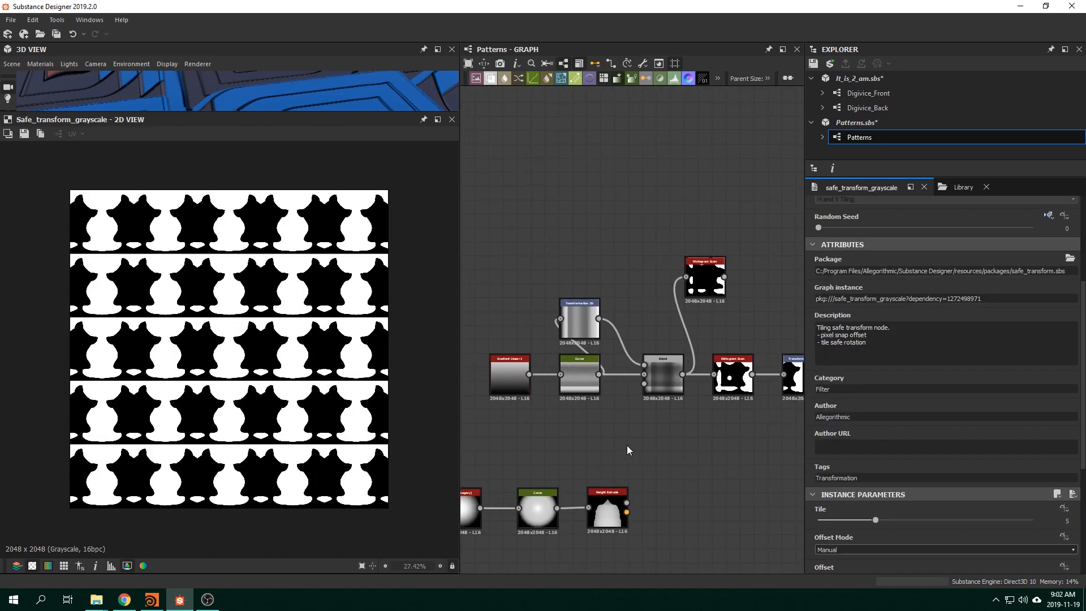
click(579, 359)
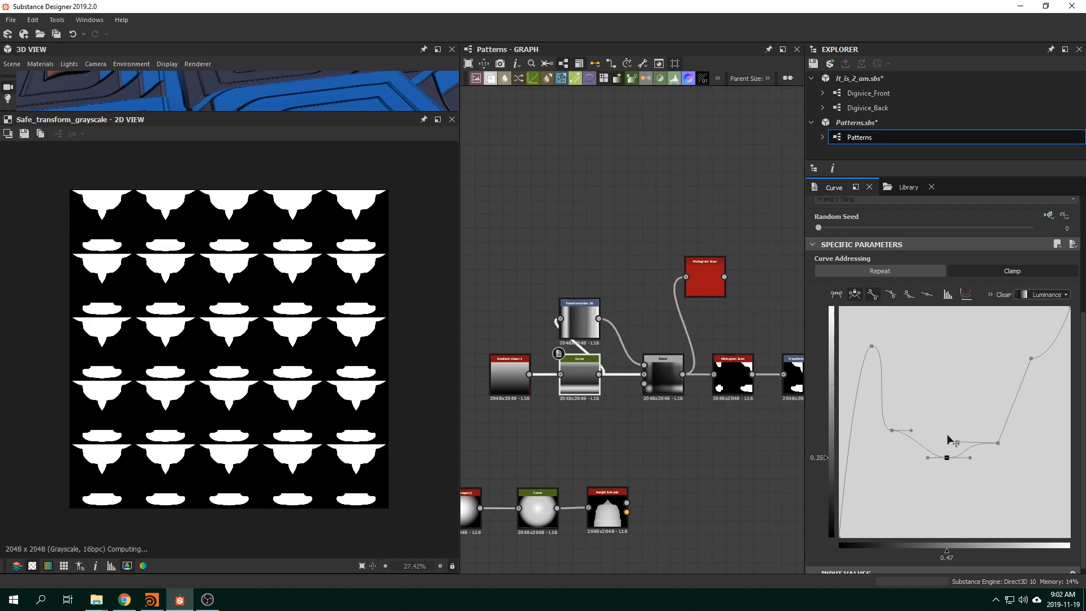
drag(946, 457, 983, 404)
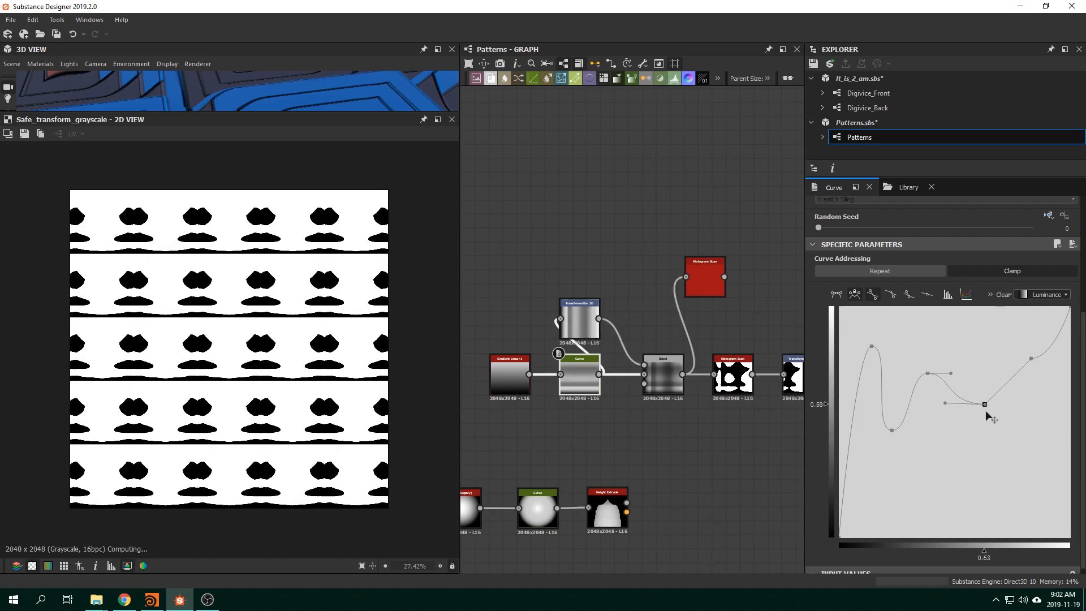
drag(983, 404, 1000, 443)
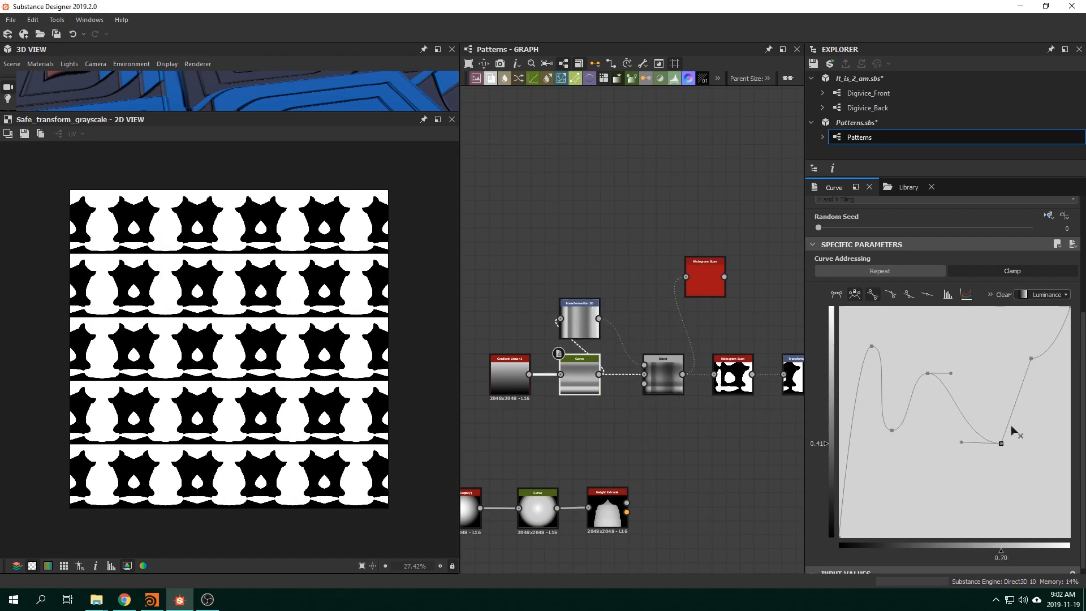
drag(1000, 443, 1030, 361)
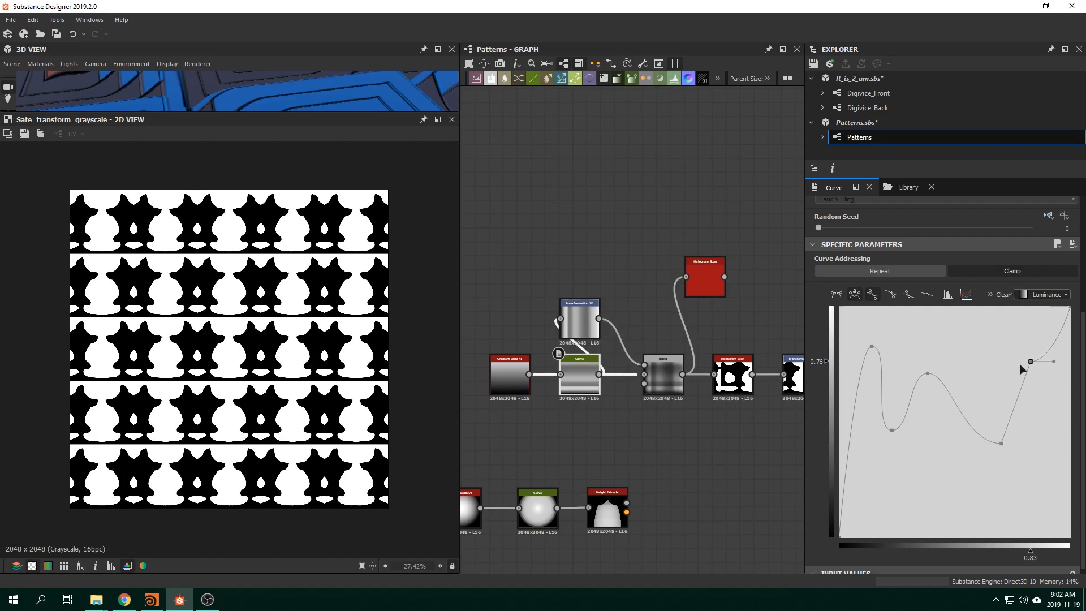
- Preview the banded curve gradient, the rotated transform and their multiplied blend
click(509, 371)
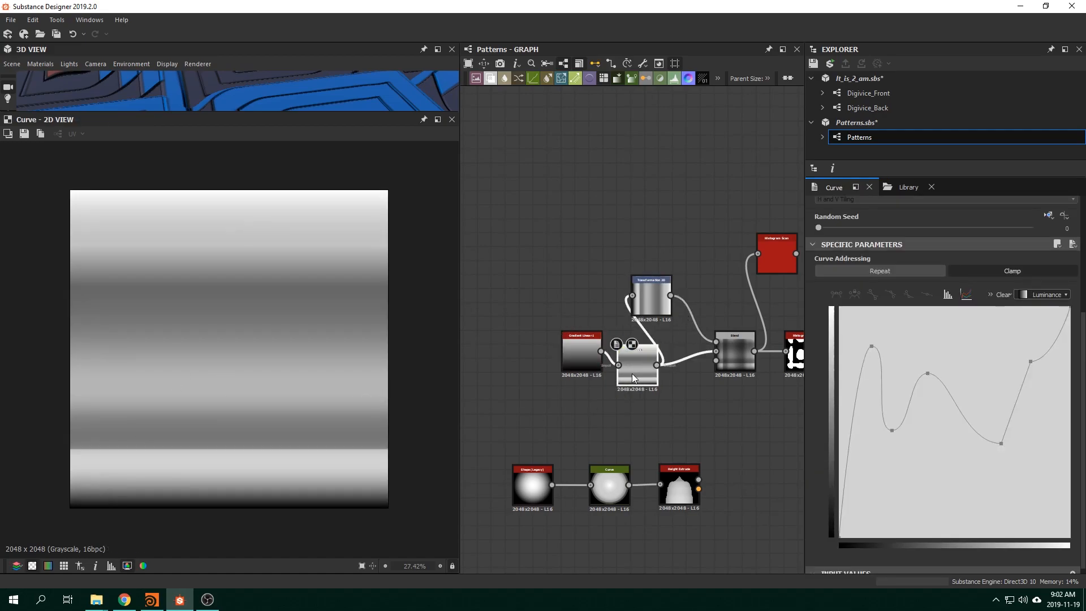
click(649, 291)
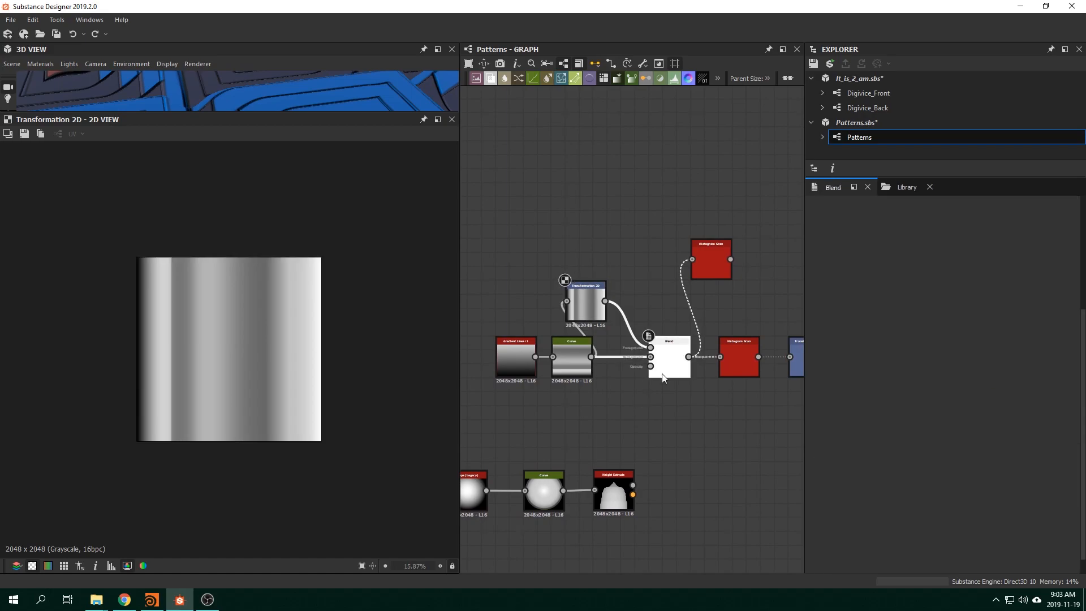
click(669, 359)
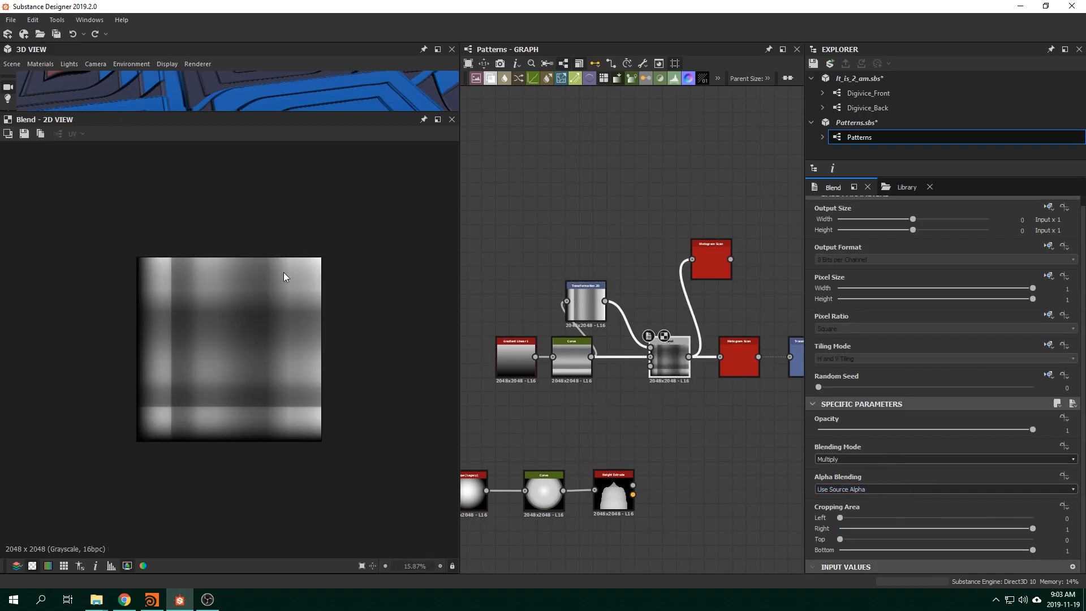
mouse_move(147, 341)
text(h)
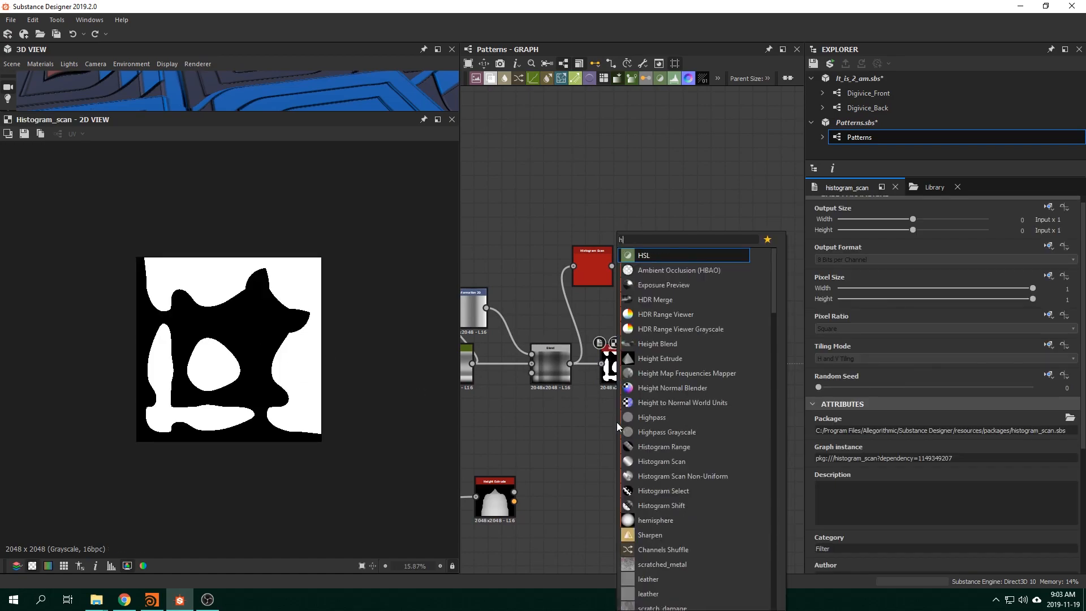
- Add a Histogram Scan after the Blend with Position about 0.6 and Contrast 1
text(is)
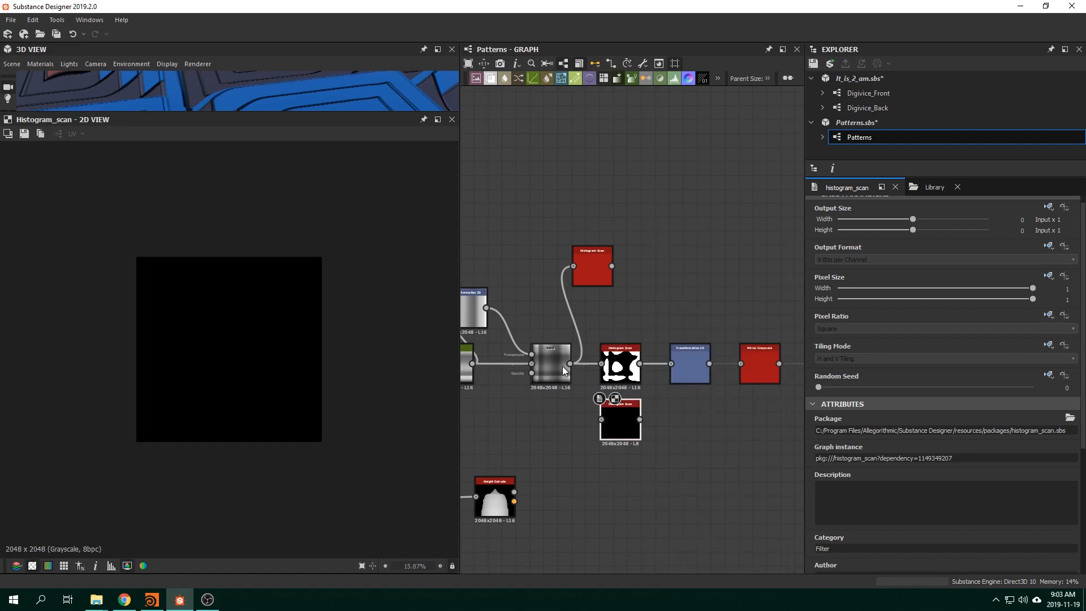
scroll(down, 3)
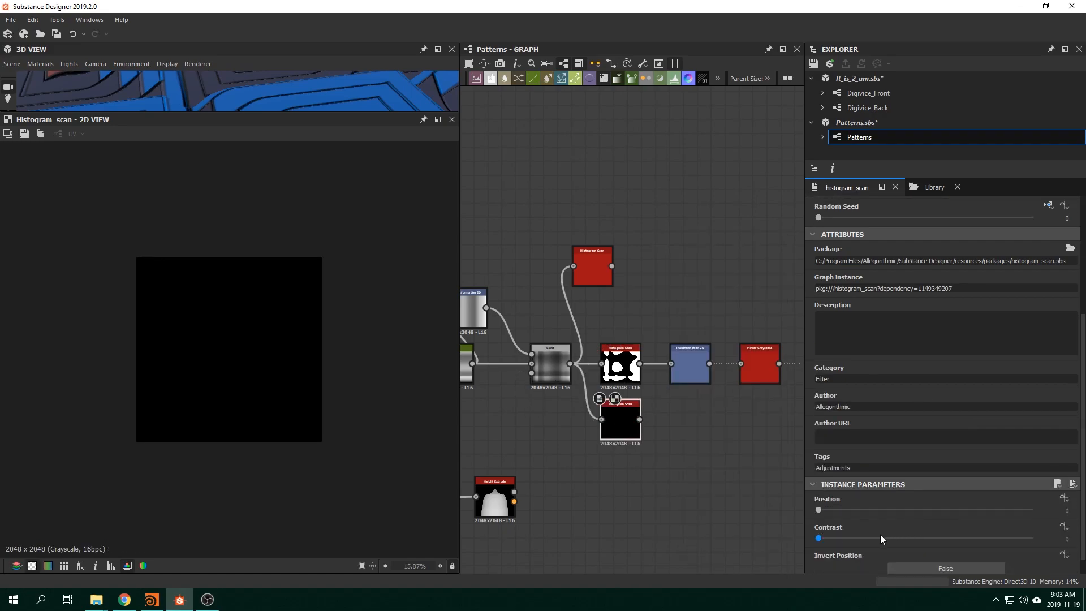
drag(818, 539, 976, 538)
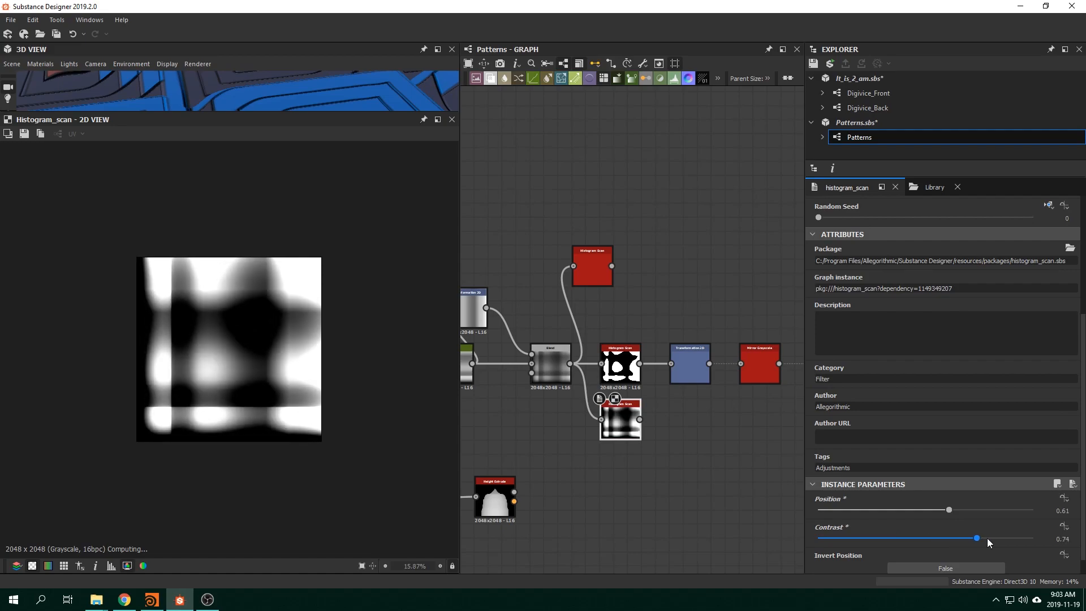
drag(976, 539, 991, 539)
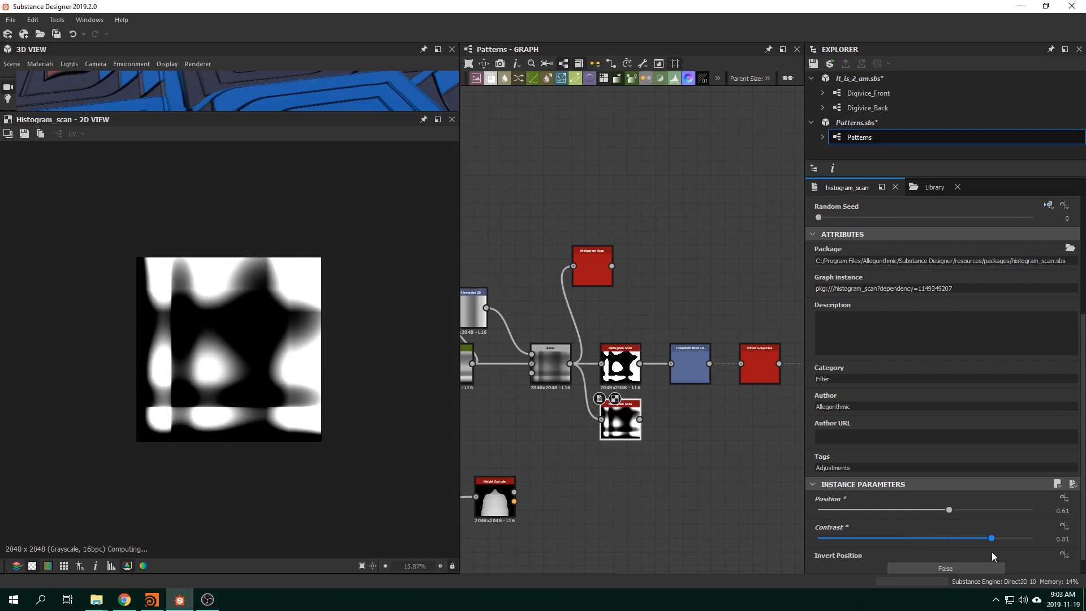
drag(991, 539, 1027, 539)
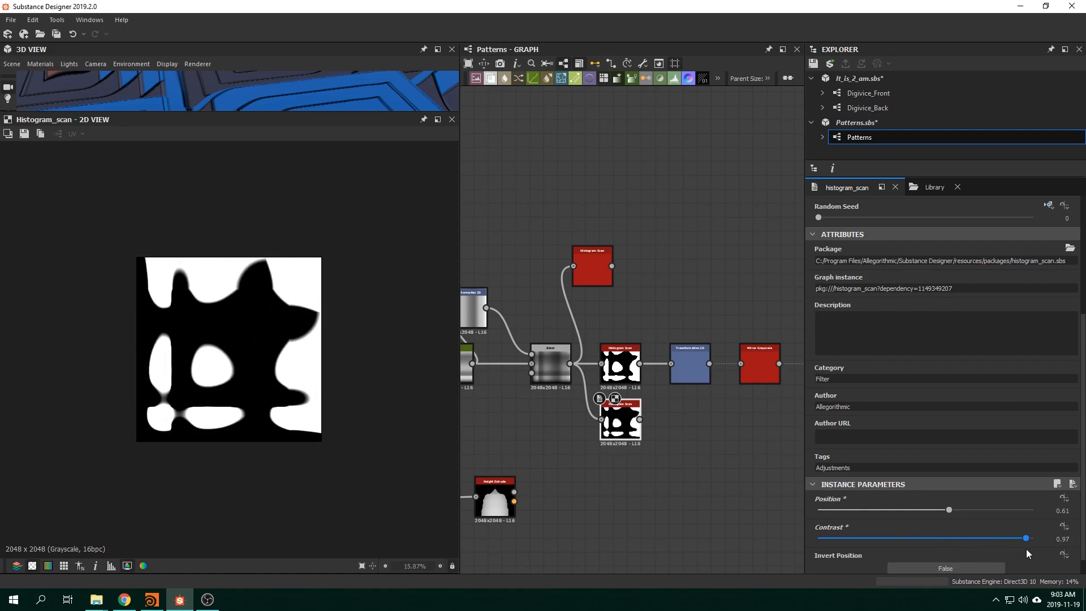
drag(1027, 538, 1032, 538)
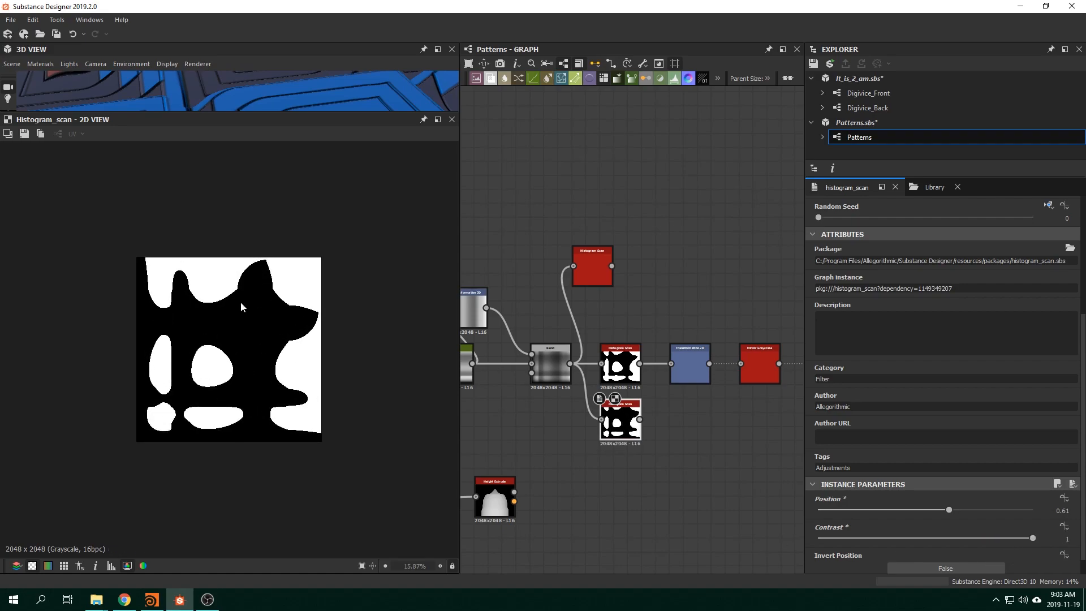
mouse_move(217, 330)
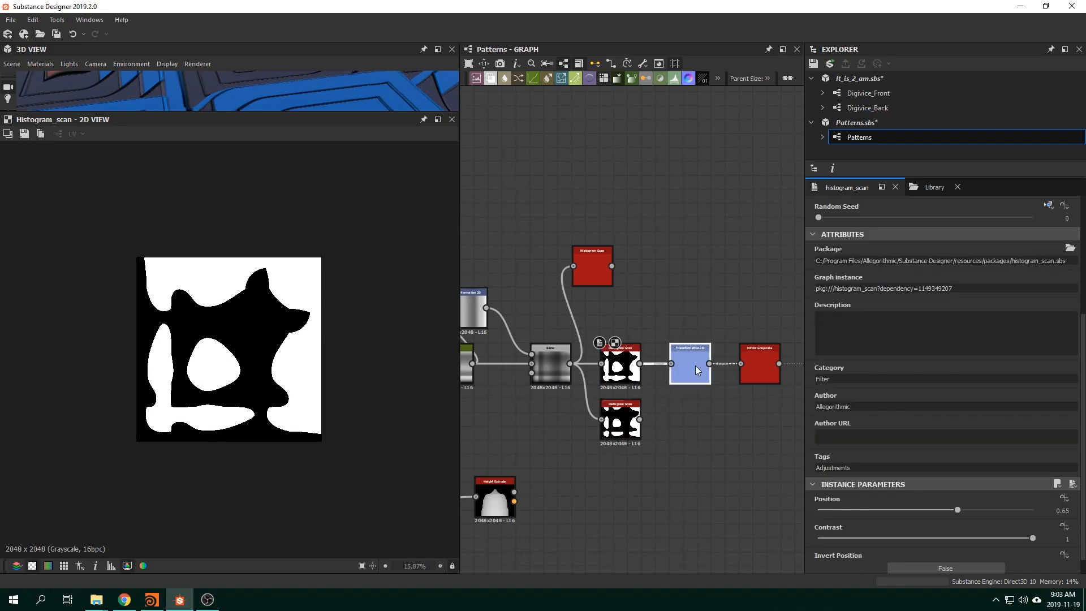
- Scrub the Multi Switch Grayscale input selection through several tiled patterns feeding the radial Shape Mapper
click(689, 364)
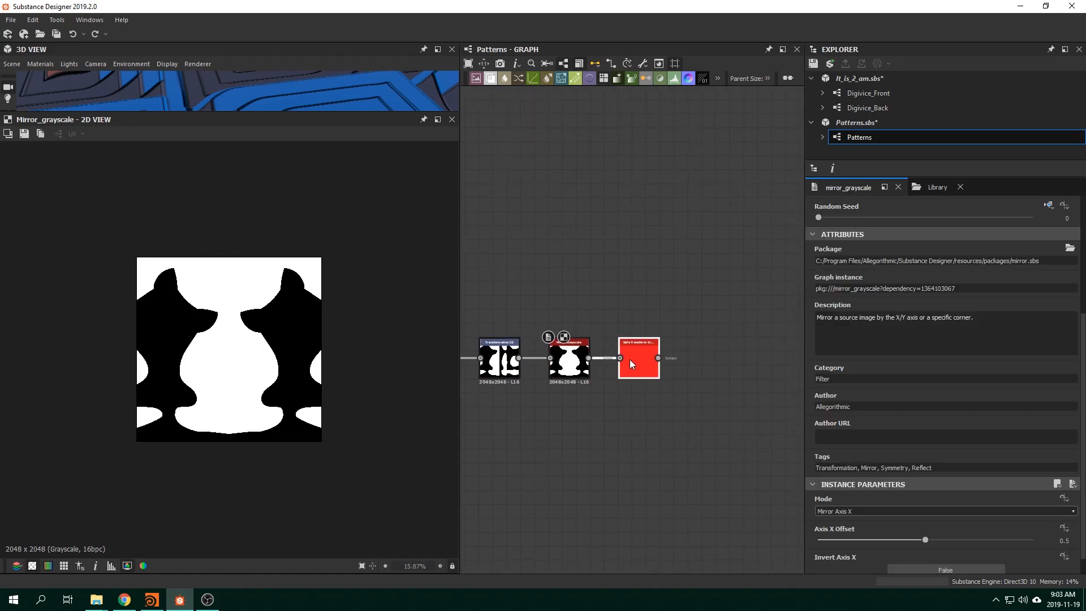
click(637, 358)
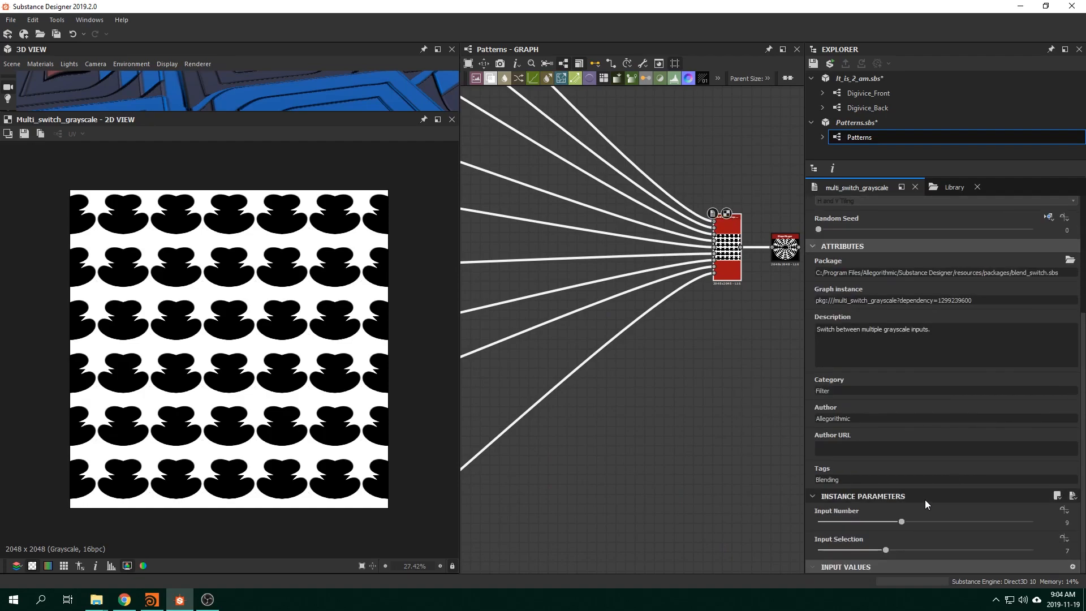
drag(885, 549, 861, 551)
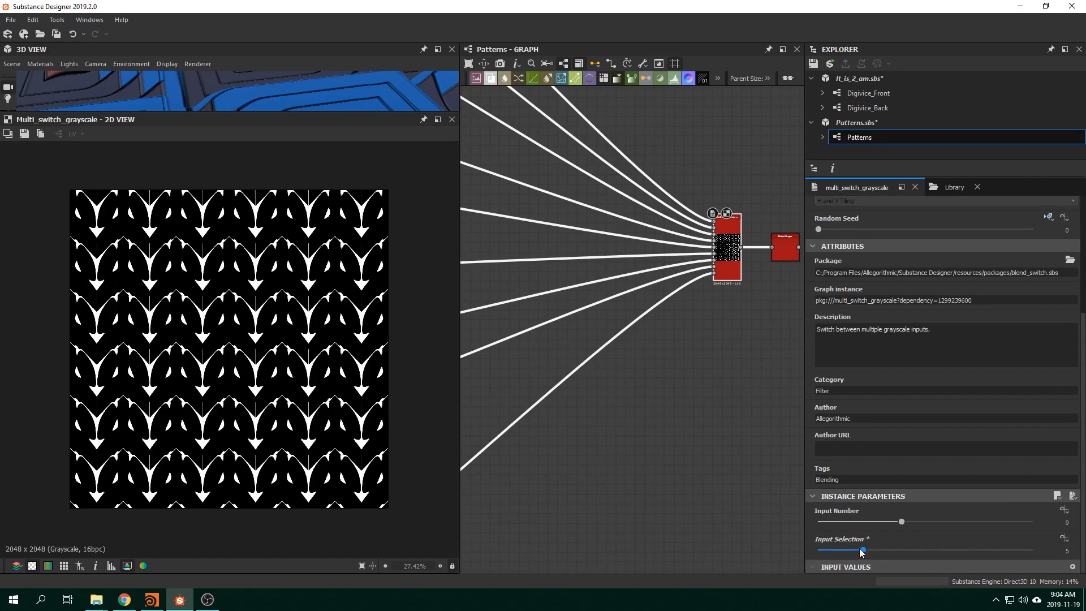
drag(861, 550, 840, 550)
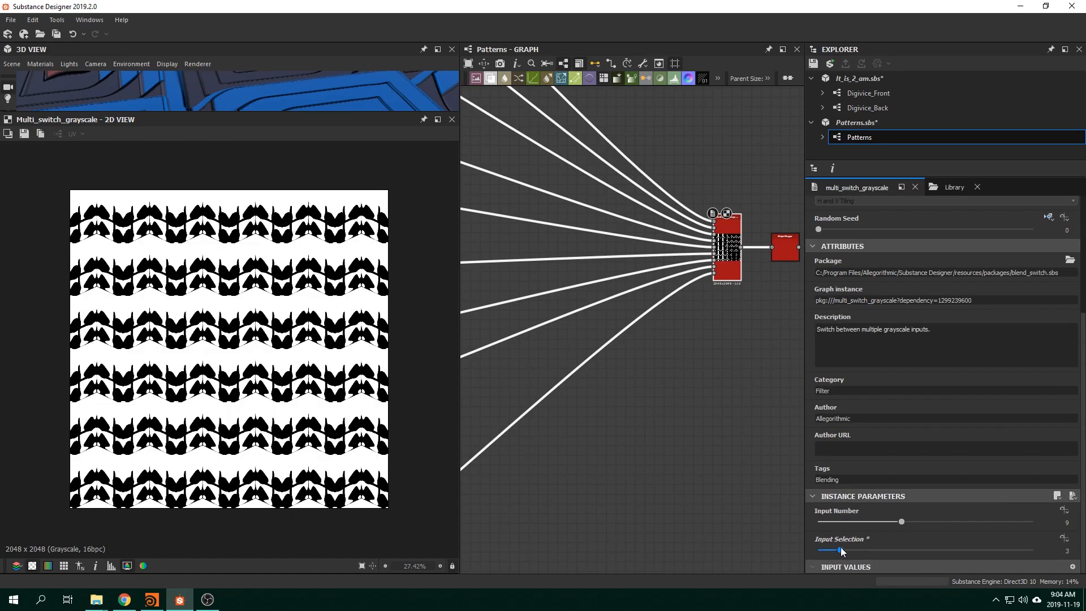
drag(840, 550, 852, 550)
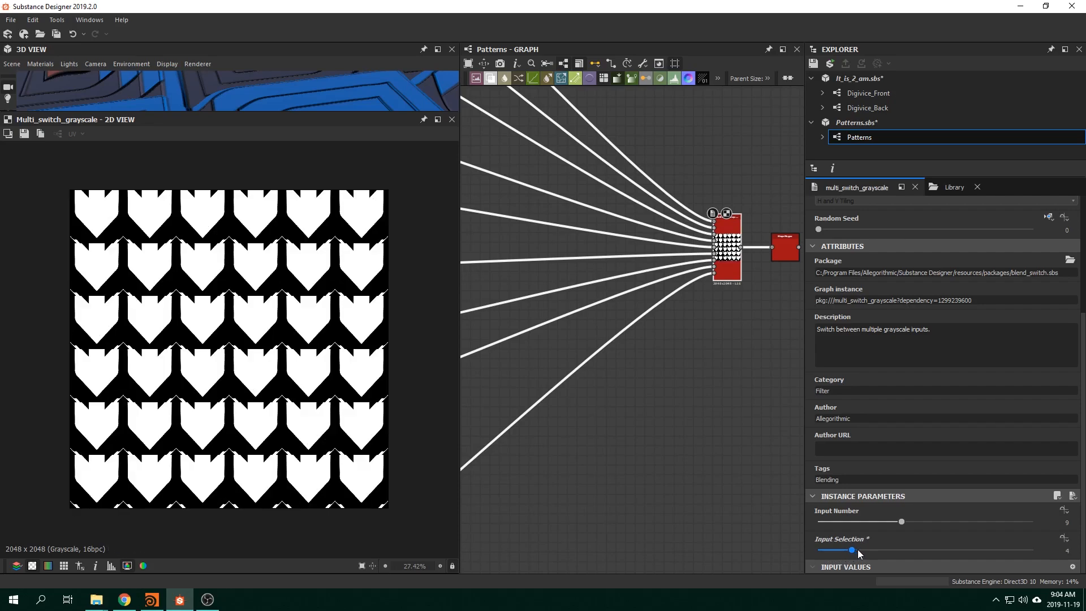
drag(853, 549, 899, 550)
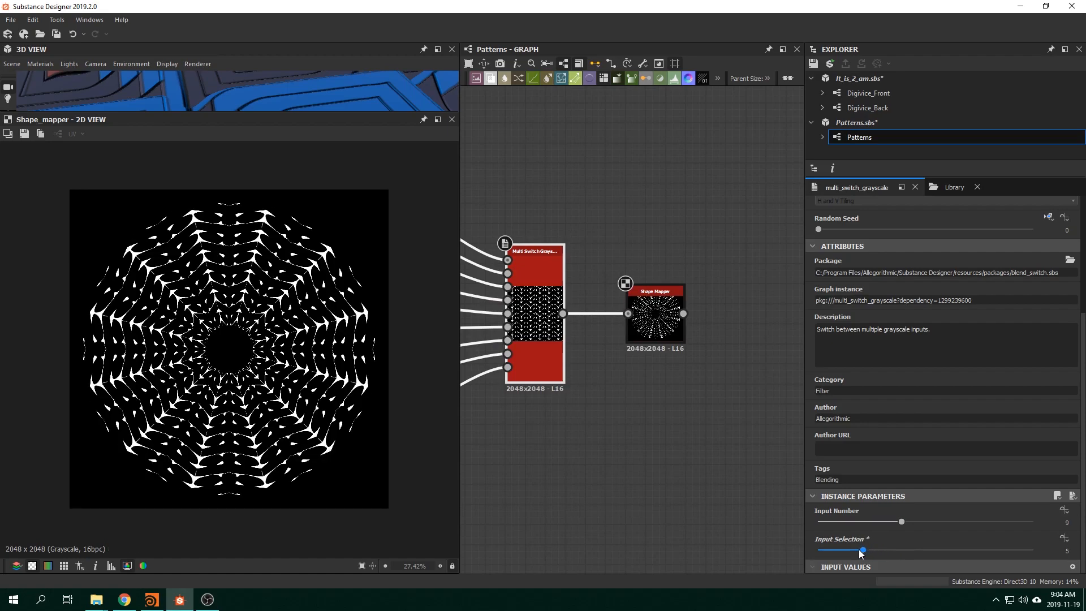
drag(862, 550, 850, 549)
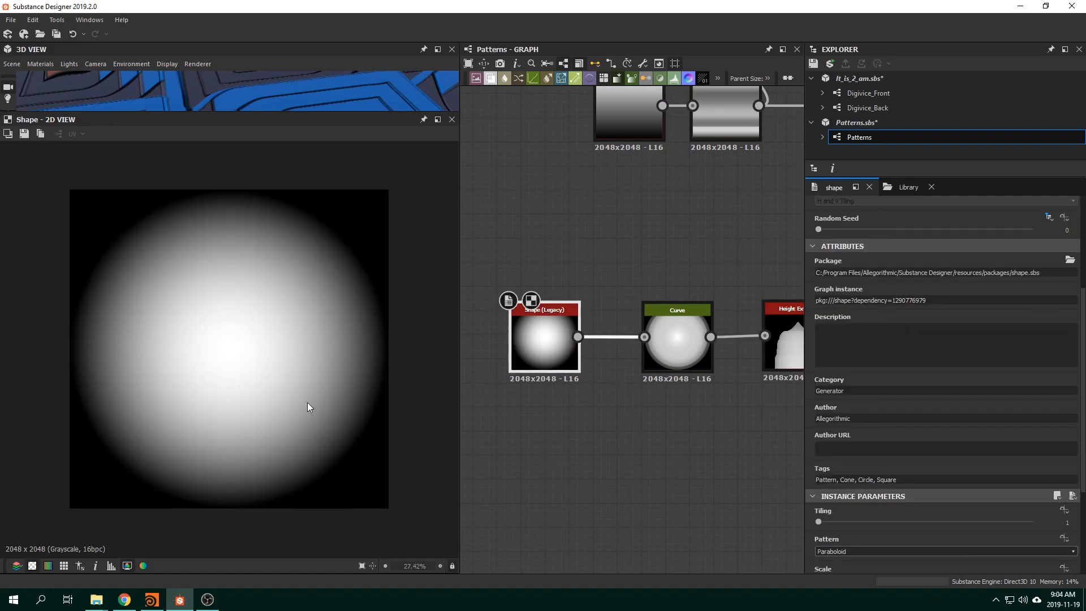
mouse_move(229, 326)
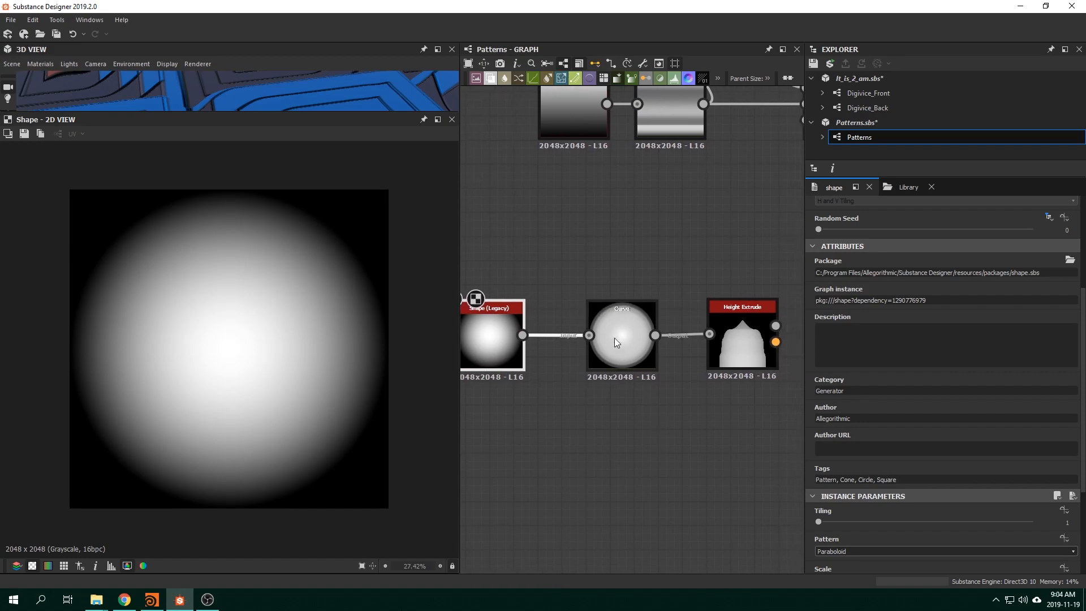
- Adjust the Curve node before Height Extrude so the paraboloid becomes a stepped, flat-topped dome
click(620, 339)
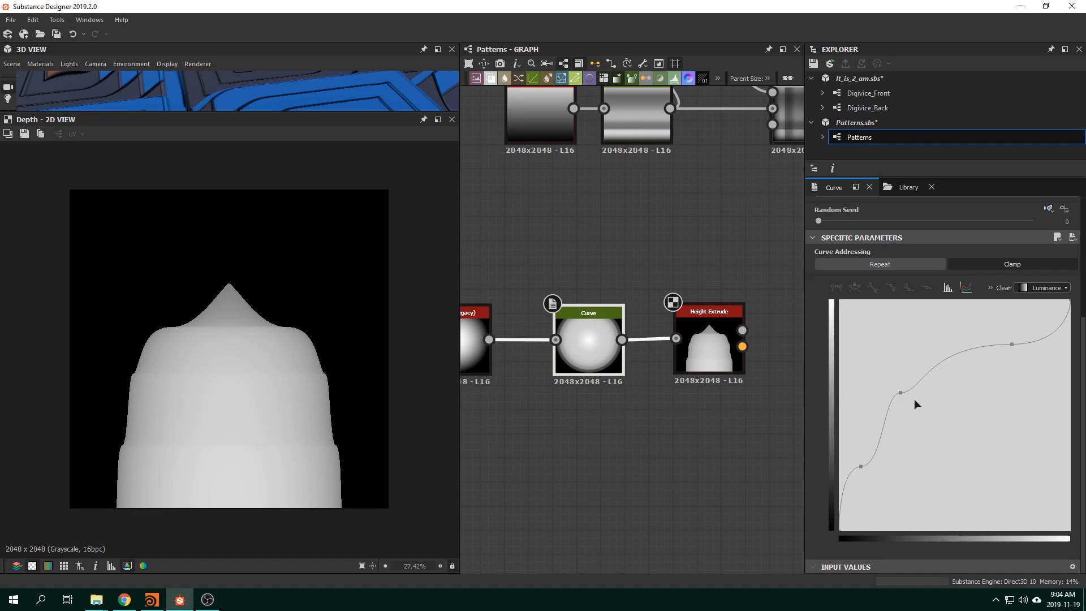
mouse_move(163, 345)
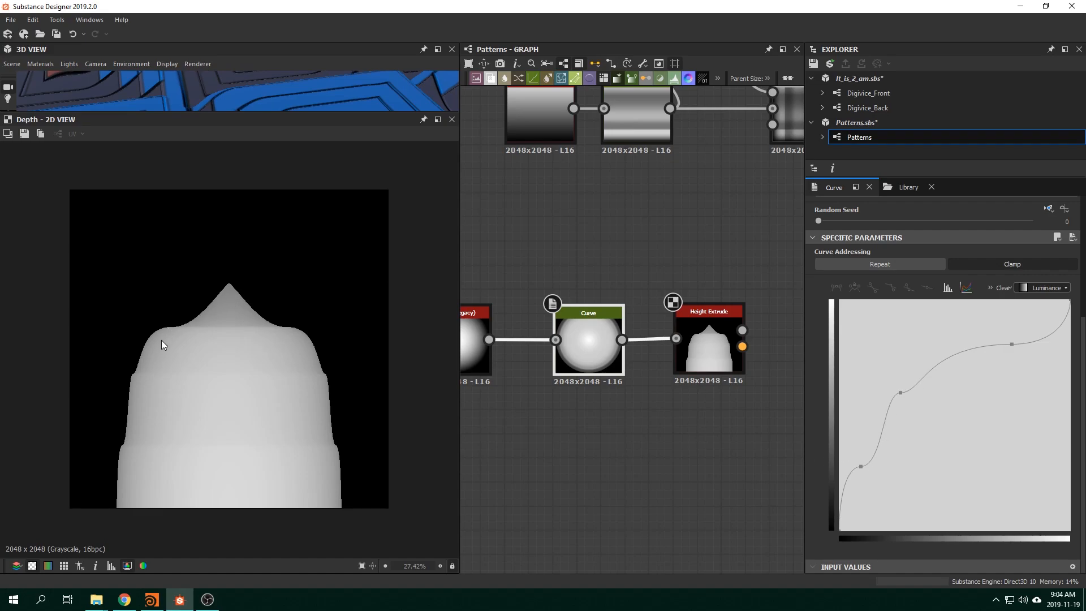
drag(902, 393, 864, 373)
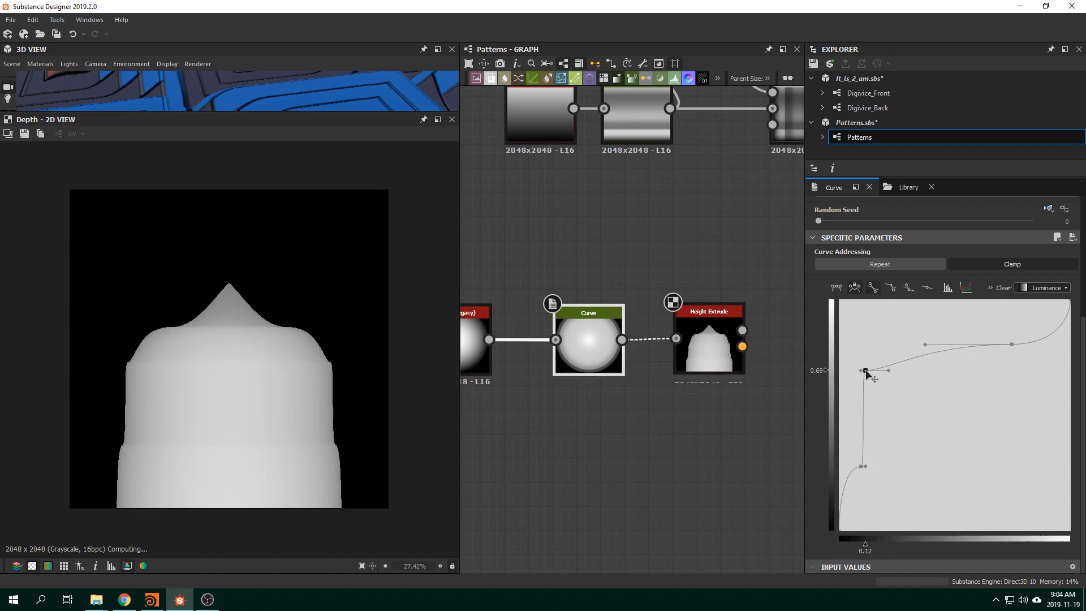
drag(864, 373, 943, 315)
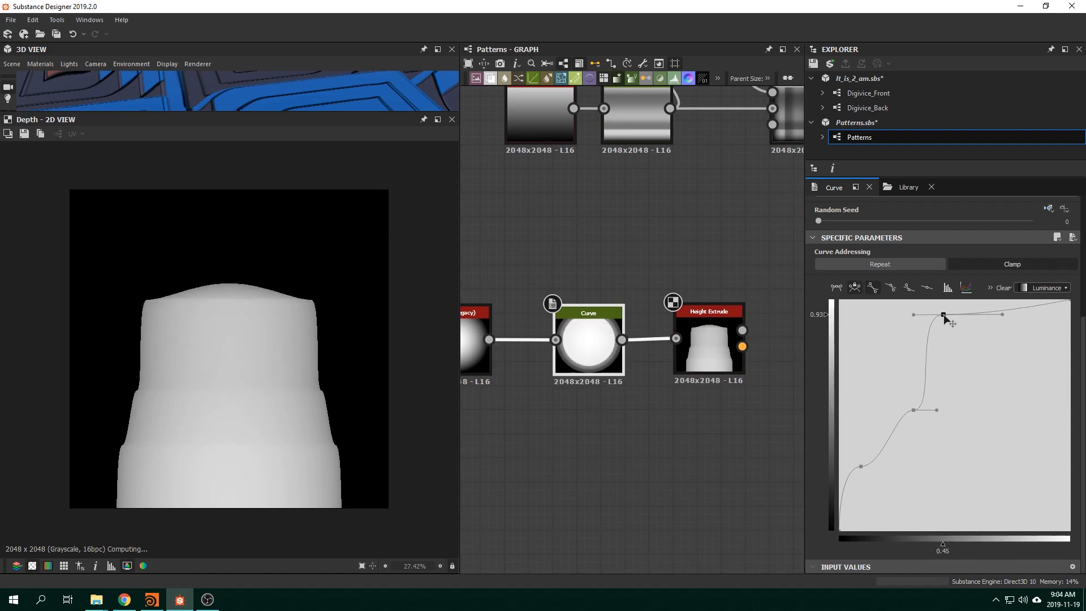
drag(943, 315, 973, 346)
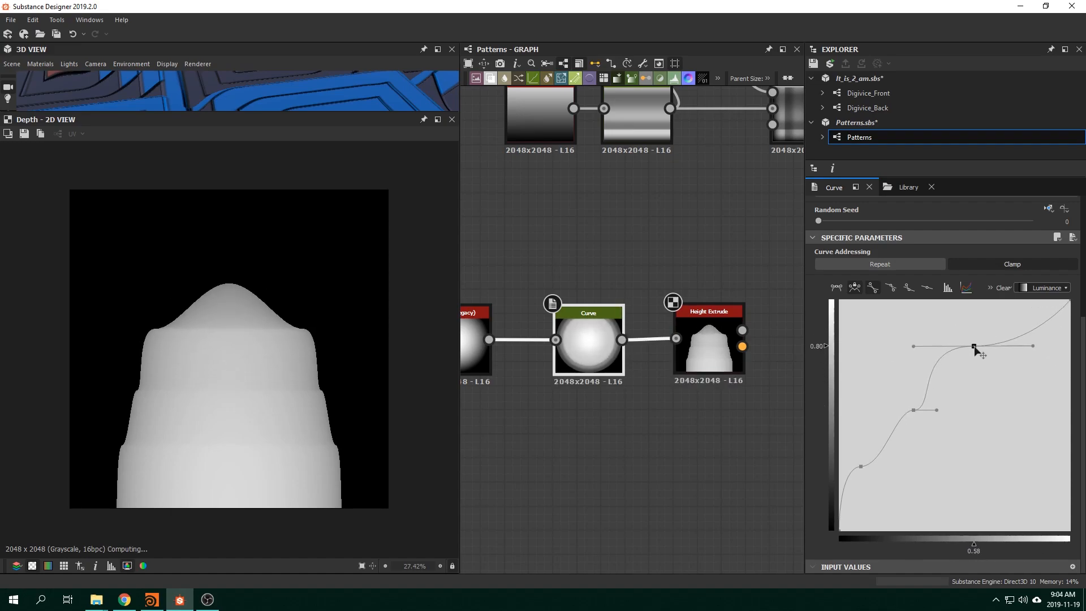
drag(973, 346, 896, 393)
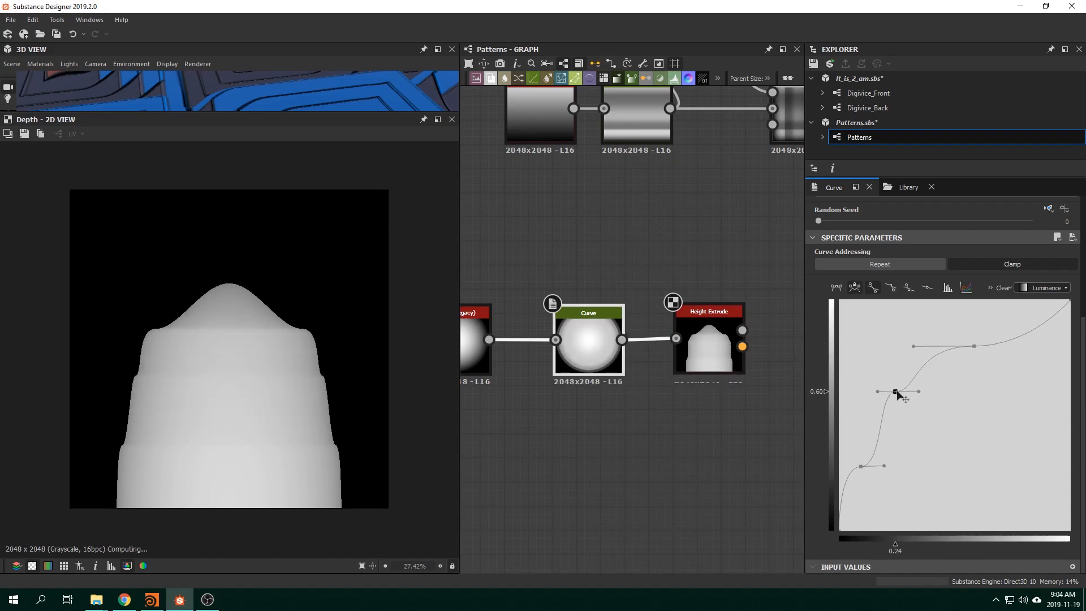
drag(896, 393, 868, 451)
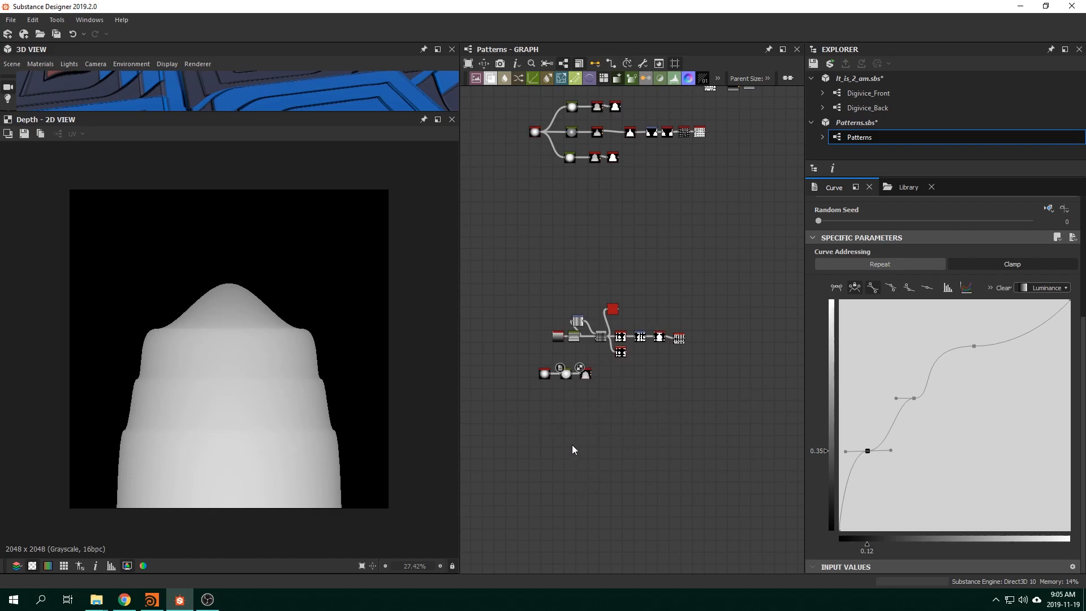
- Switch to Houdini and inspect the revolved vase model through its transform and revolve nodes
click(150, 599)
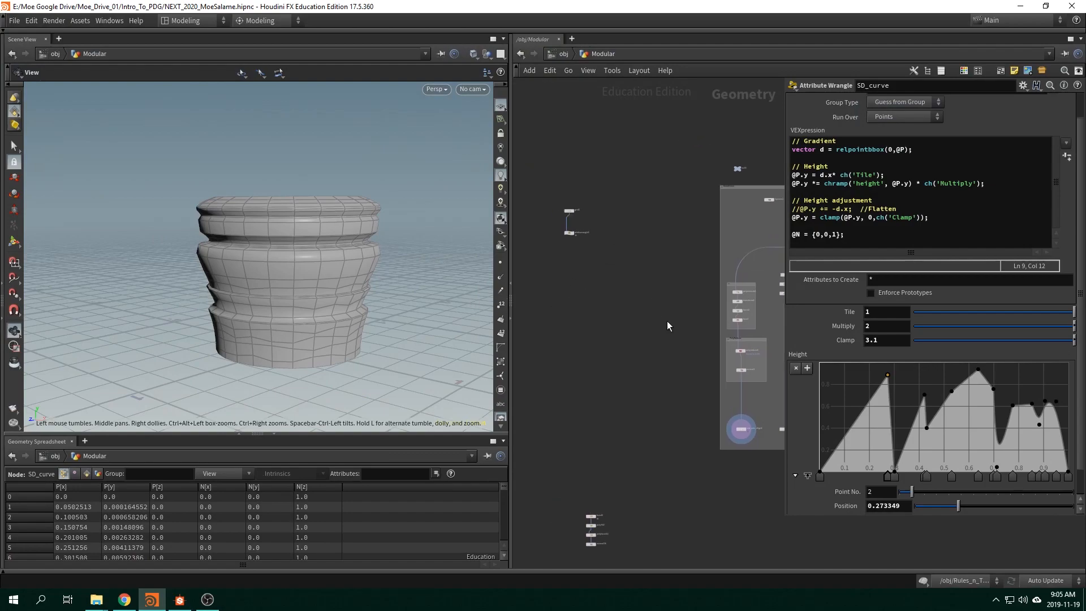
drag(669, 325, 584, 285)
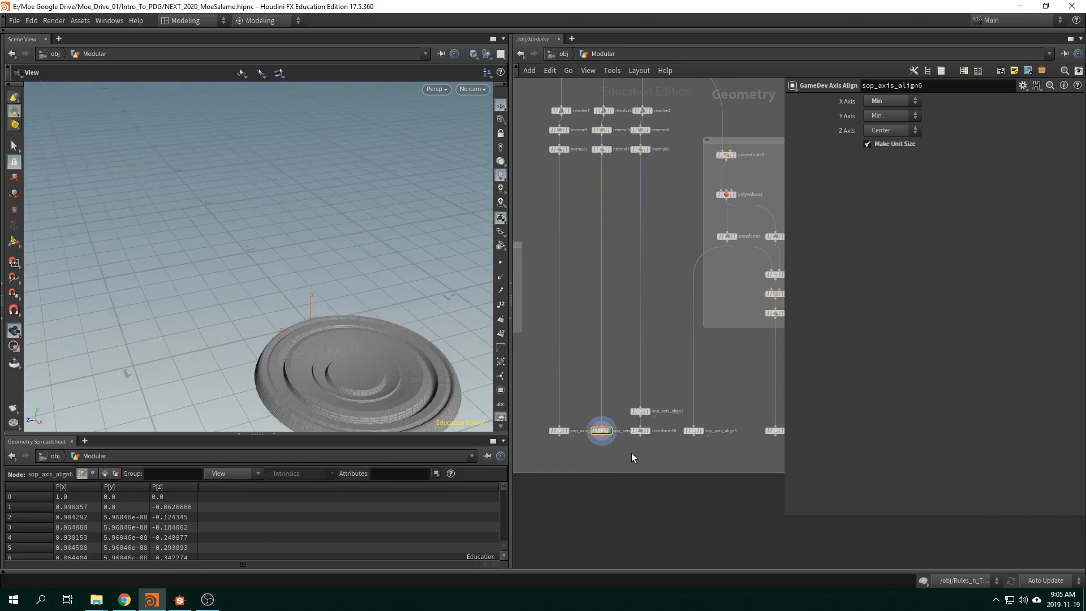
click(638, 430)
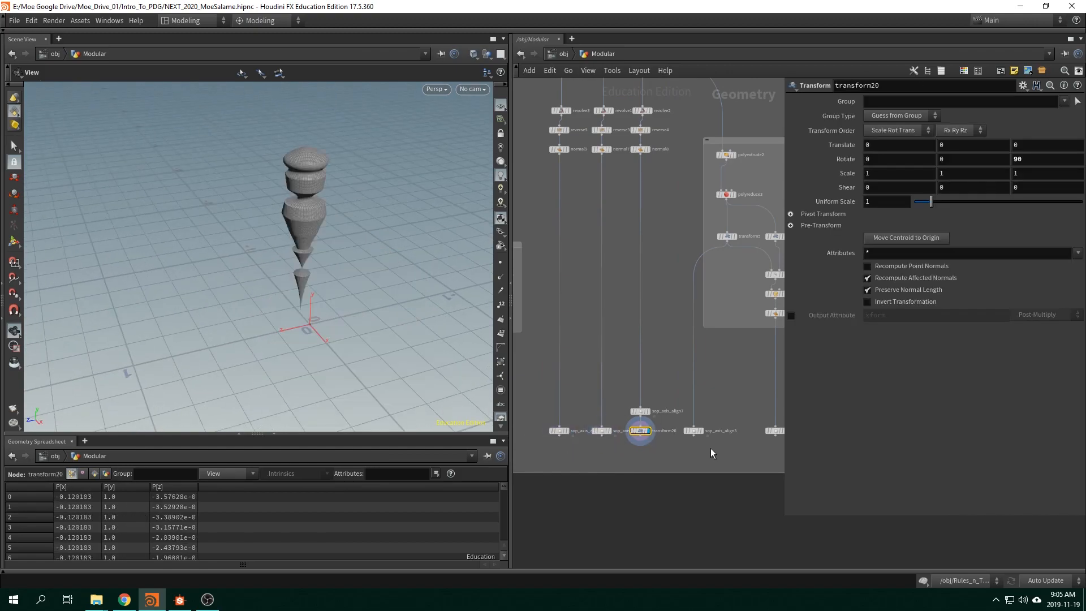
click(737, 419)
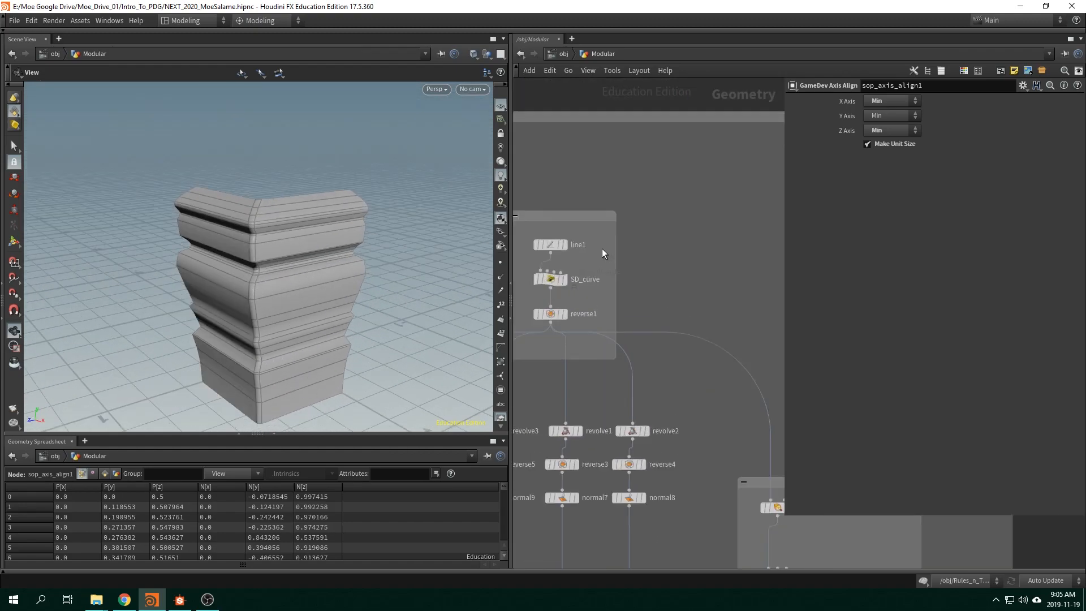
- Nudge points on the SD_curve wrangle's Height ramp to alter the revolved bands
click(550, 278)
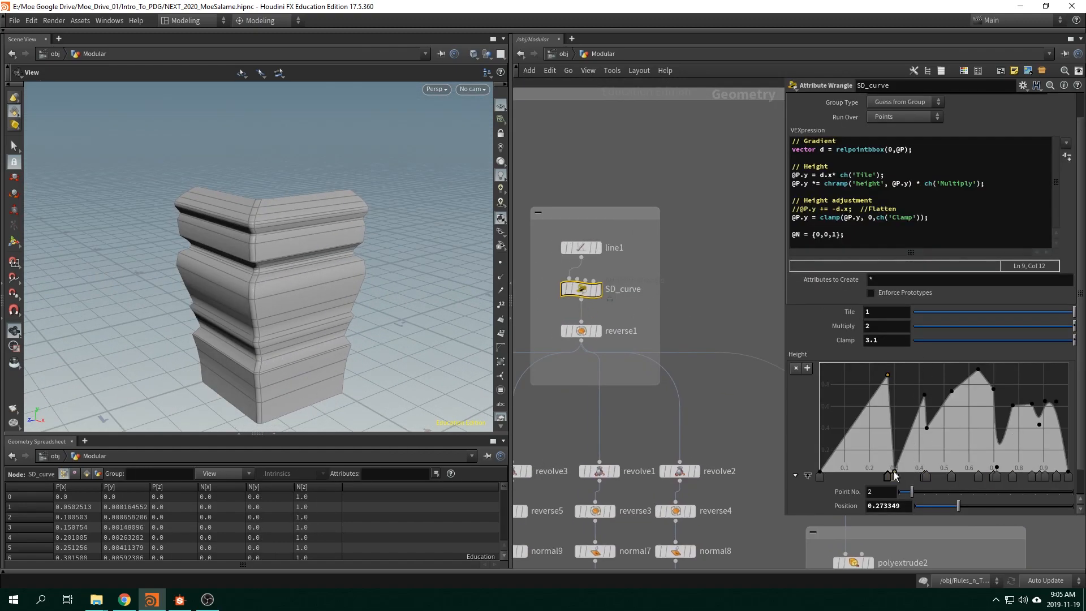
drag(892, 374, 903, 404)
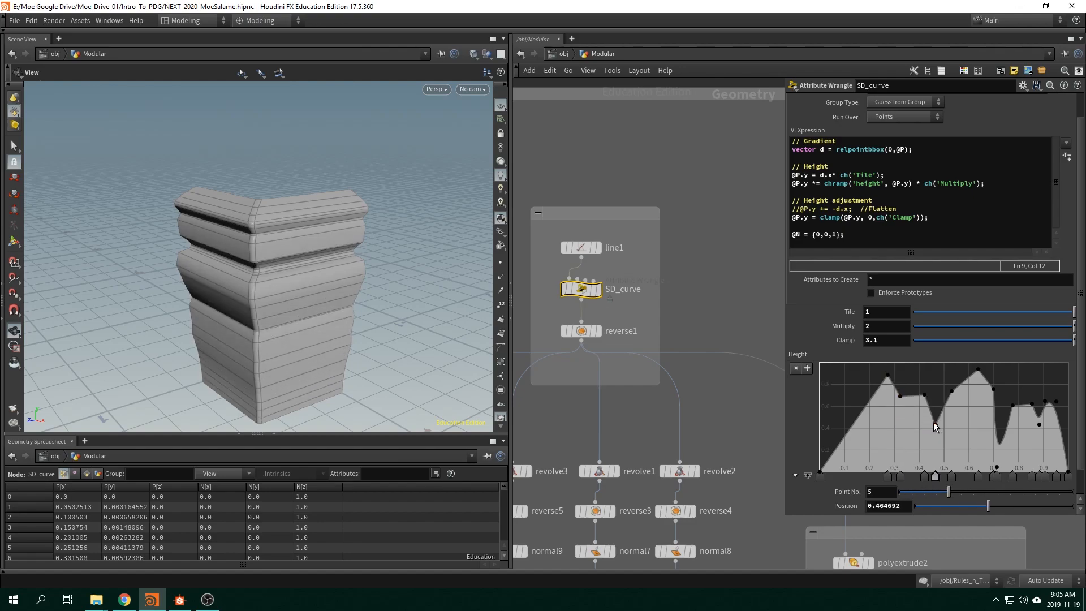
drag(937, 431, 931, 440)
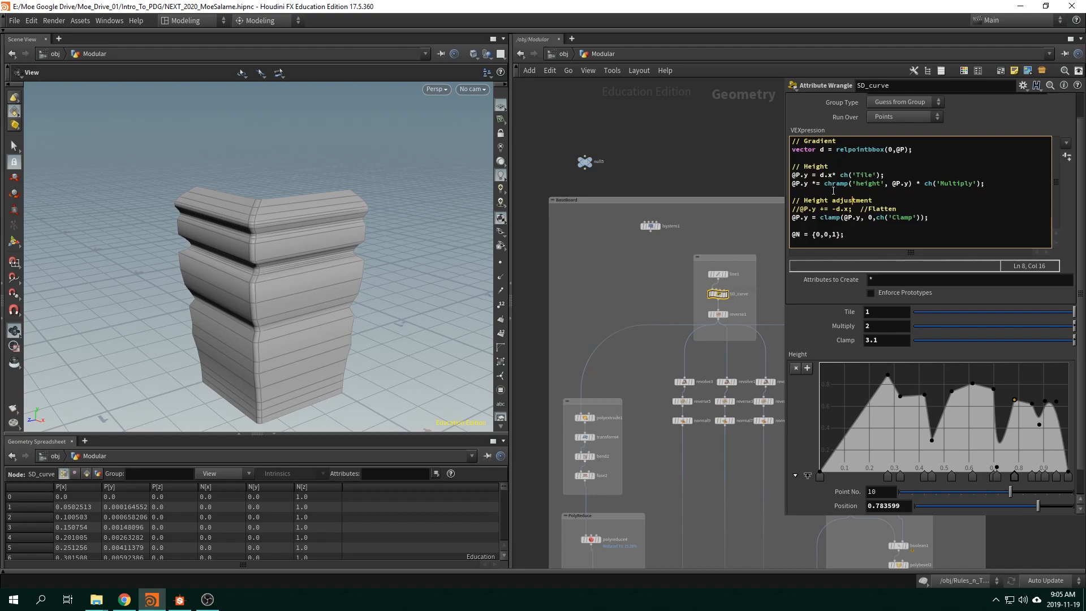
mouse_move(694, 236)
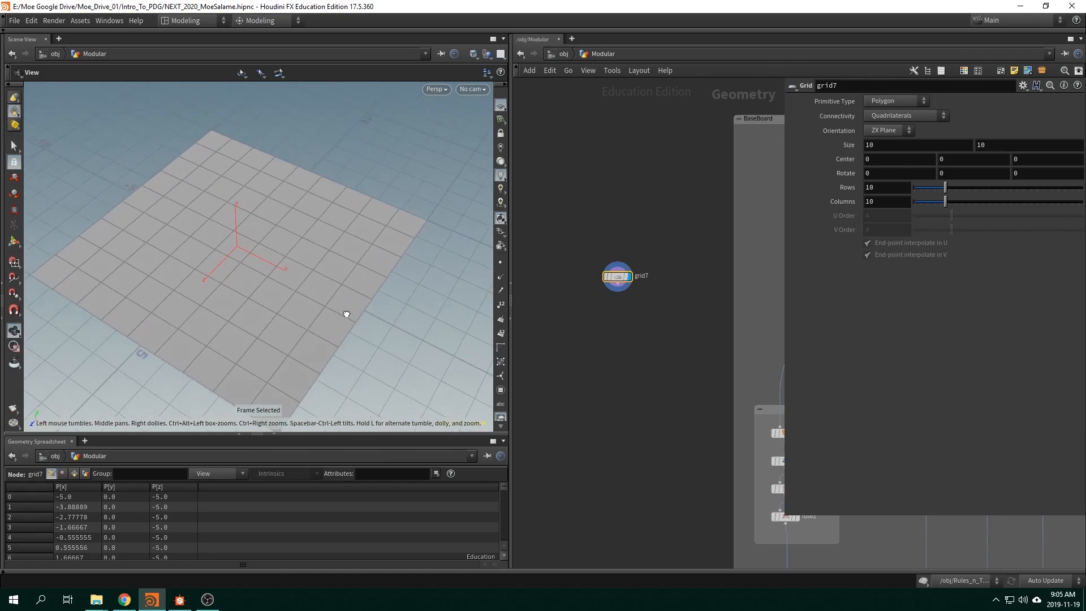
- Densify grid7 and wire it into a new empty Attribute Wrangle, viewing the grid from several angles
text(5)
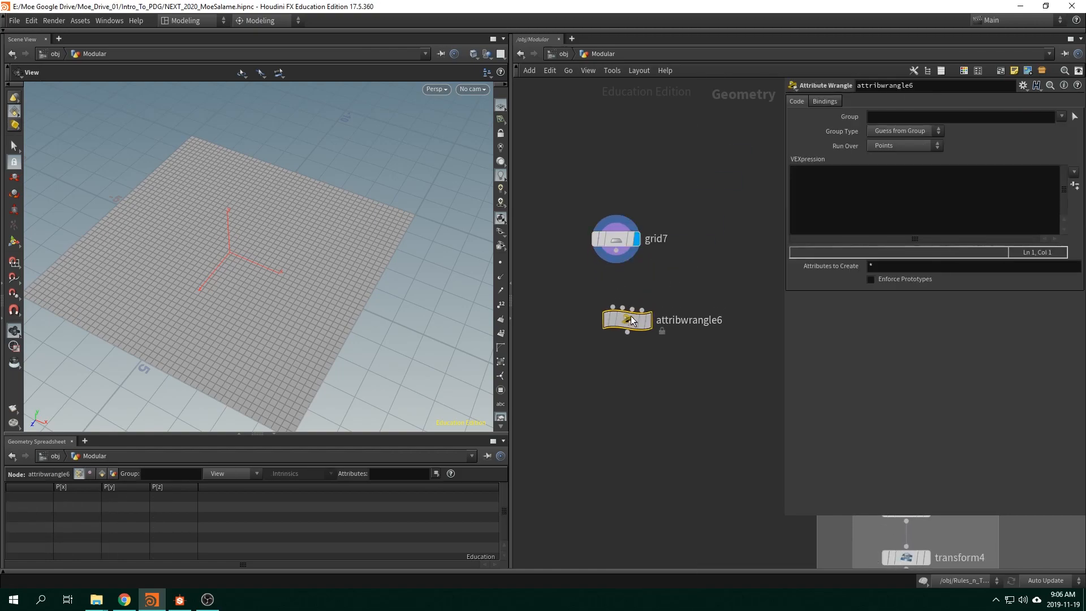
click(900, 197)
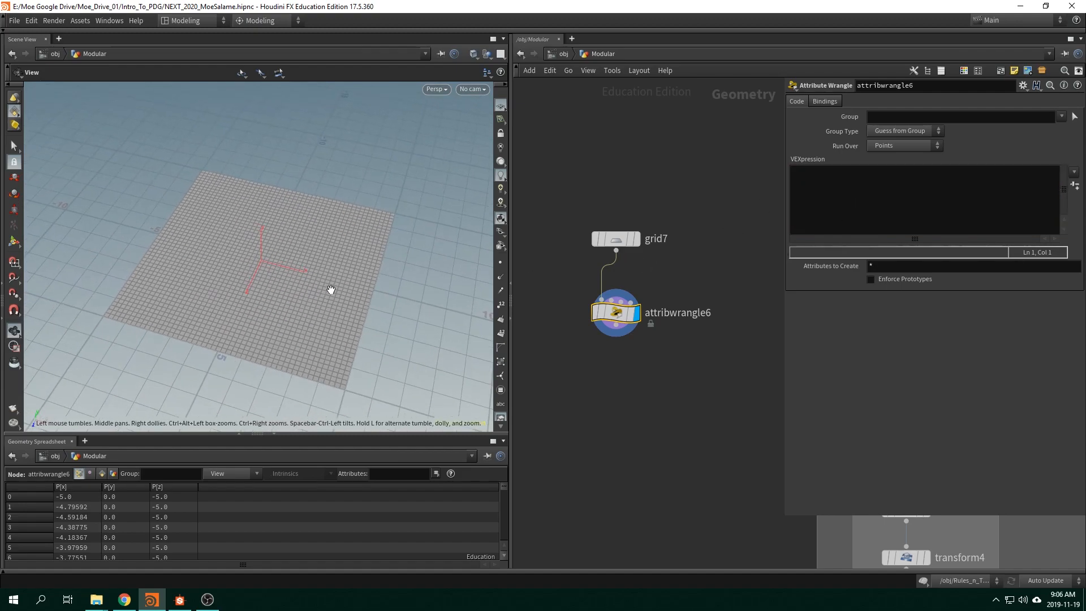
drag(331, 288, 405, 280)
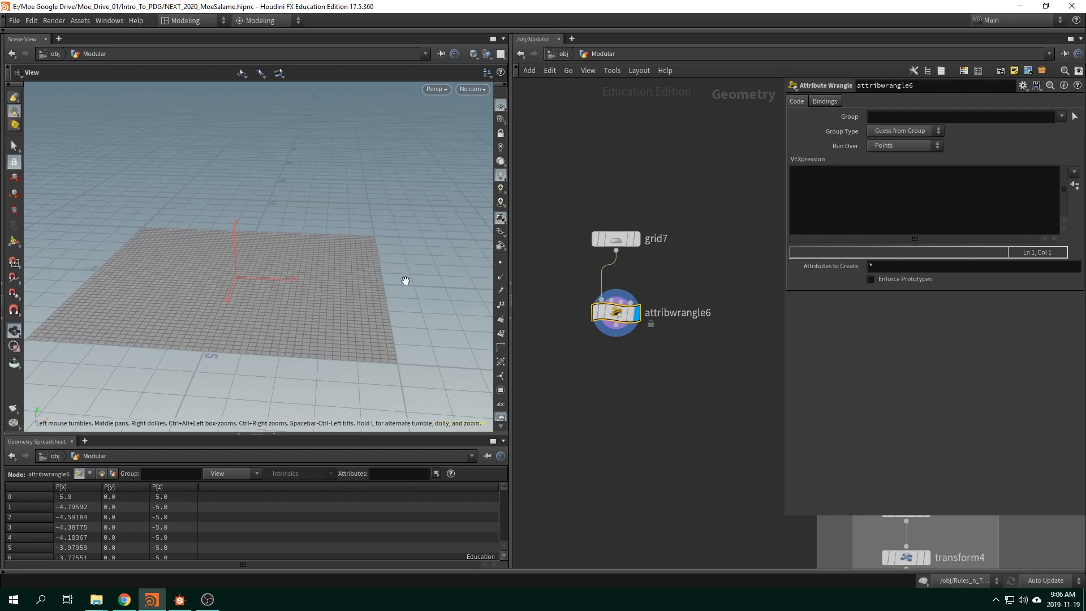
click(179, 599)
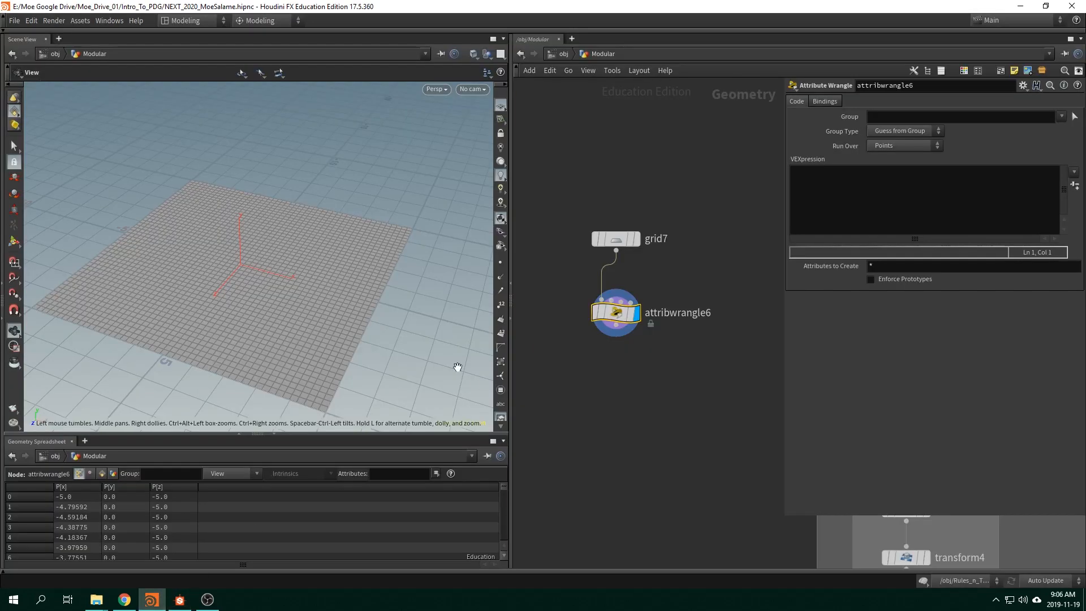
drag(457, 366, 340, 316)
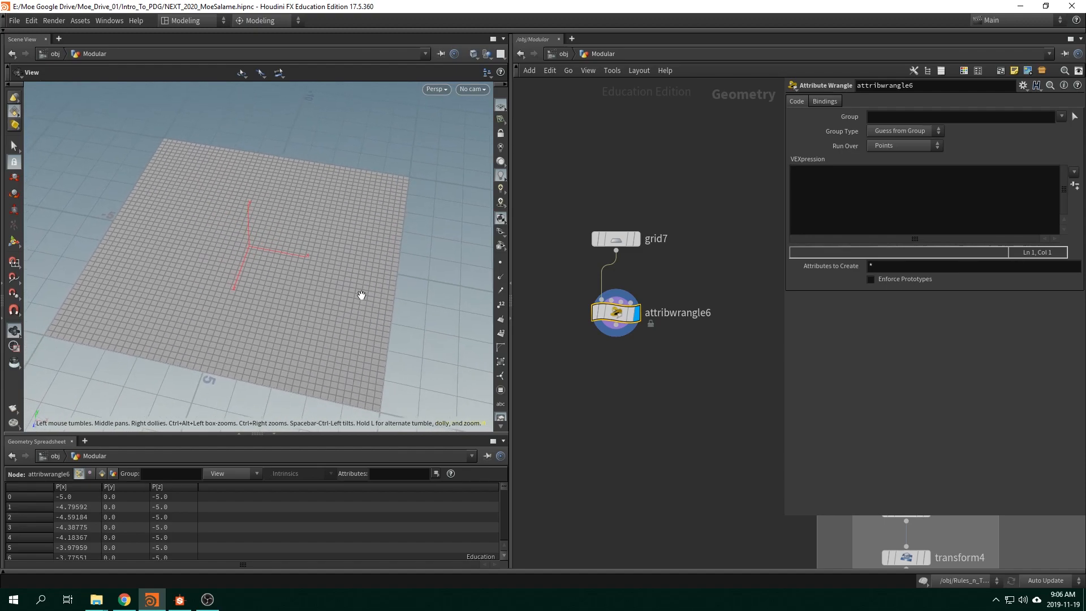
drag(360, 294, 365, 223)
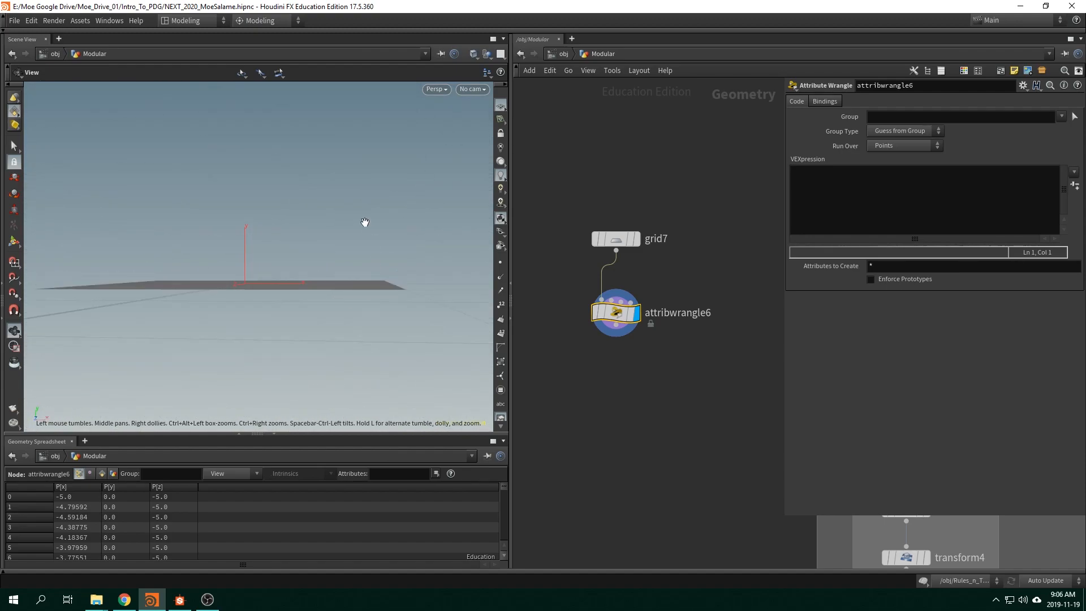
drag(366, 221, 375, 323)
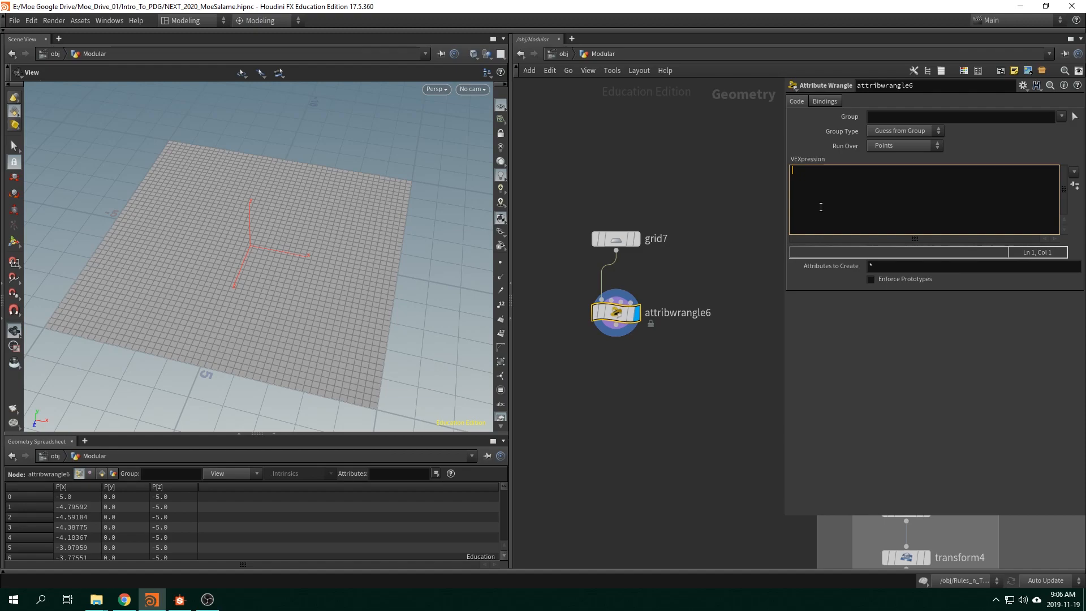
text(relpointbbox)
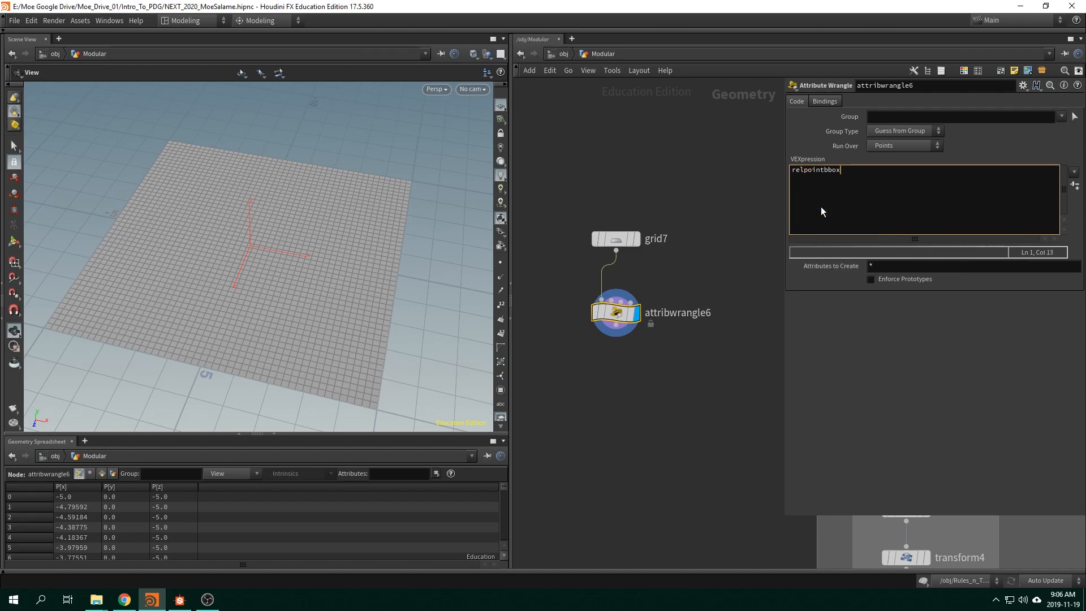
text(())
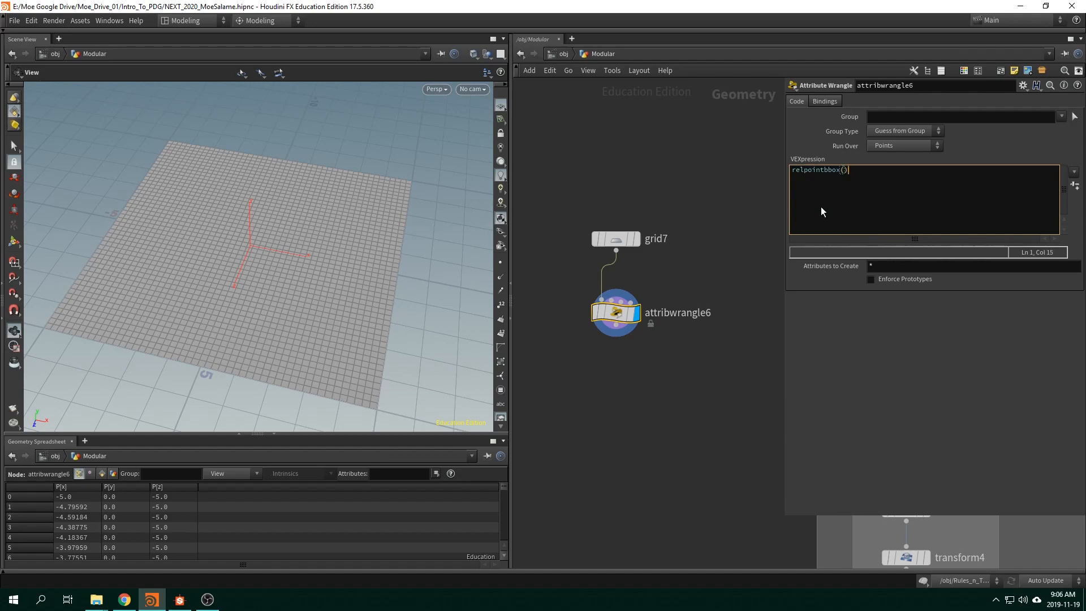
text(;)
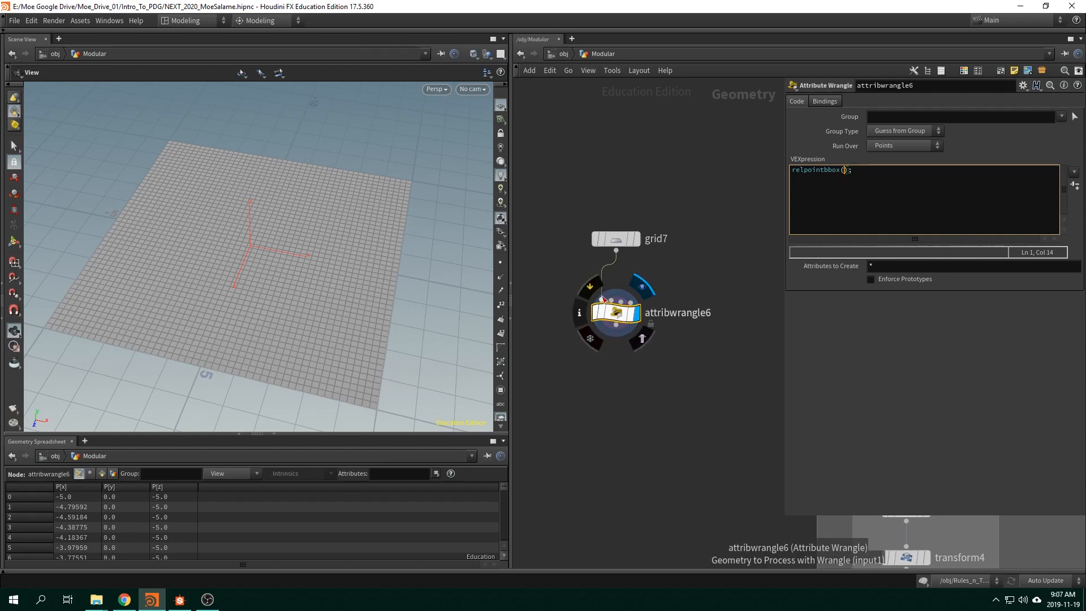
text(0)
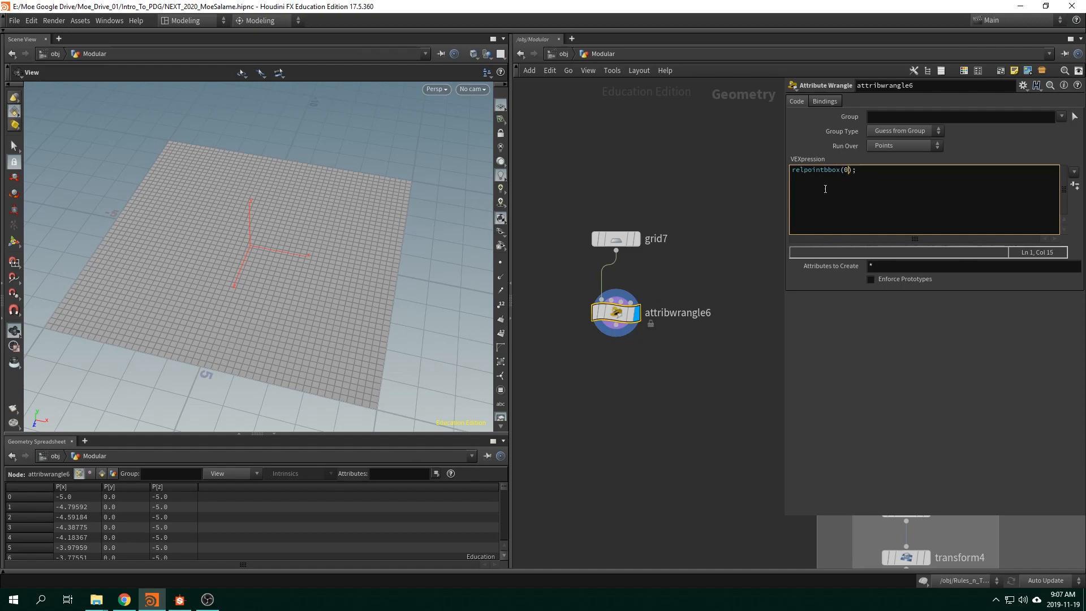
mouse_move(616, 310)
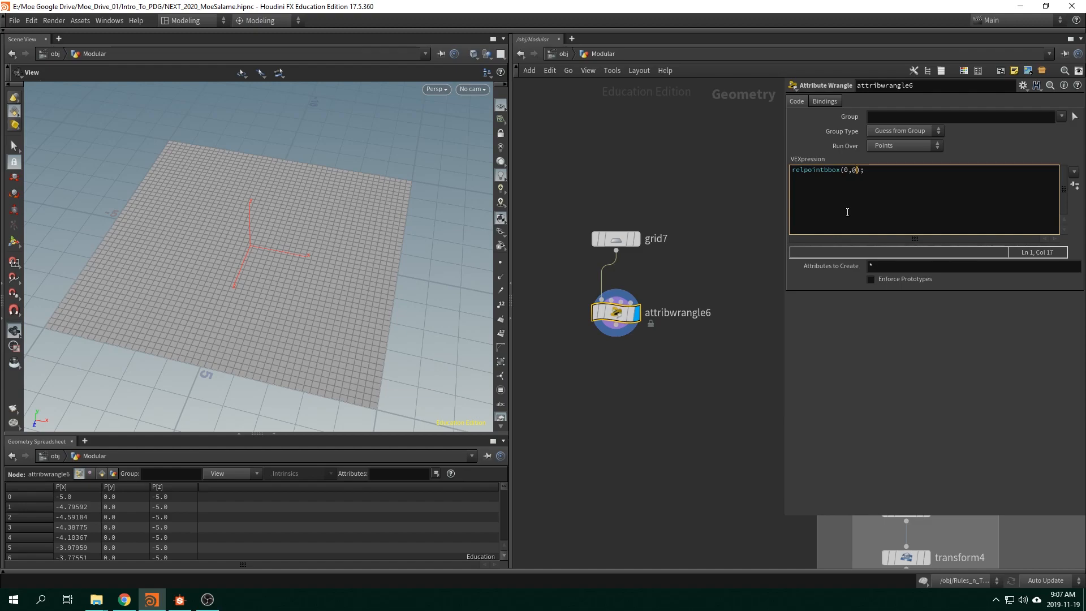
text(@P)
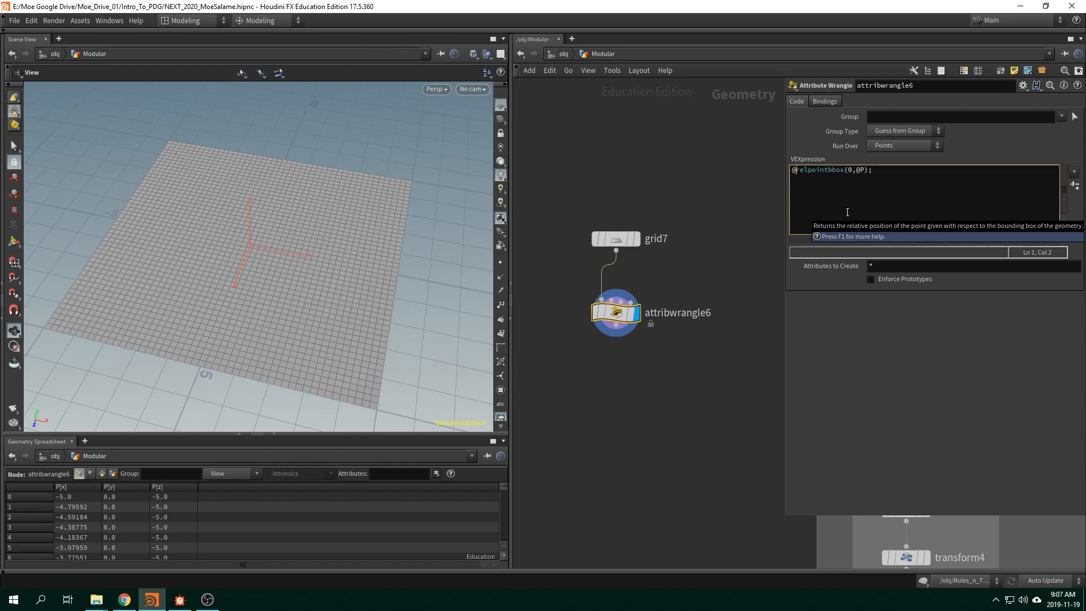
text(@Cd)
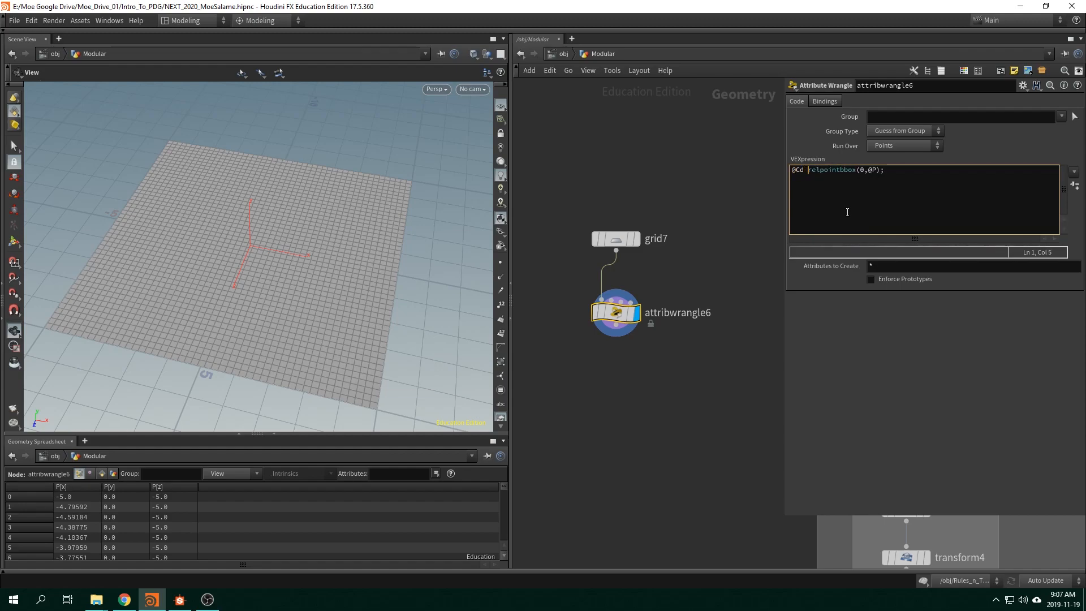
text(=)
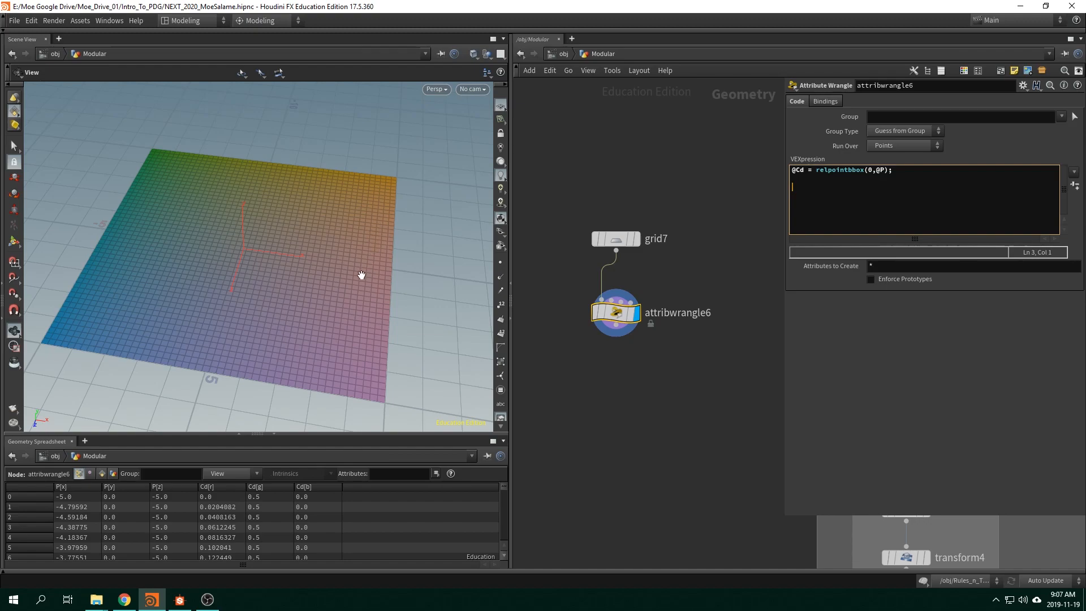
mouse_move(505, 272)
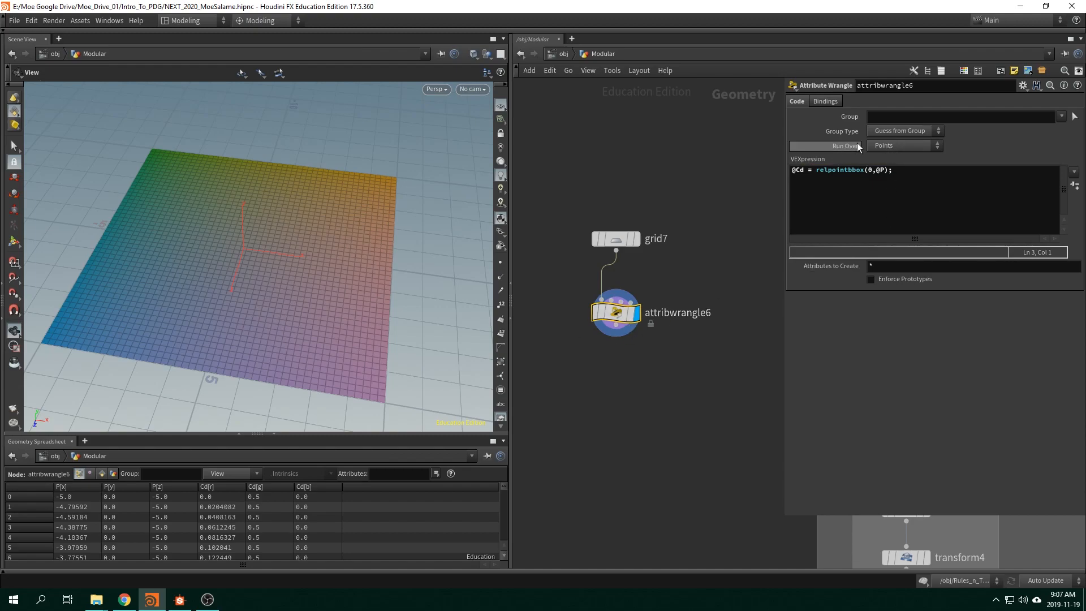
mouse_move(463, 324)
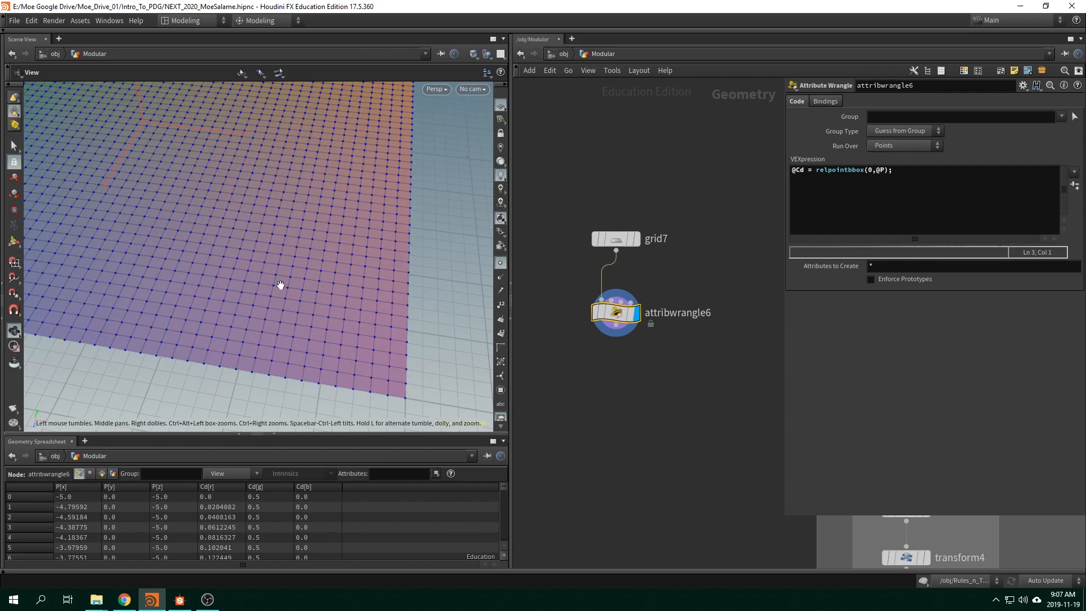
drag(281, 285, 369, 385)
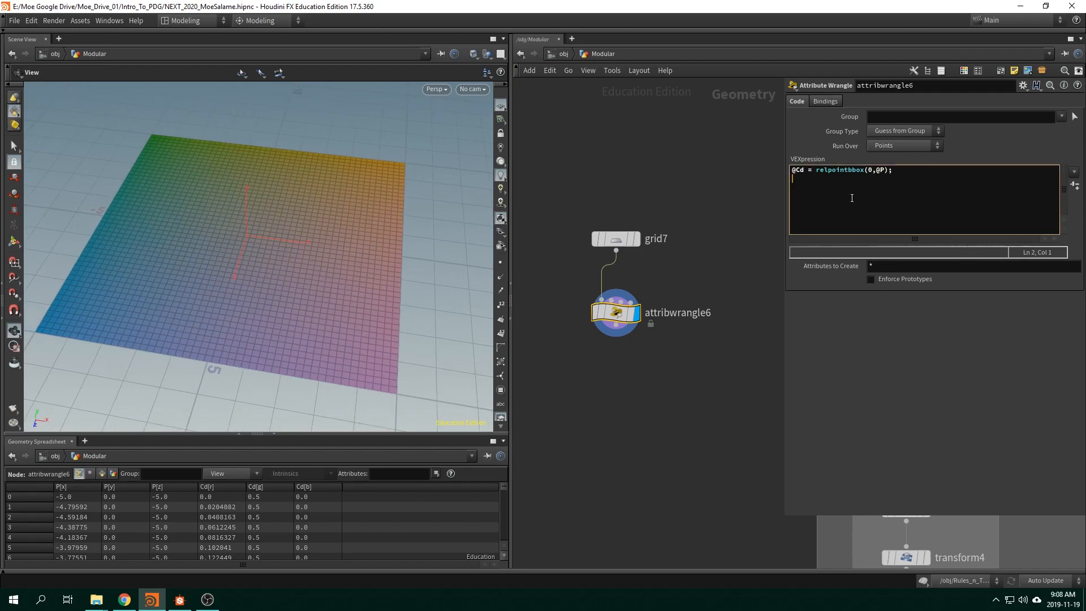
- Start a second wrangle line with @P.y += to offset point height
text(@P.)
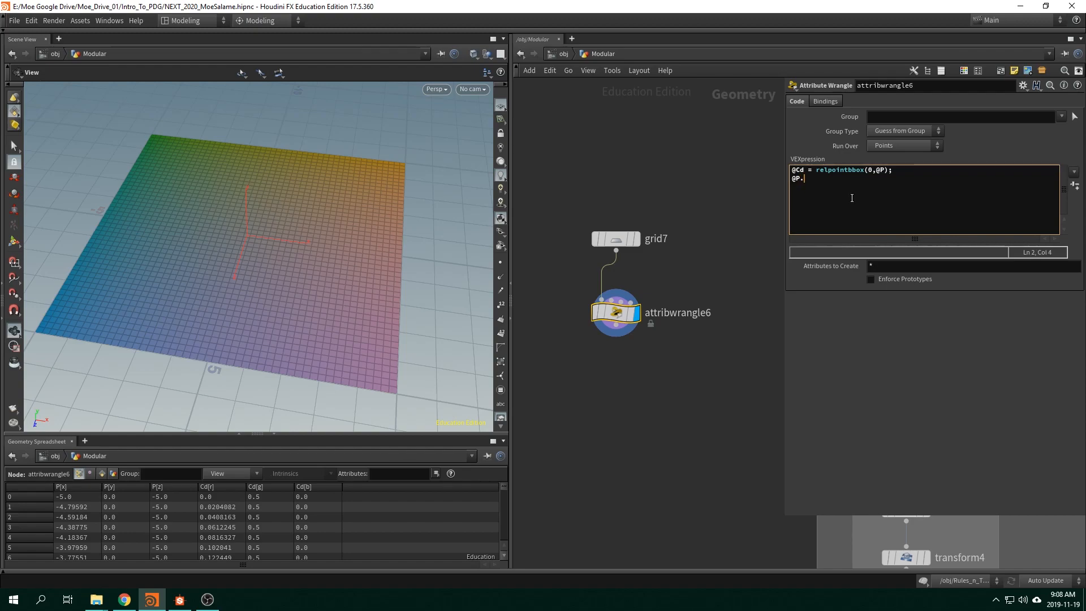
text(y)
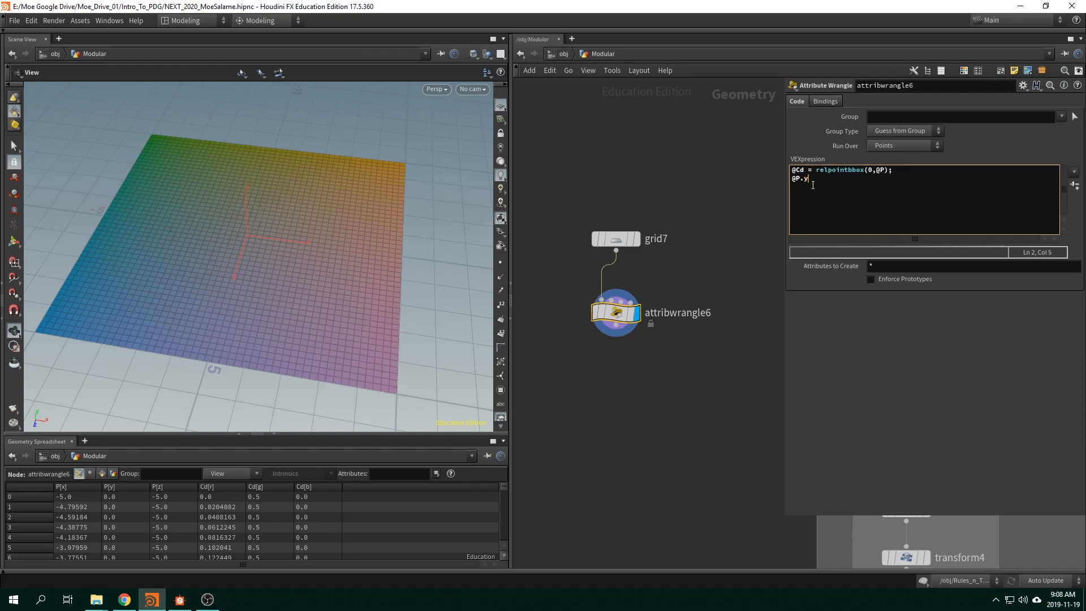
key(BackSpace)
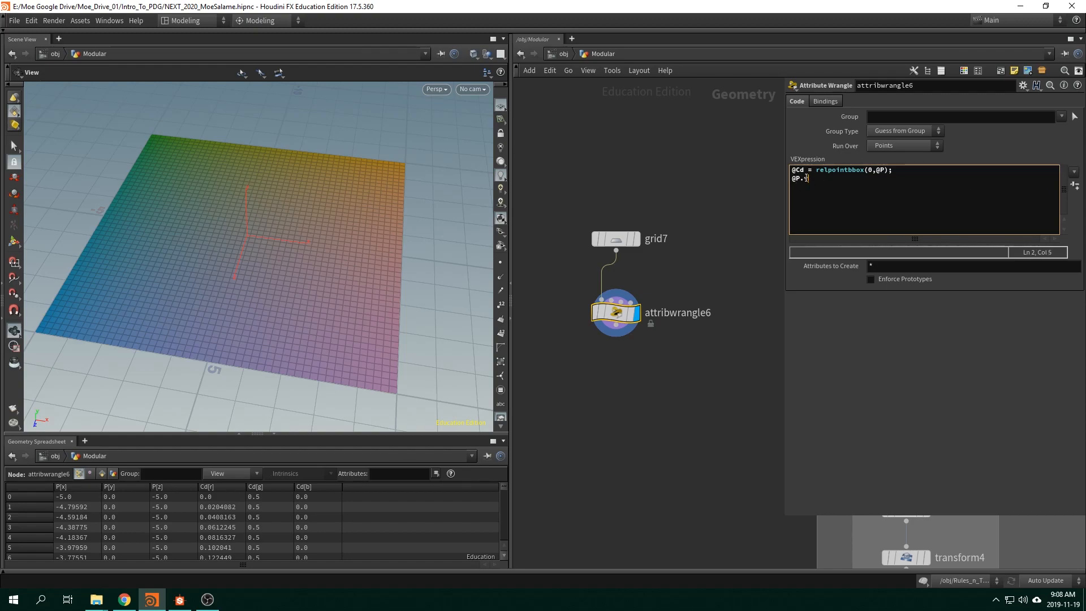
text(y)
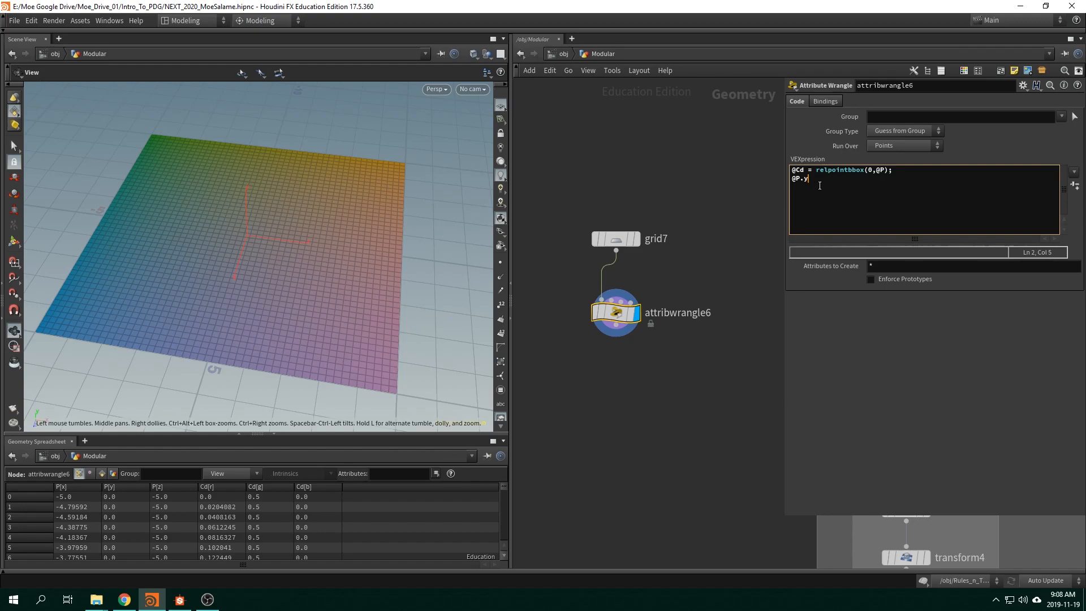
text(=)
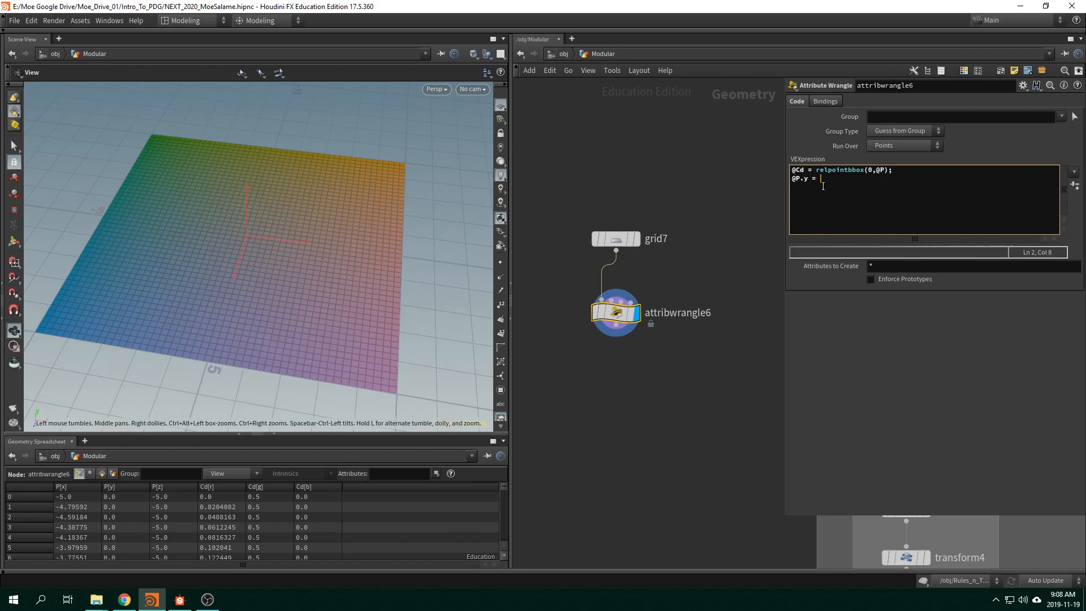
text(+=)
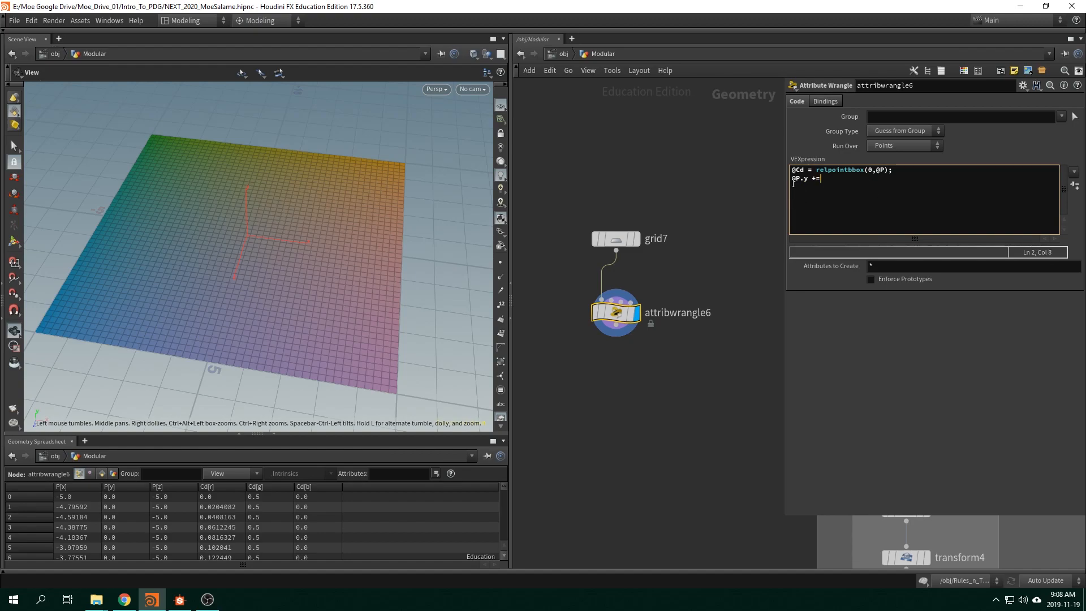
mouse_move(166, 224)
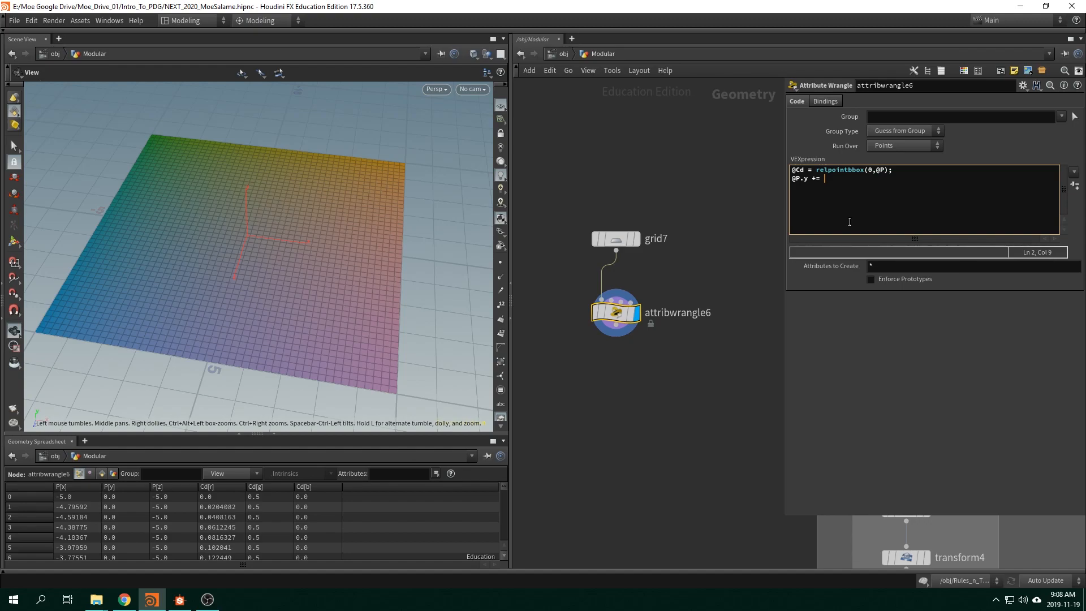
click(178, 600)
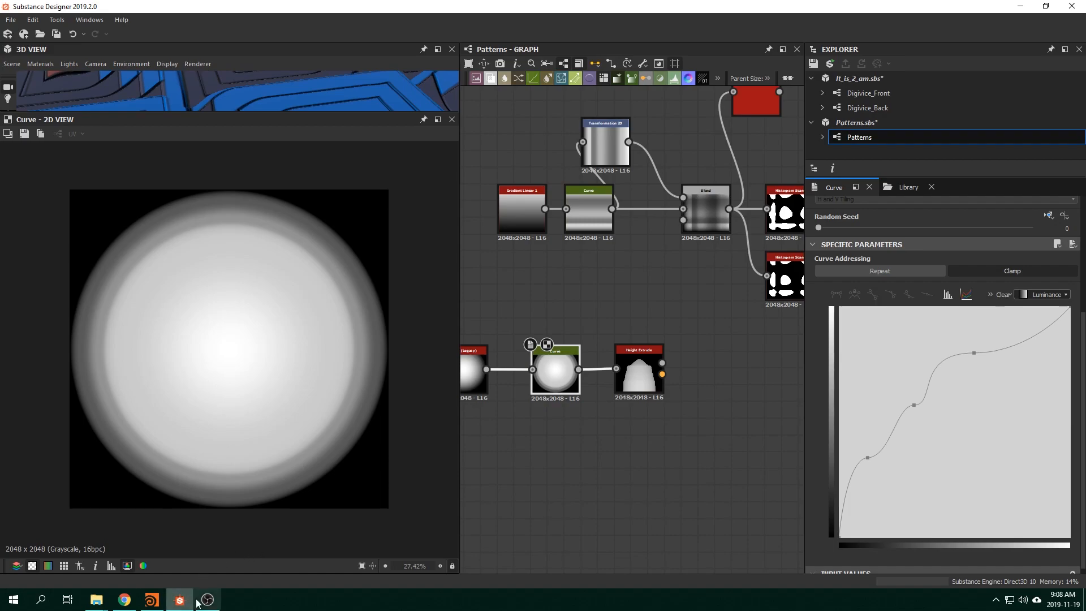
click(152, 599)
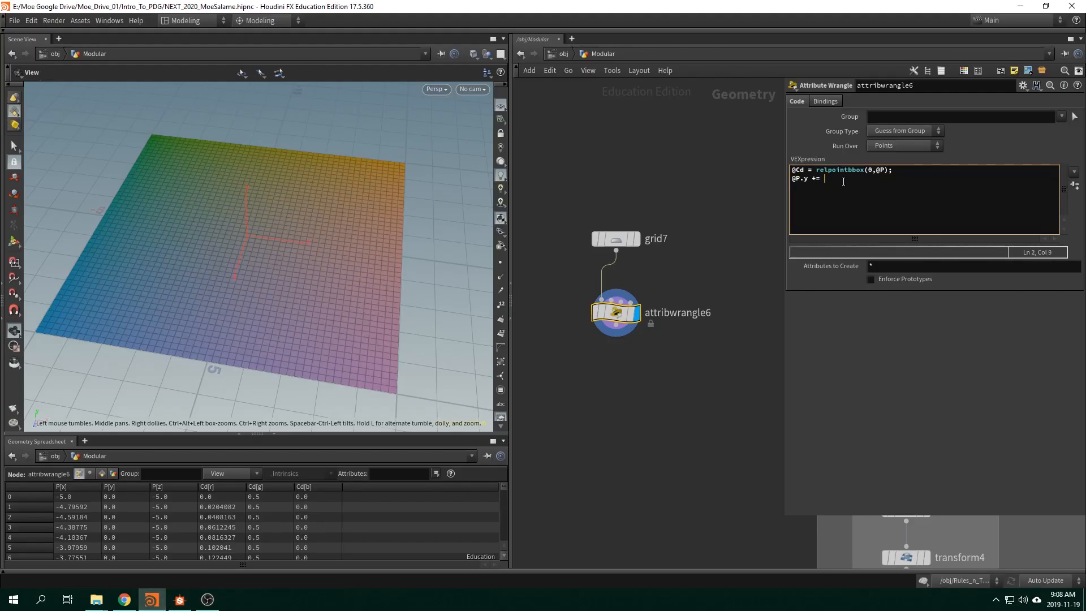
text(chramp()
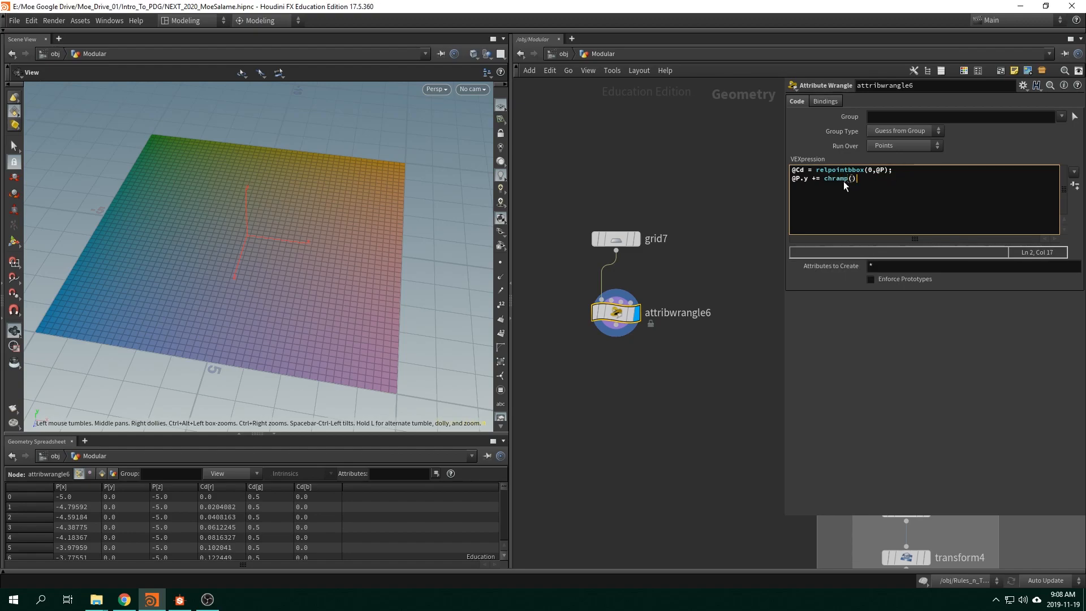
text(;)
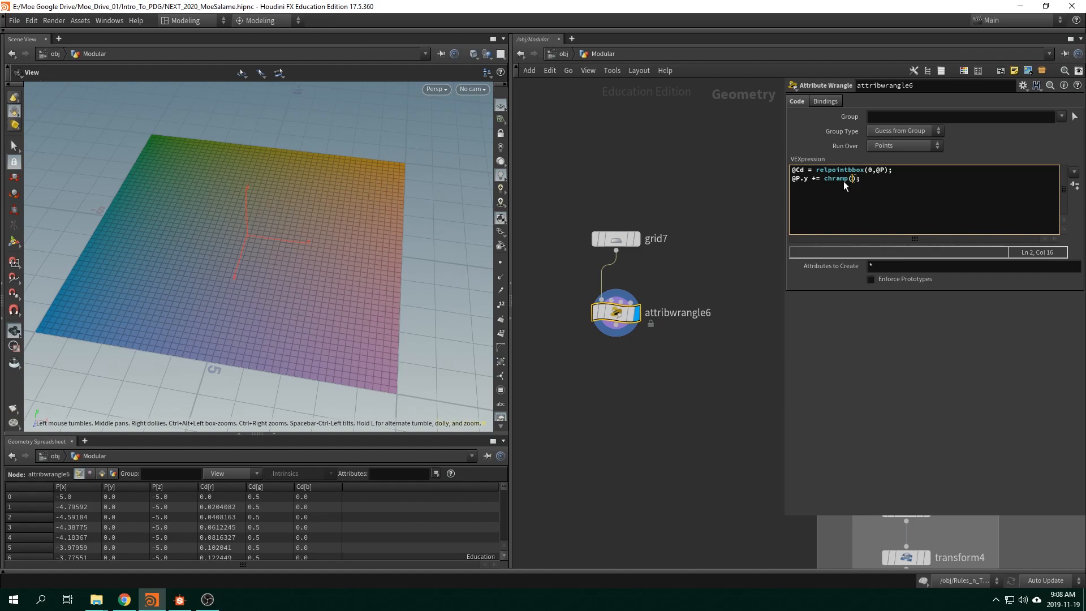
text(')
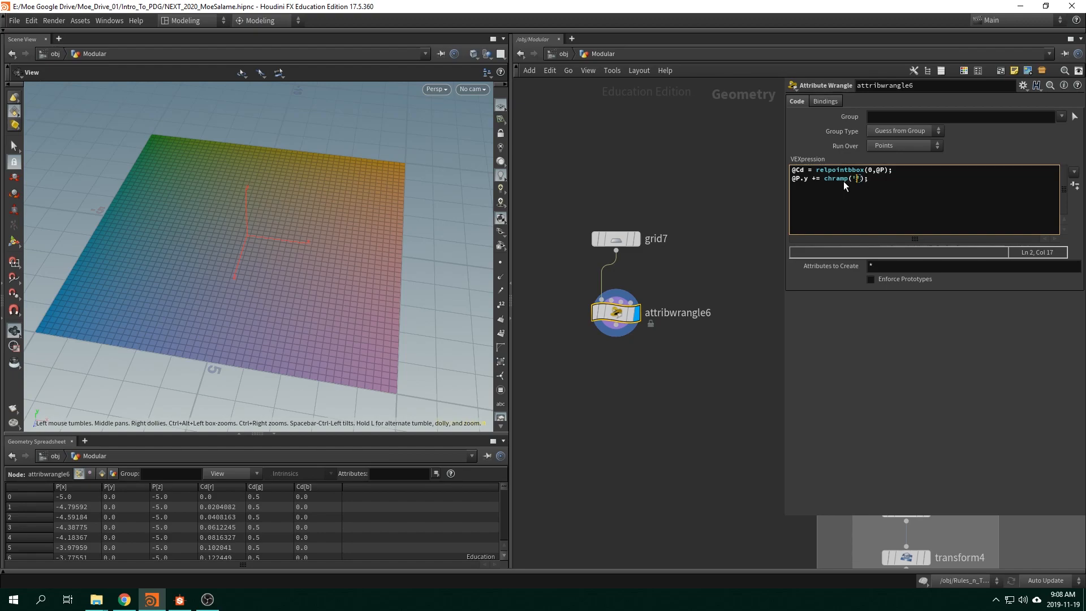
text(height)
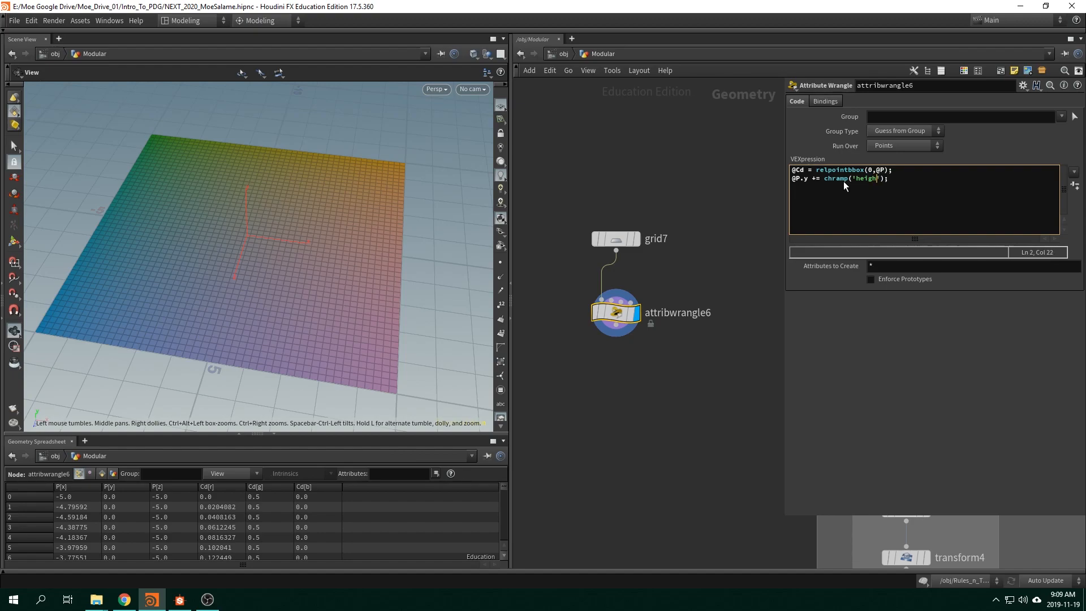
key(Backspace)
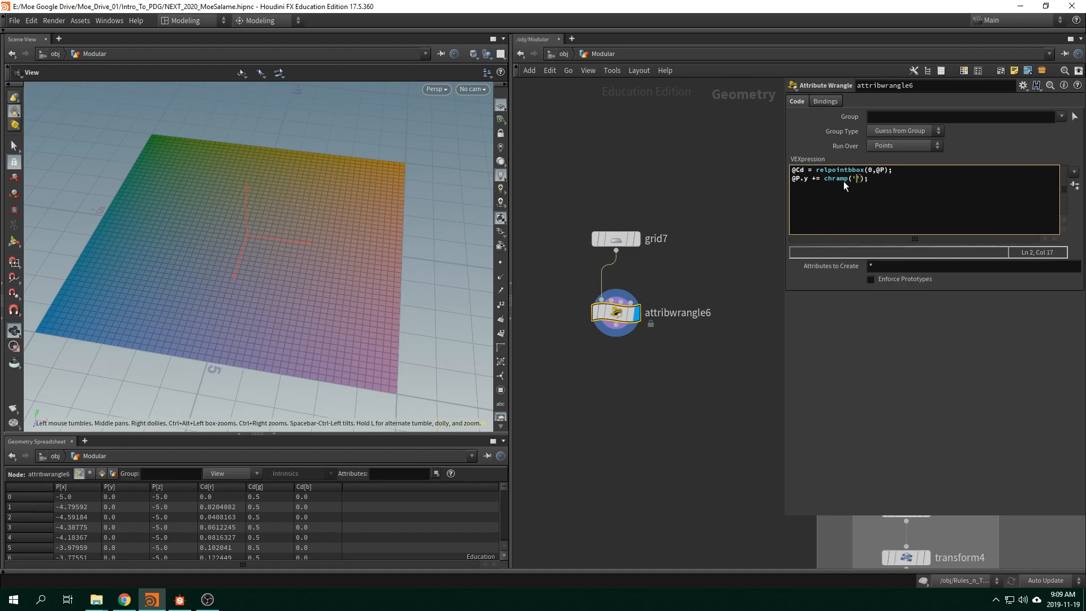
text(H)
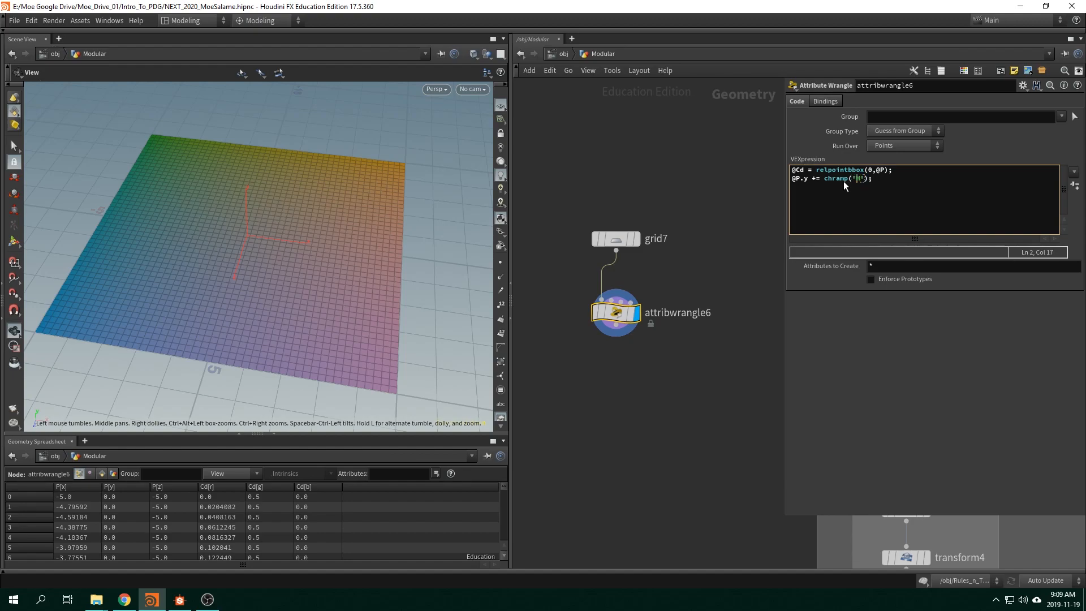
text(,)
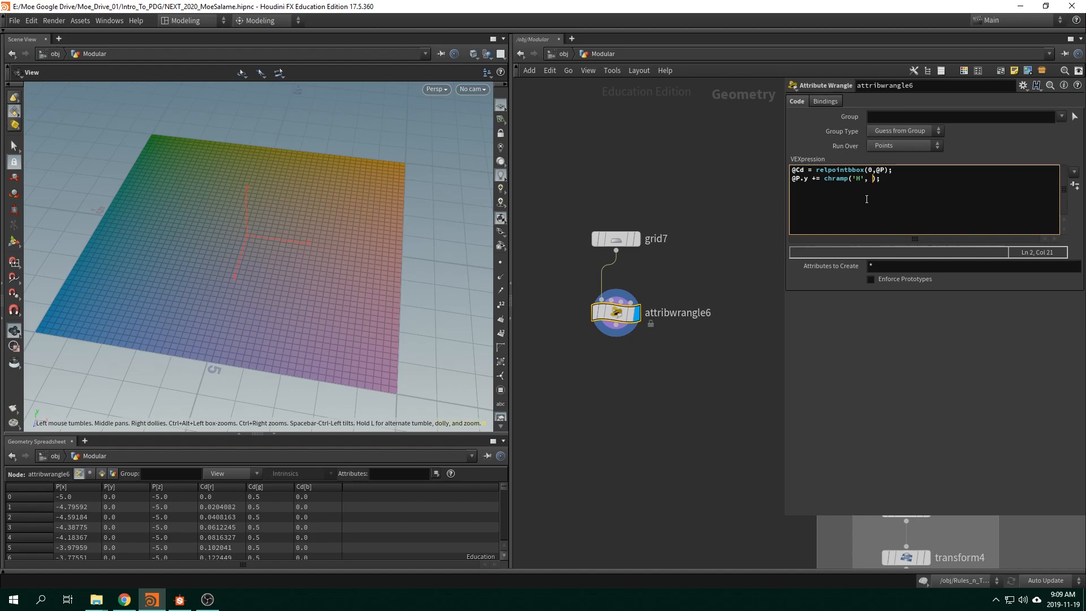
text(@Cd.x)
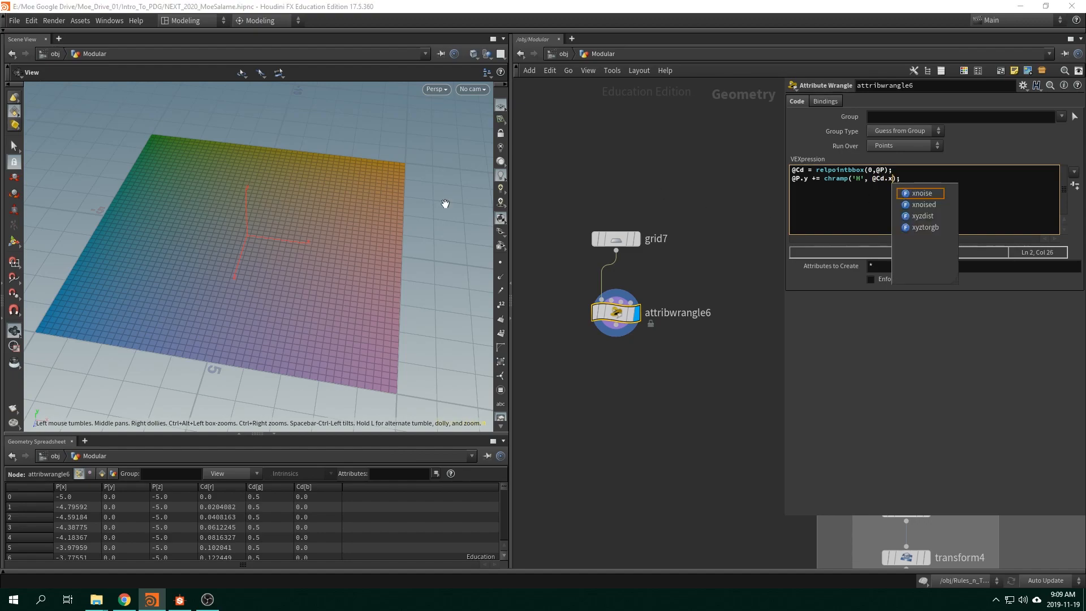
mouse_move(377, 260)
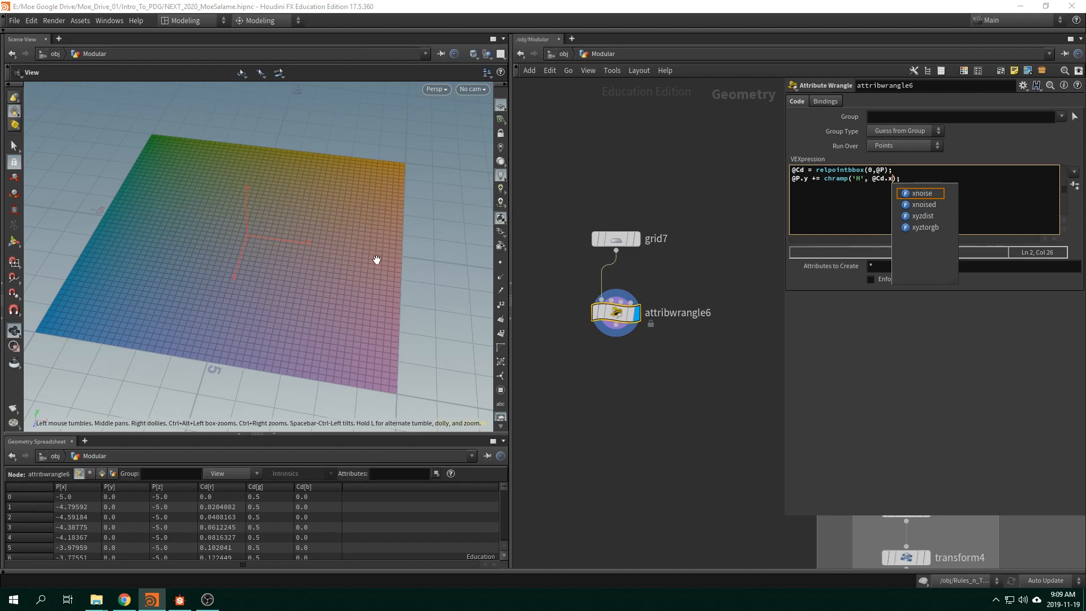
mouse_move(390, 298)
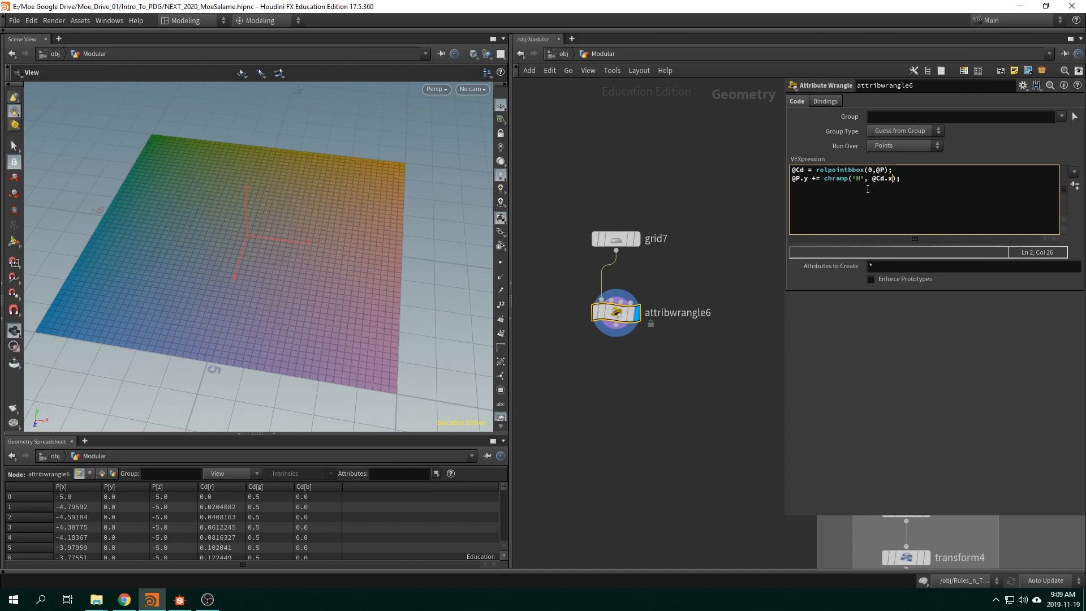
- Create the H ramp parameter and shape it into a jagged profile with a dip, peak and notch
click(859, 178)
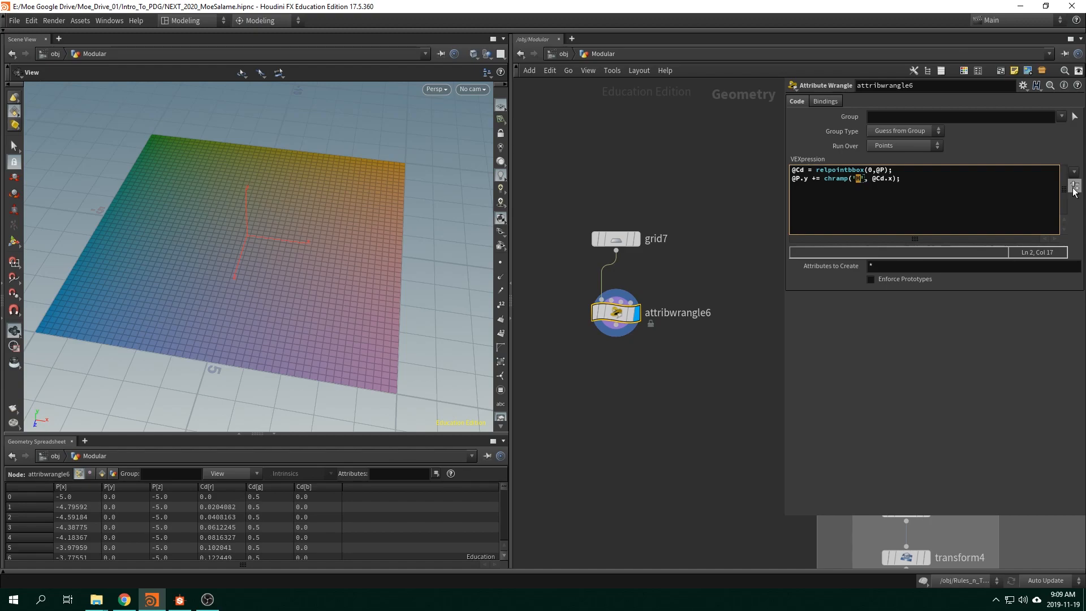
mouse_move(926, 312)
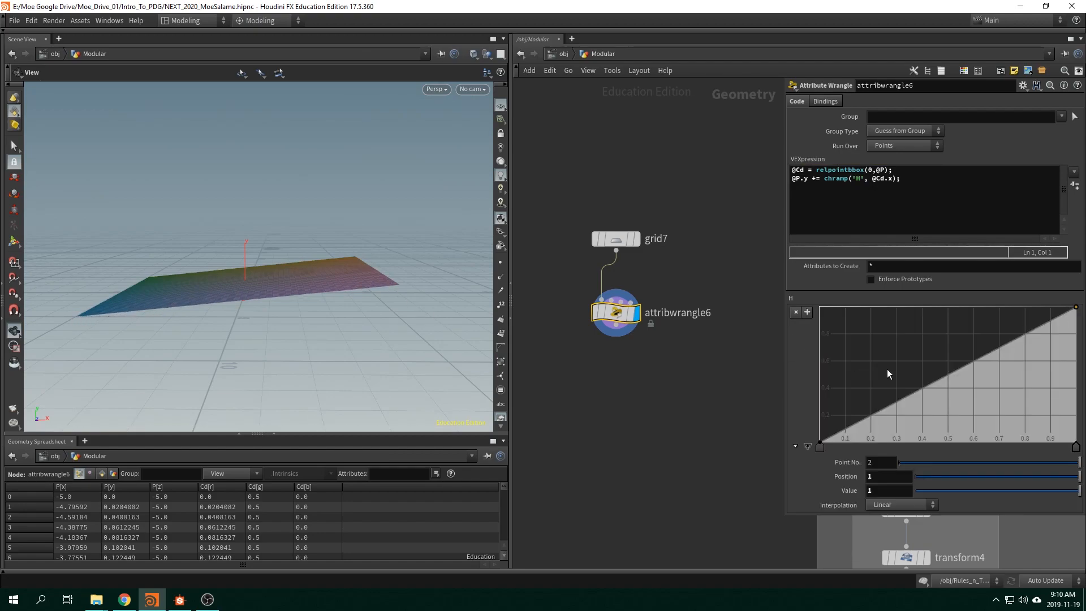
drag(889, 360, 876, 358)
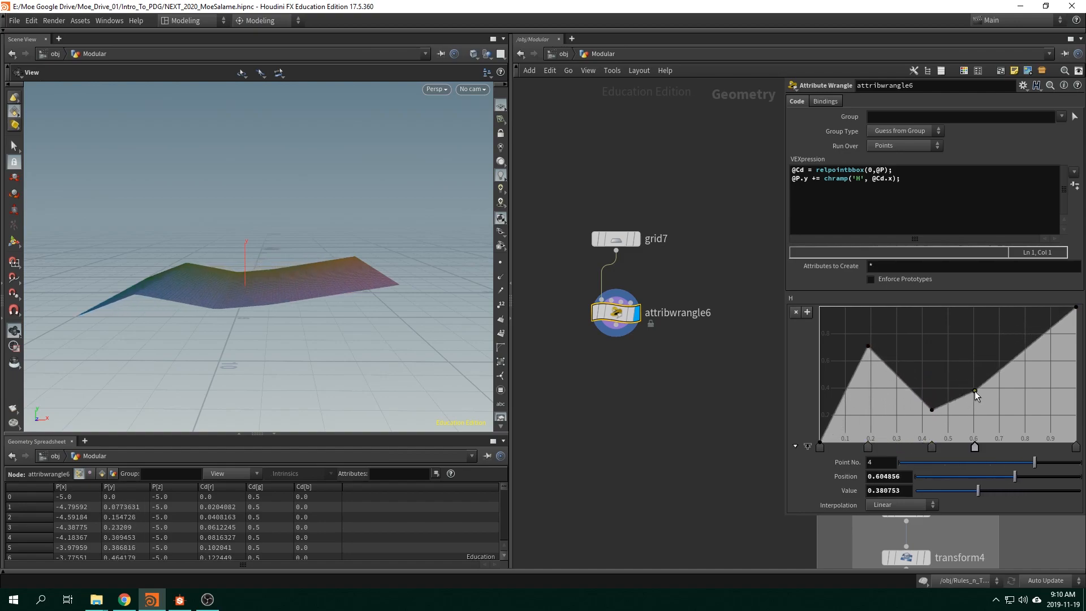
drag(974, 394, 1024, 325)
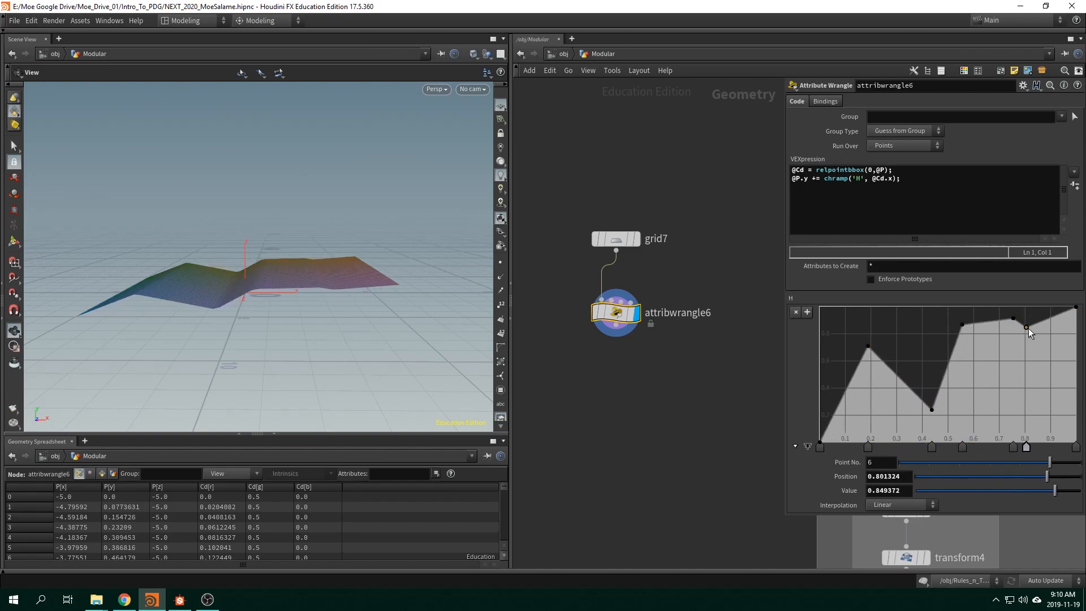
drag(1026, 327, 1042, 355)
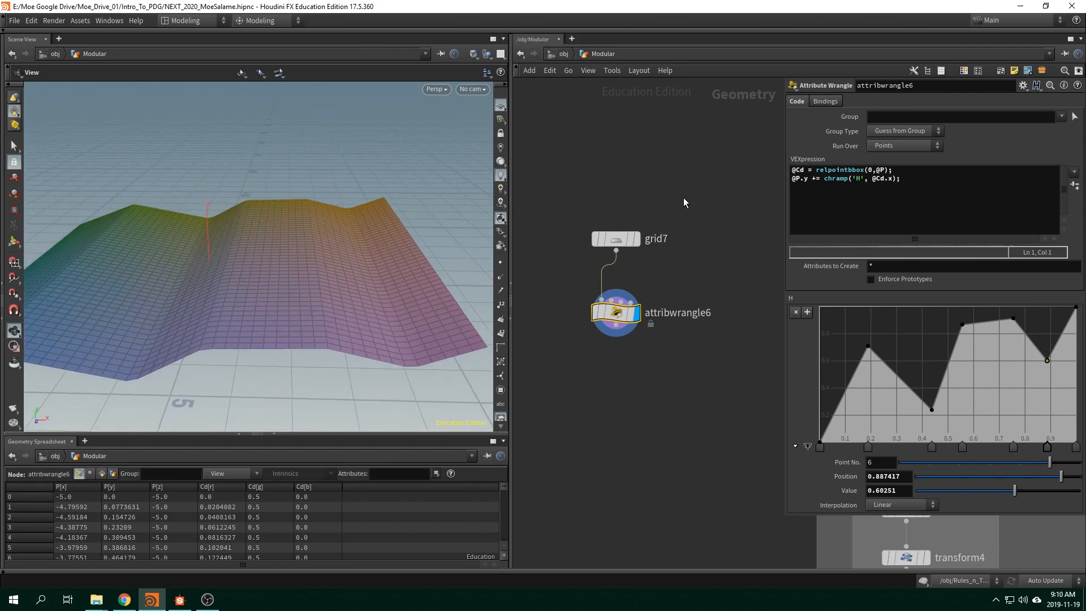
- Set grid7 to 50 columns and about 2 rows, then return to the wrangle
click(615, 238)
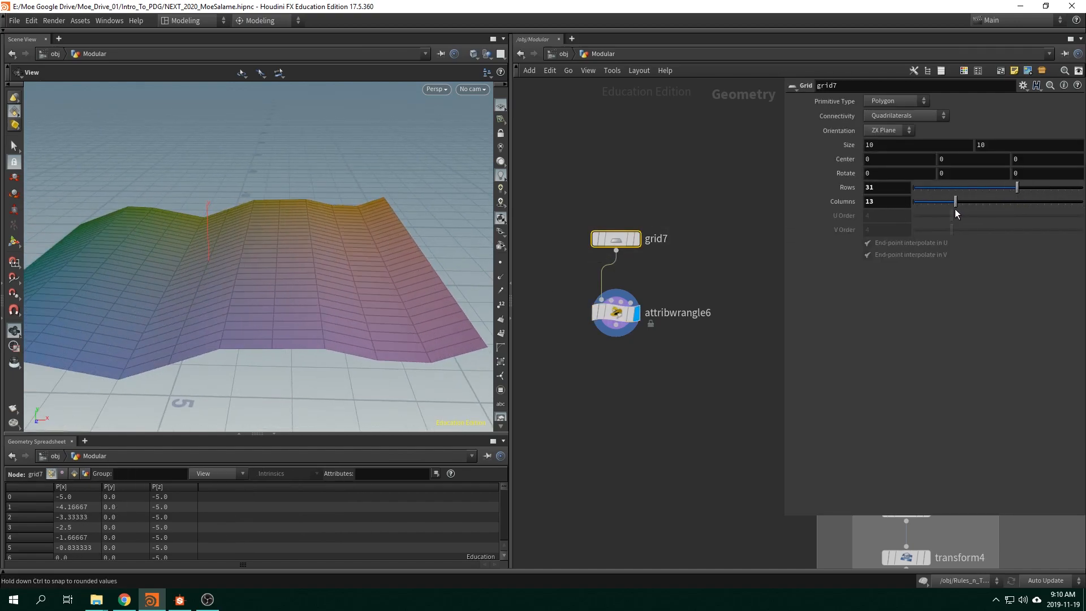
drag(955, 201, 944, 202)
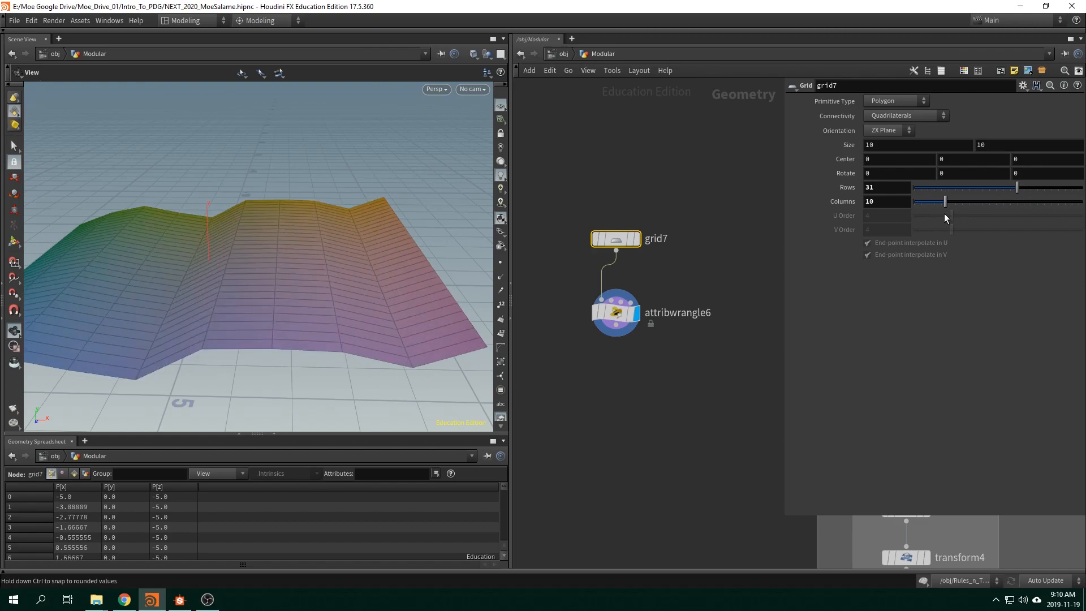
click(615, 313)
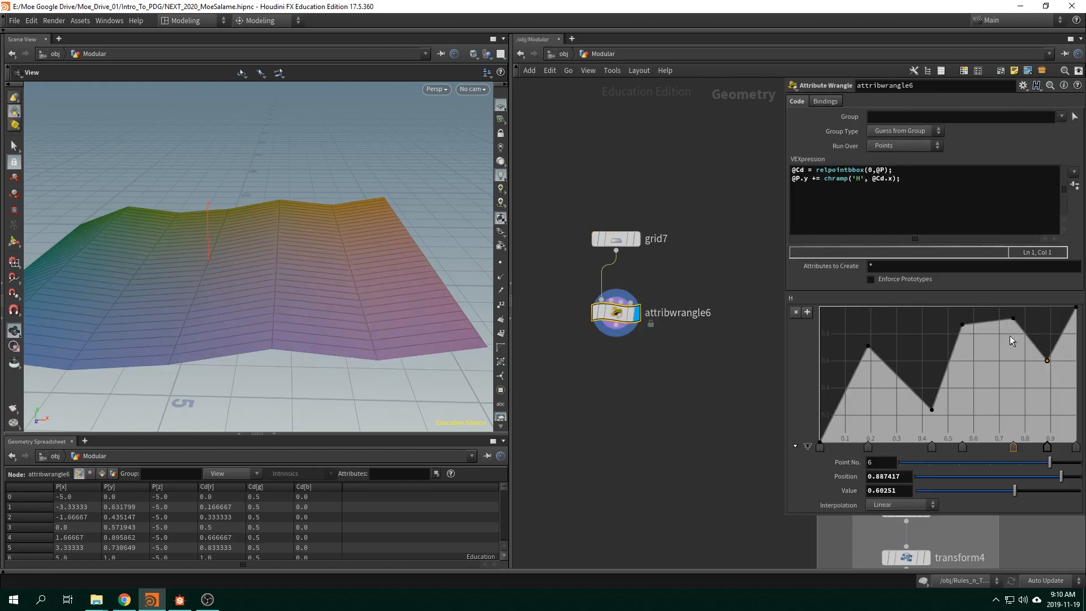
click(614, 239)
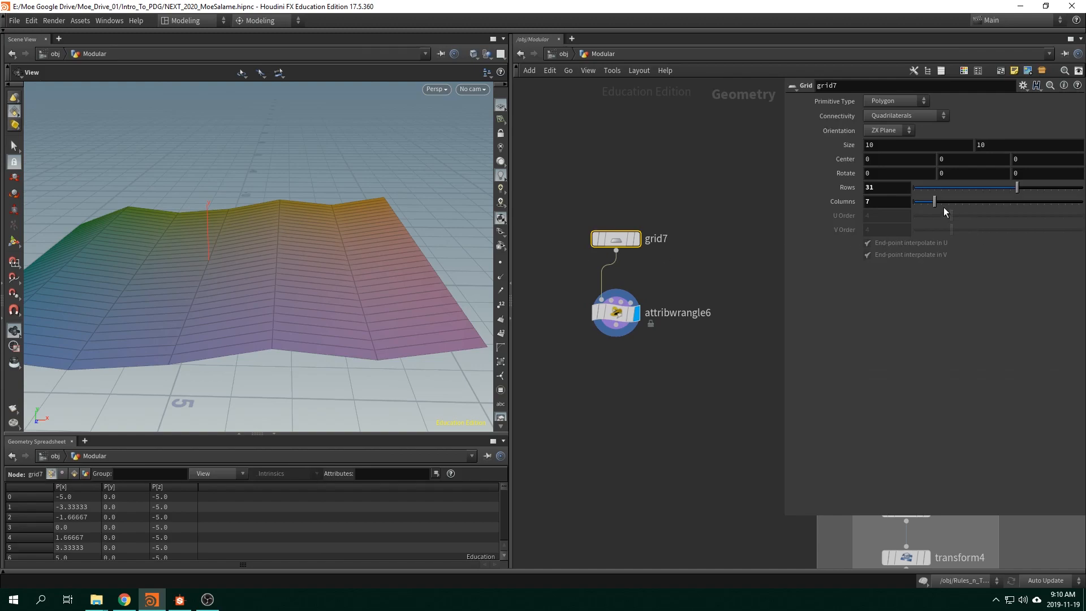
drag(936, 202, 1080, 201)
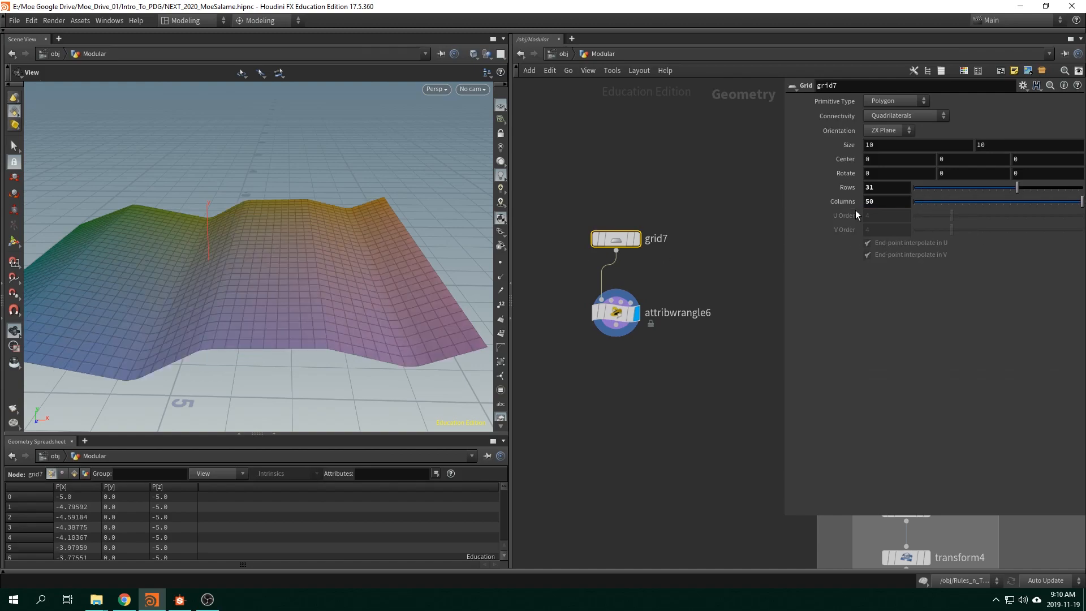
drag(1016, 187, 956, 186)
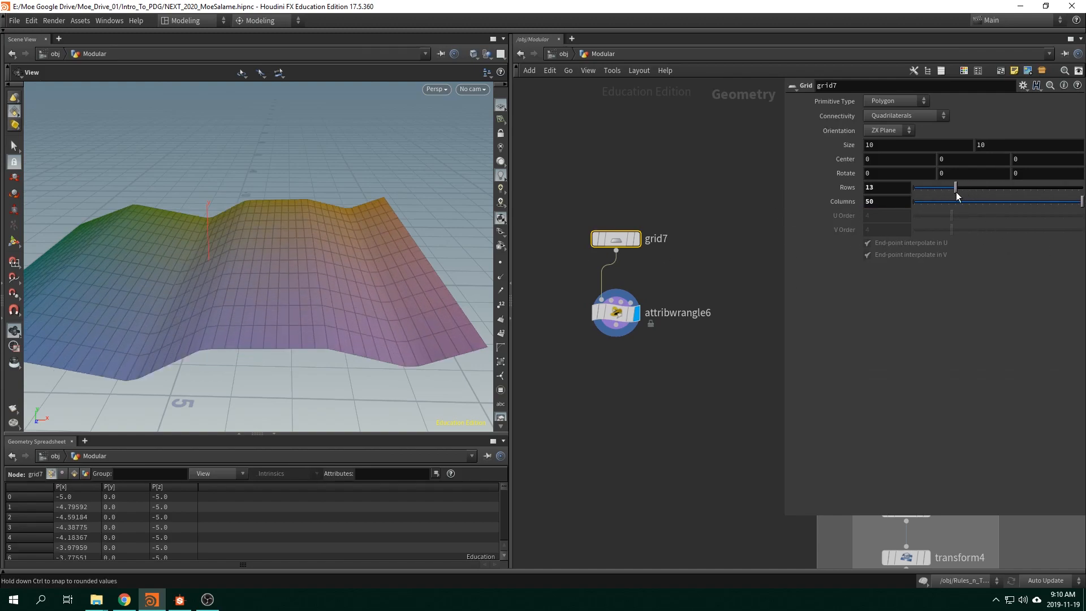
drag(956, 188, 920, 188)
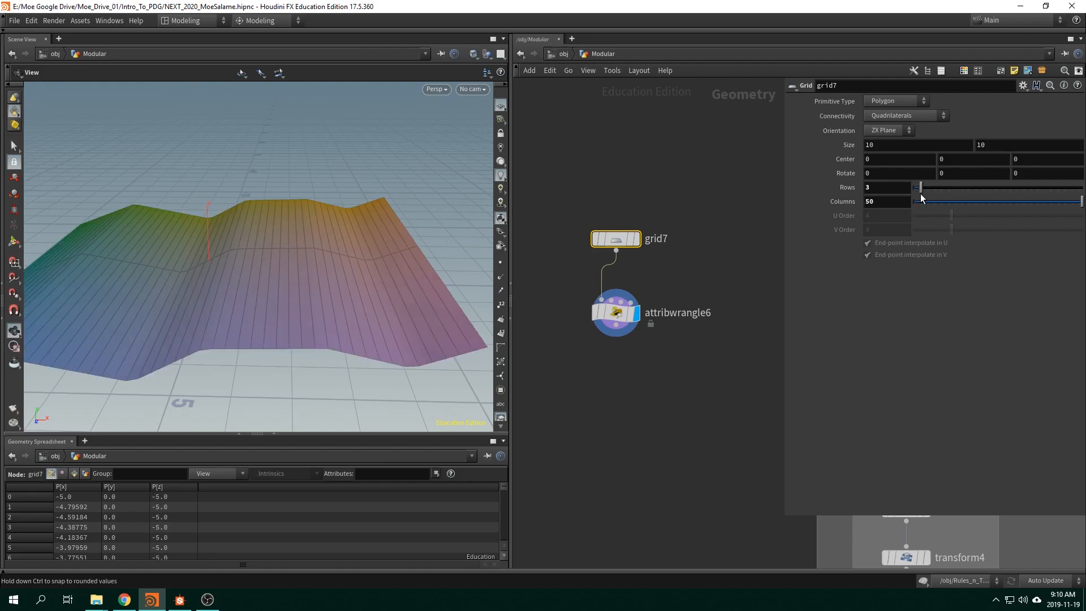
click(616, 312)
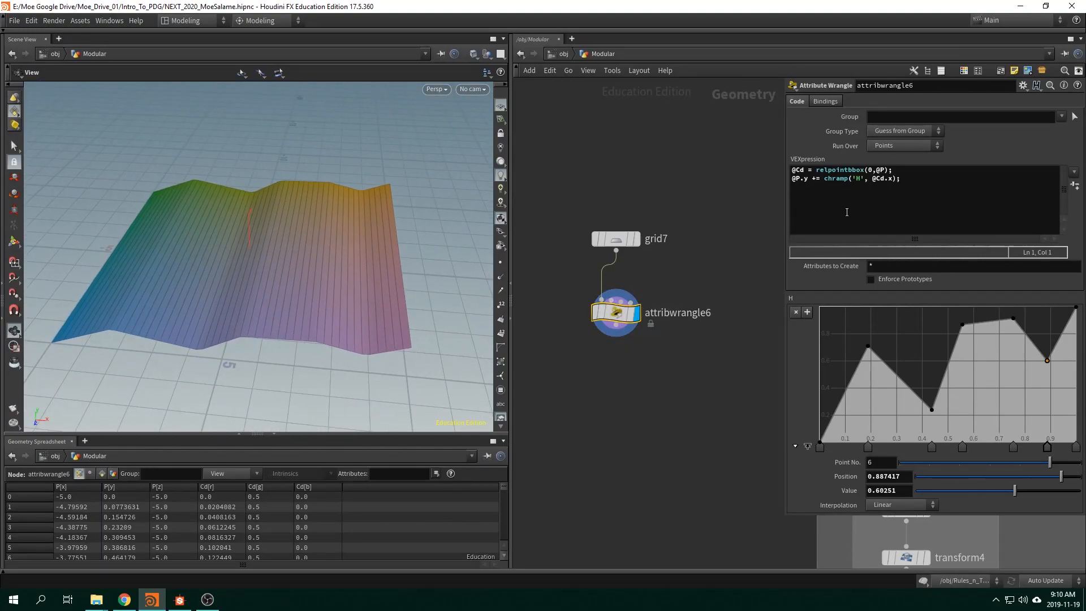
- Rewrite the VEXpression so ramp 'H' reads local vector kebab from relpointbbox, then tweak the second ramp point
click(799, 171)
text(vector )
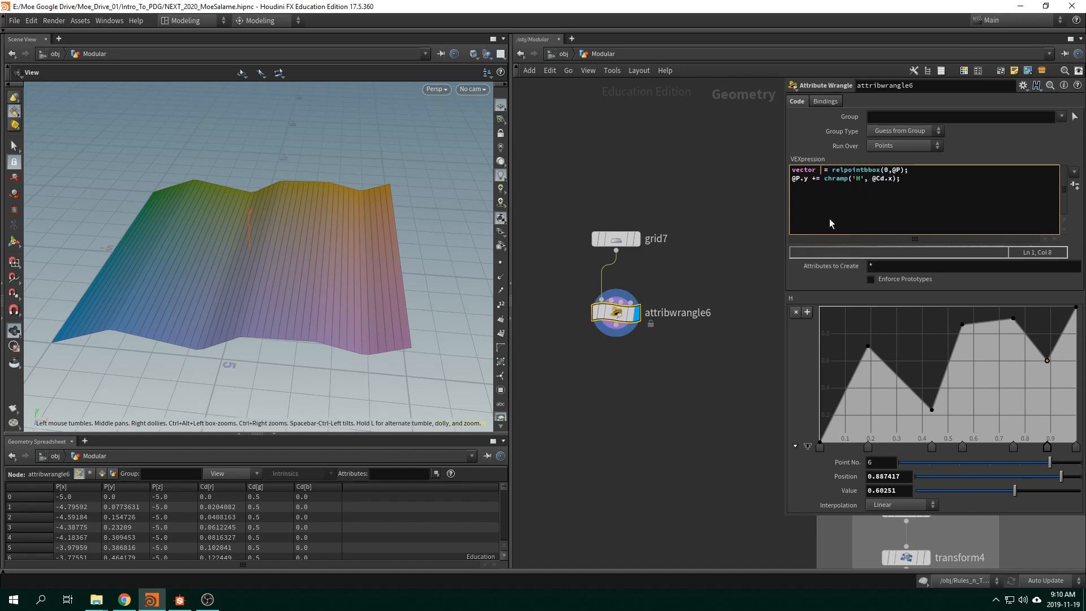
text(kebab)
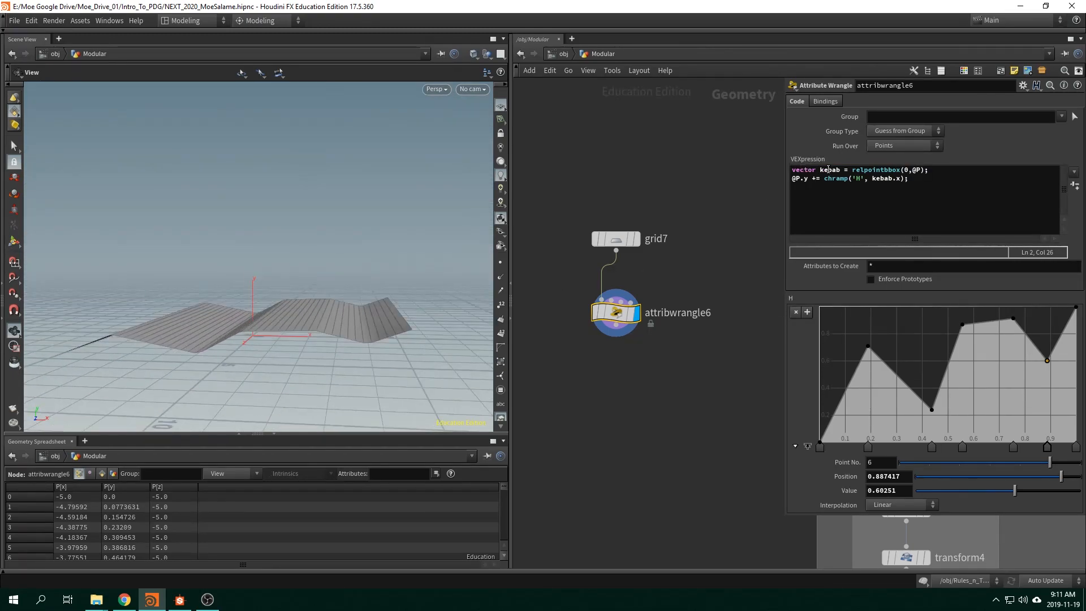
double_click(830, 169)
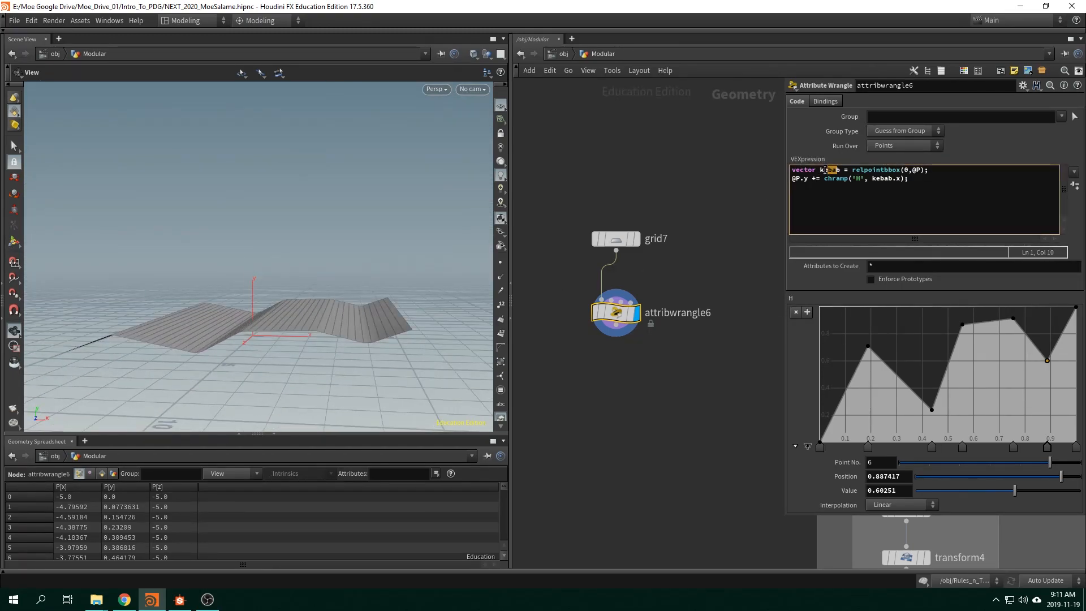
double_click(887, 178)
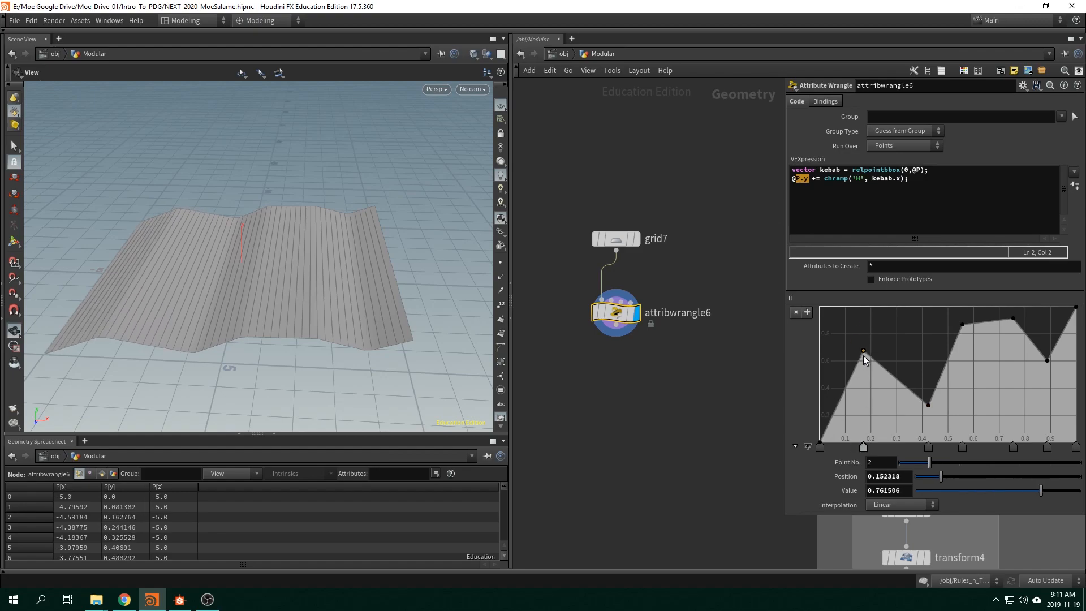
drag(863, 351, 961, 320)
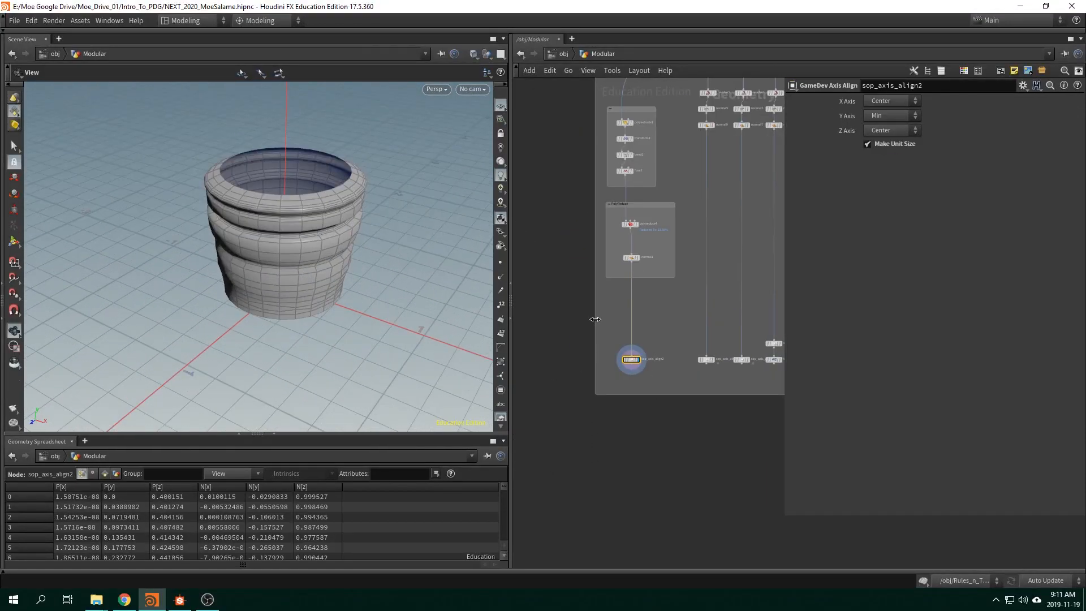
- Preview the vase chain's line1, reverse1 profile curve and polyextrude1 sheet in turn
click(660, 234)
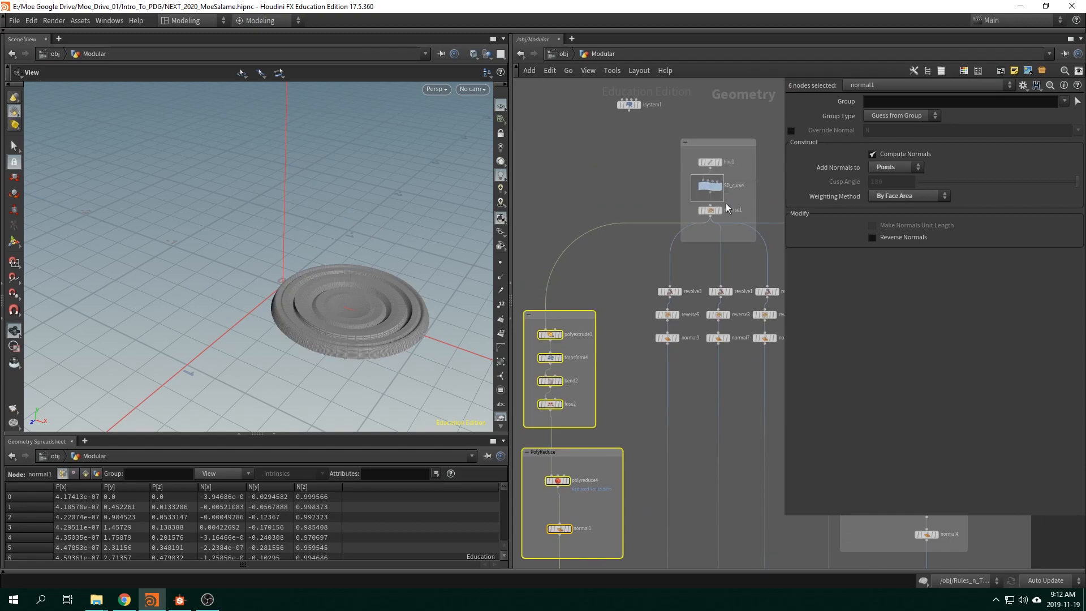
click(708, 186)
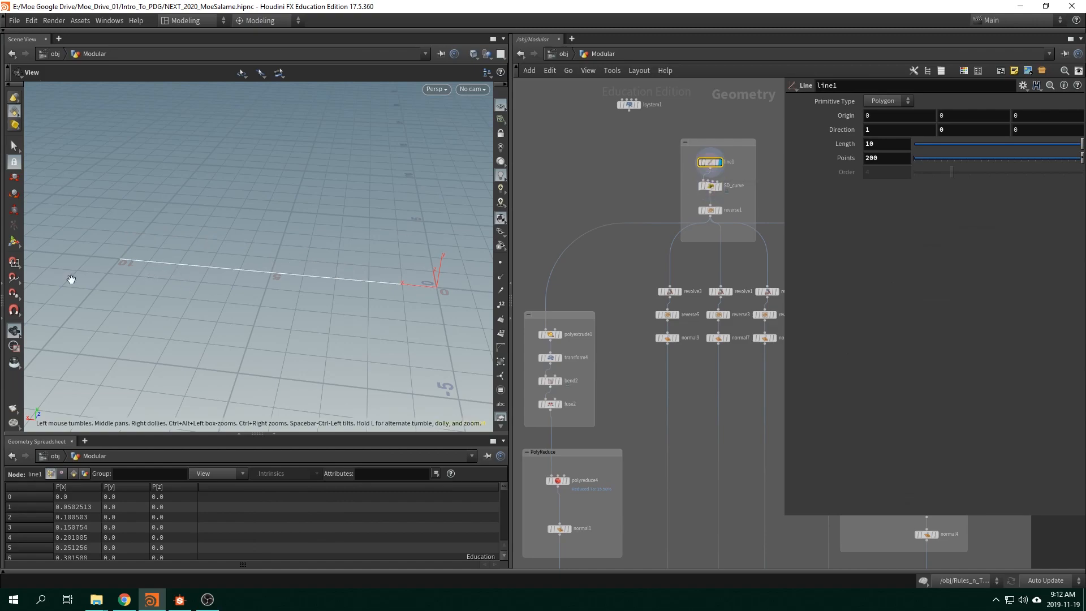
click(711, 184)
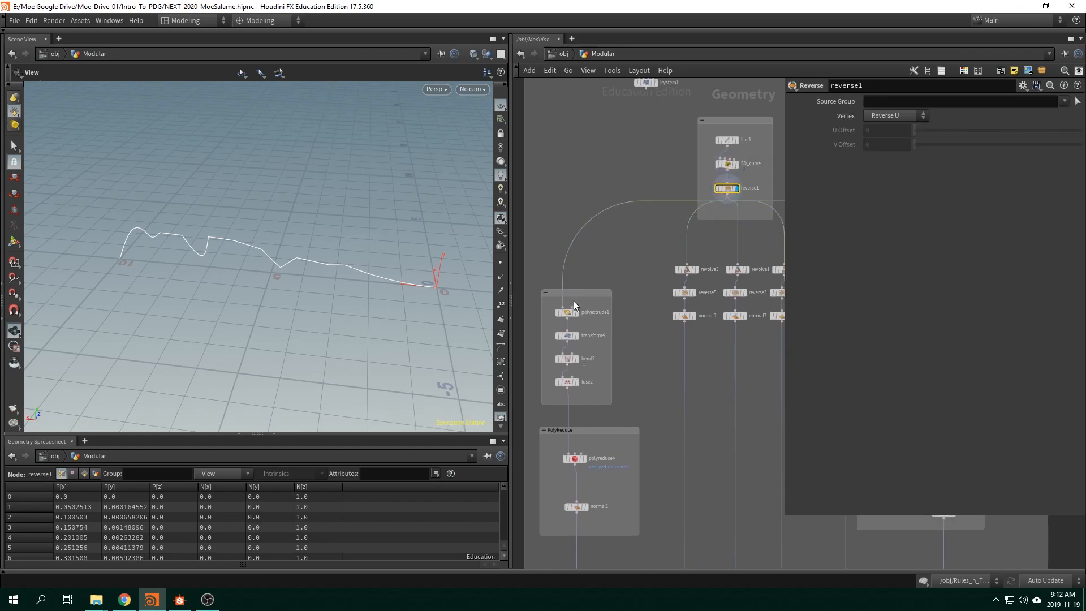
click(567, 312)
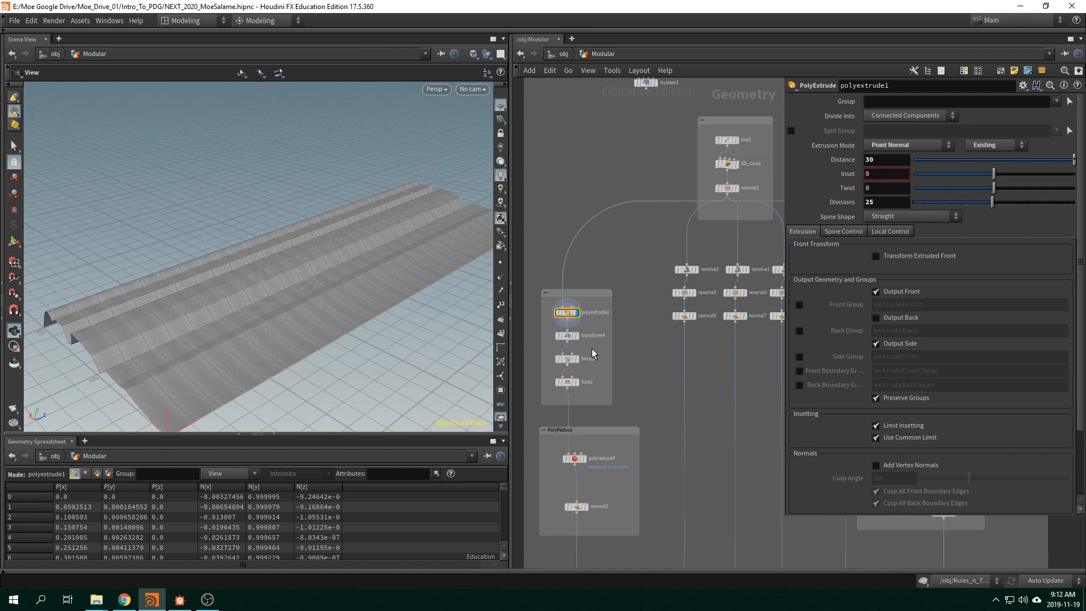
- Preview transform4, bend2, fuse2 and finally the axis-aligned vase from sop_axis_align2
click(592, 335)
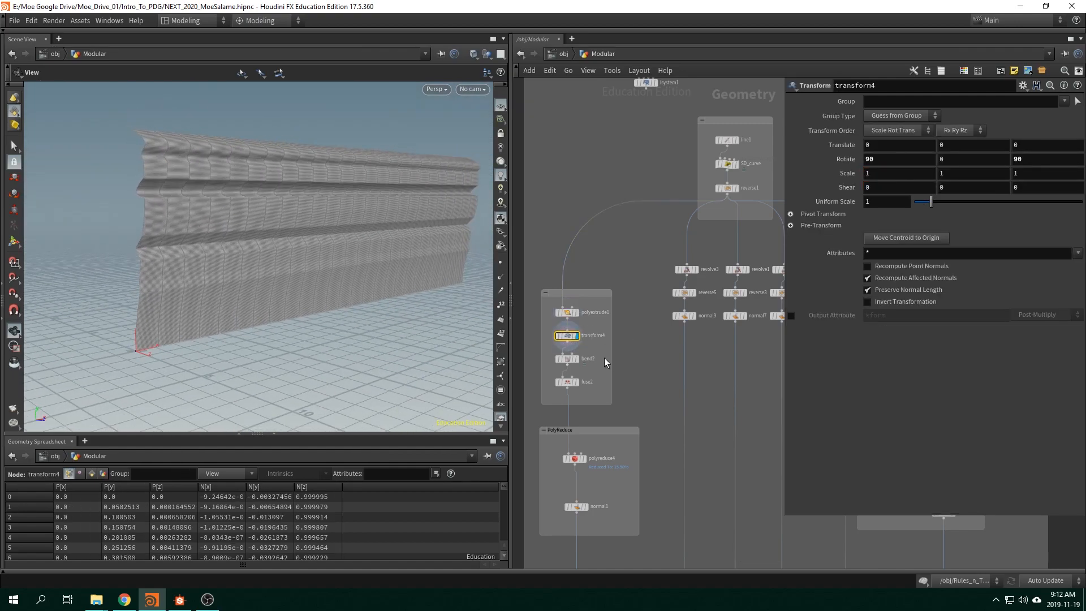
click(588, 359)
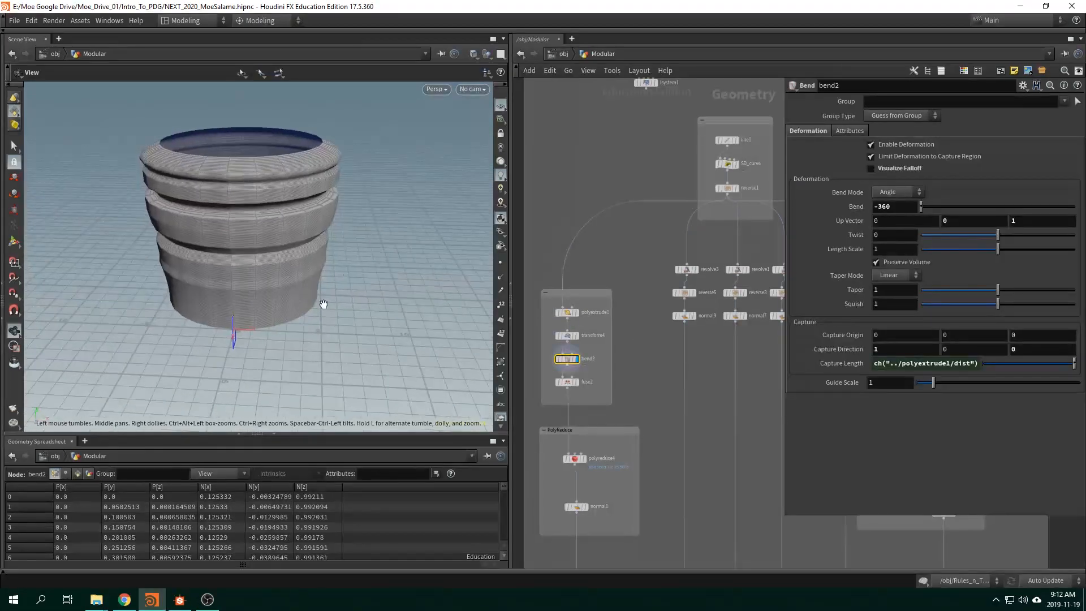
click(585, 381)
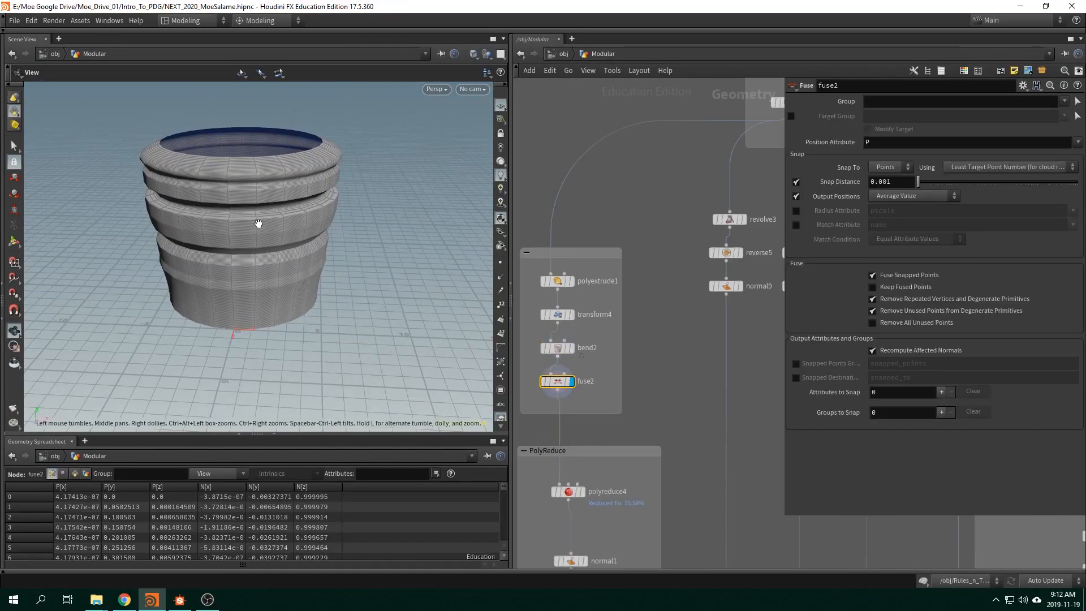
drag(258, 223, 222, 202)
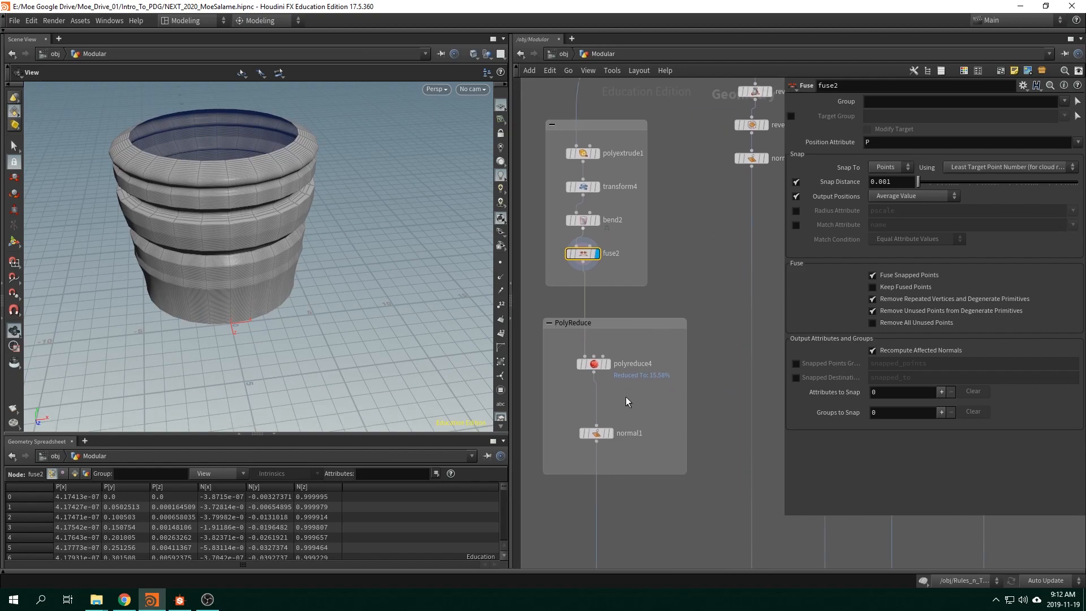
click(593, 363)
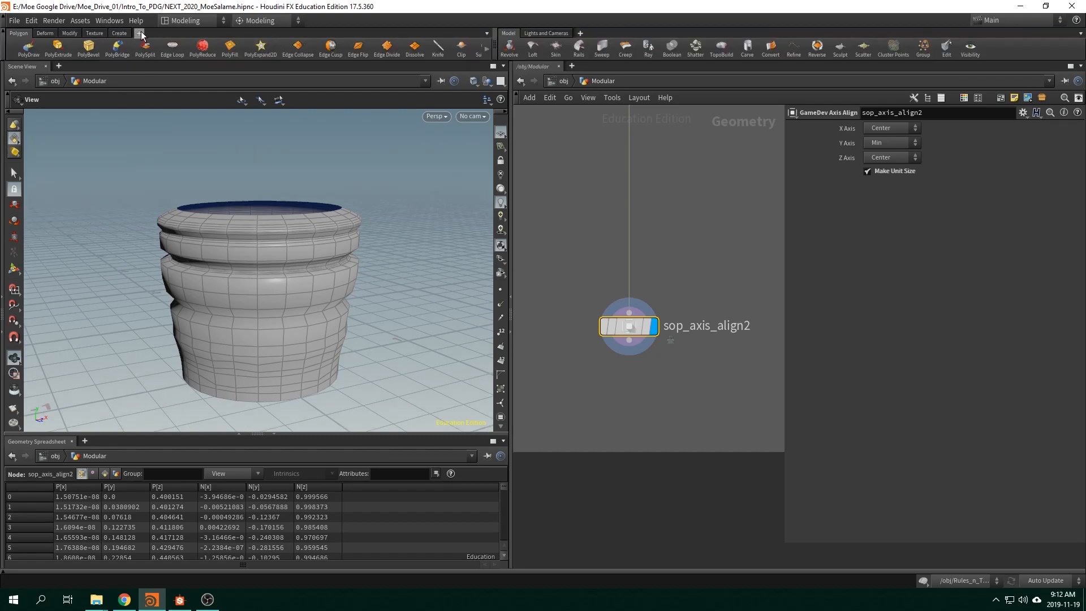
- Show the Shelves list over the finished vase to reach the Game Development Toolset
click(138, 33)
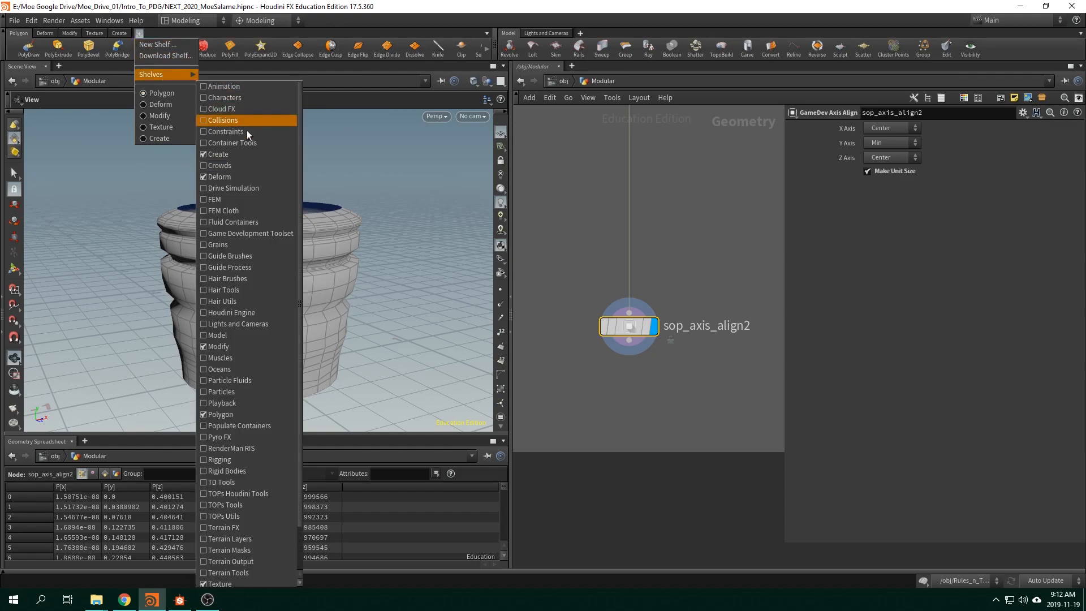
mouse_move(240, 312)
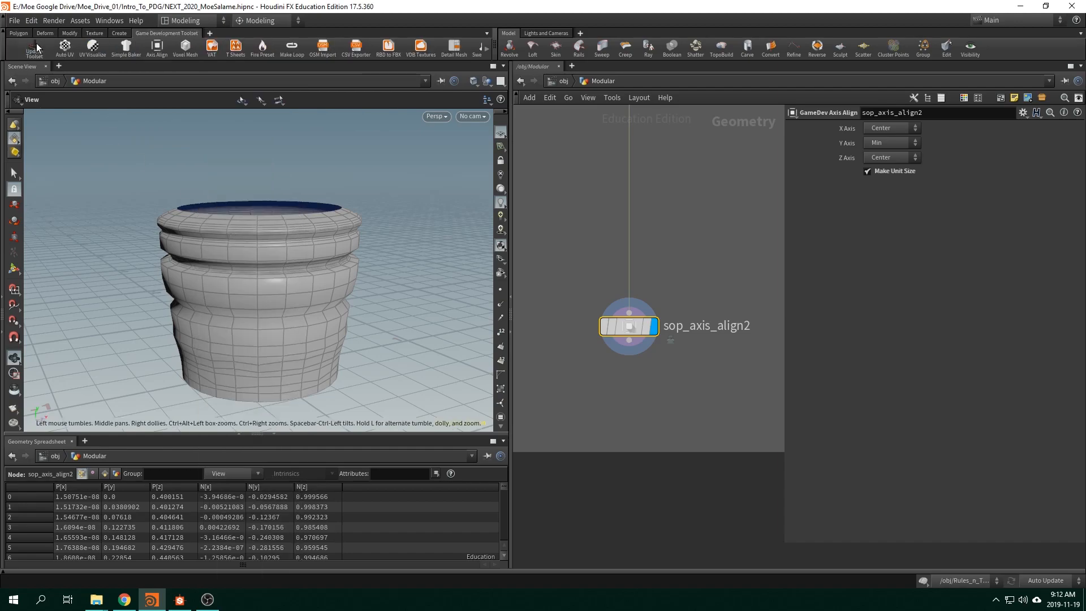
mouse_move(592, 248)
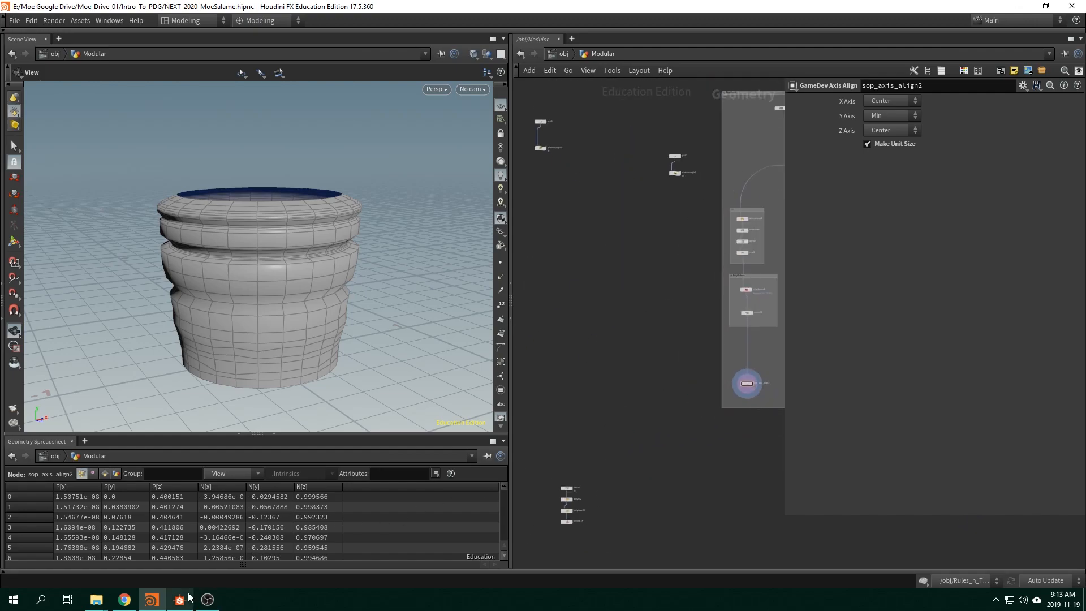
- Switch back to Substance Designer's Patterns graph with the Curve node and disc preview
click(179, 599)
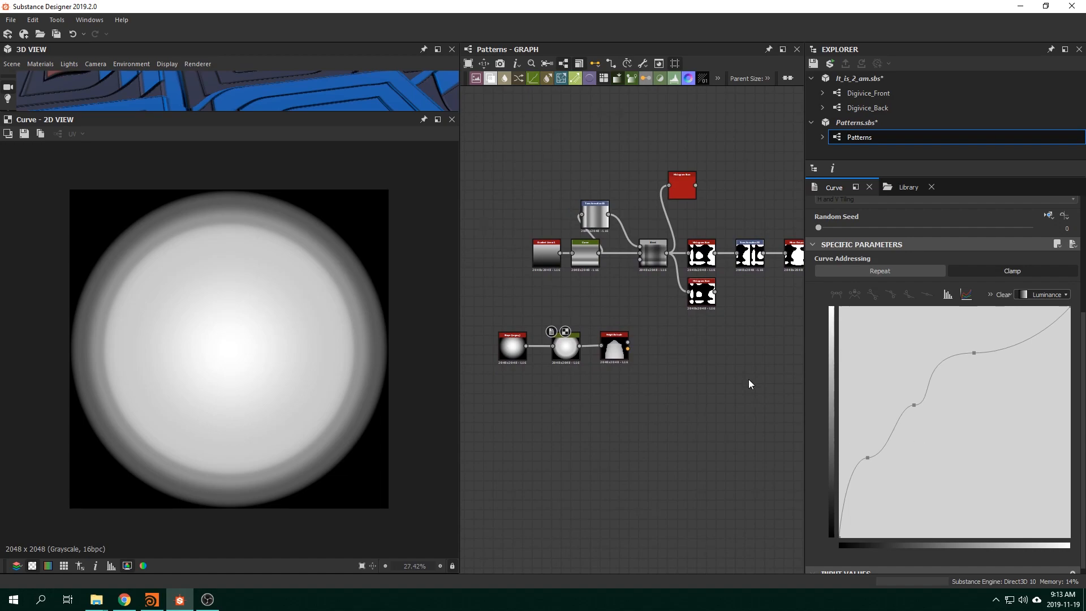
mouse_move(677, 421)
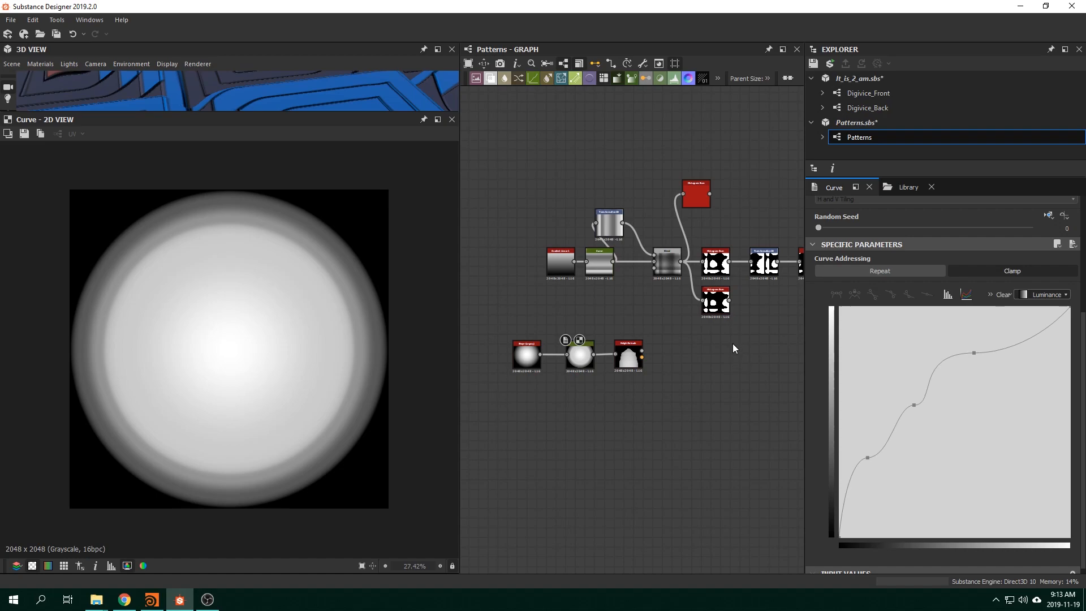
mouse_move(678, 462)
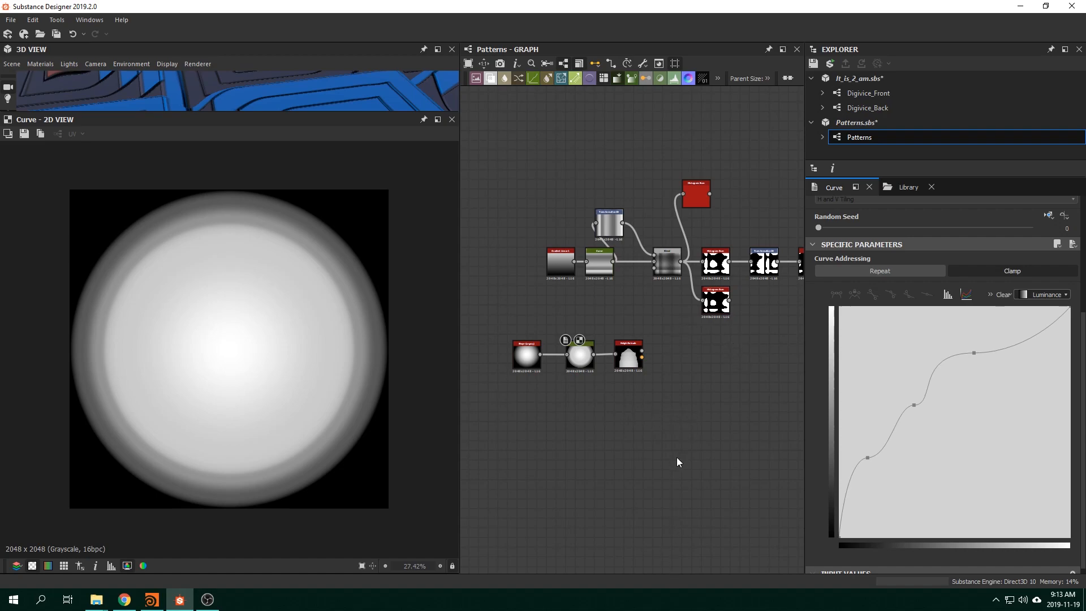
mouse_move(689, 436)
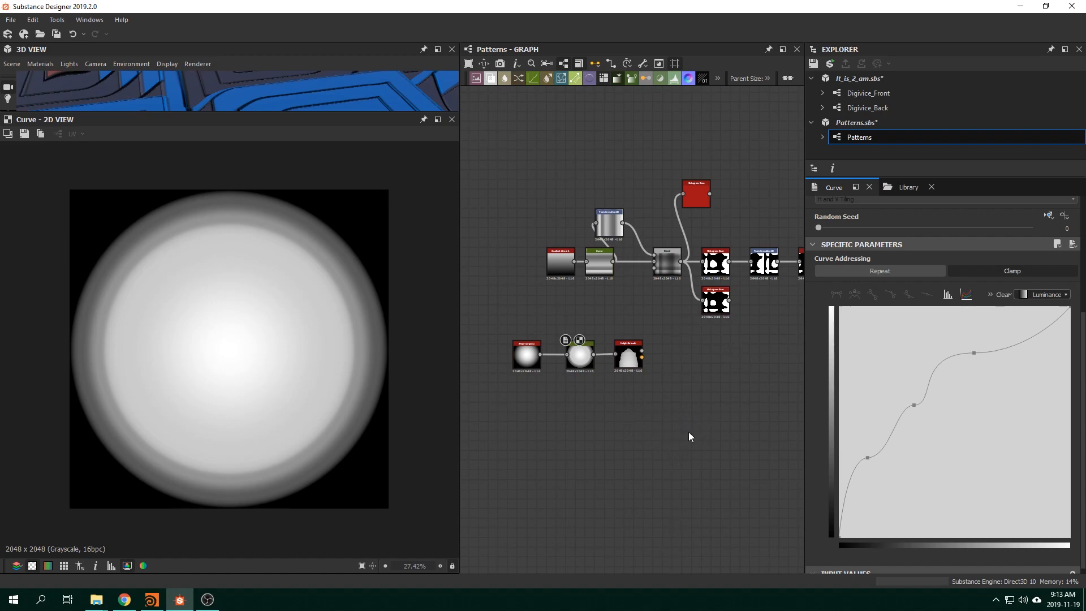